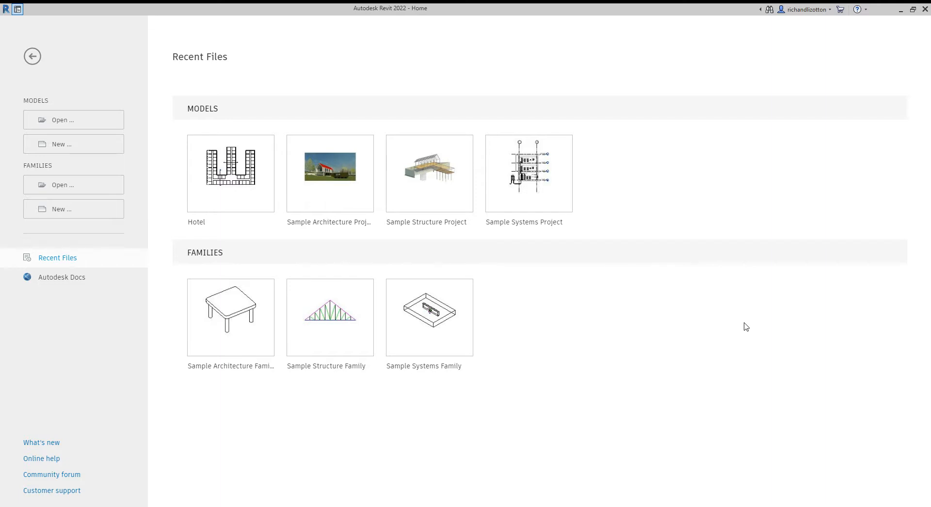
mouse_move(149, 162)
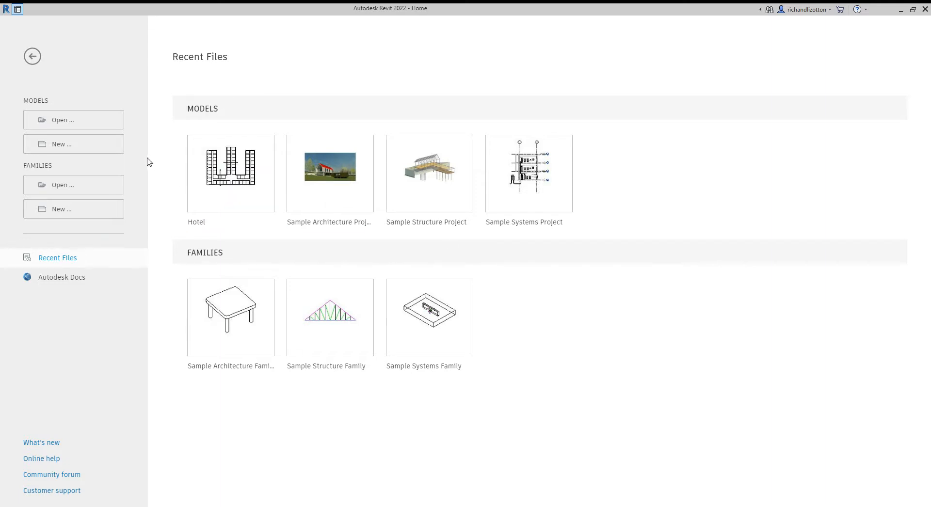
mouse_move(154, 158)
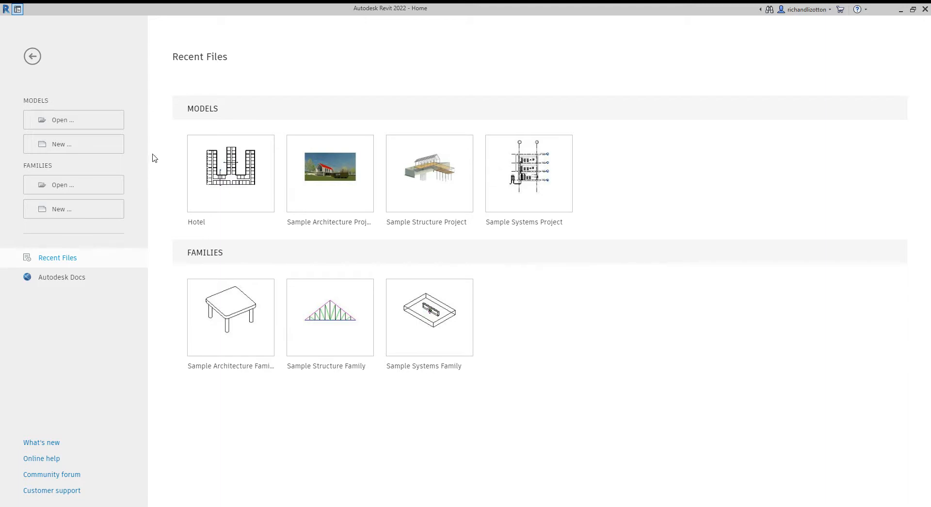
mouse_move(97, 97)
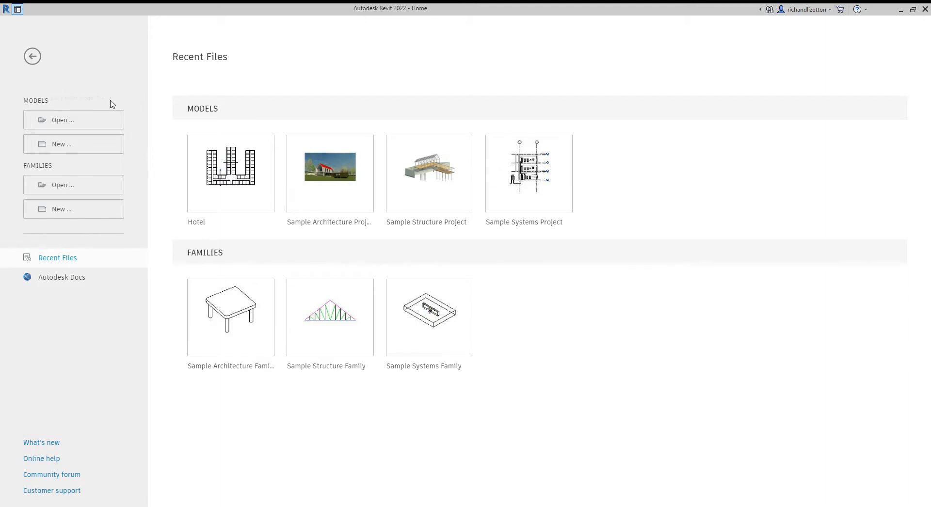
mouse_move(171, 197)
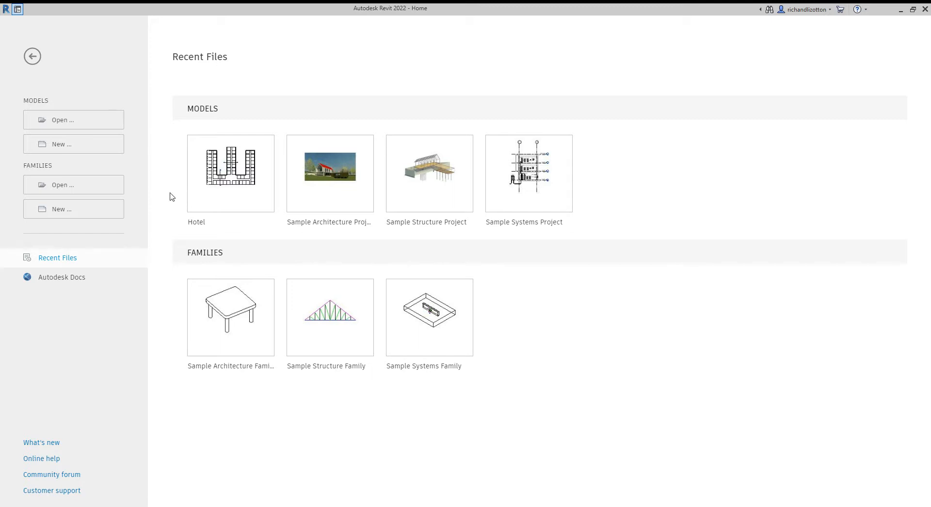
mouse_move(330, 166)
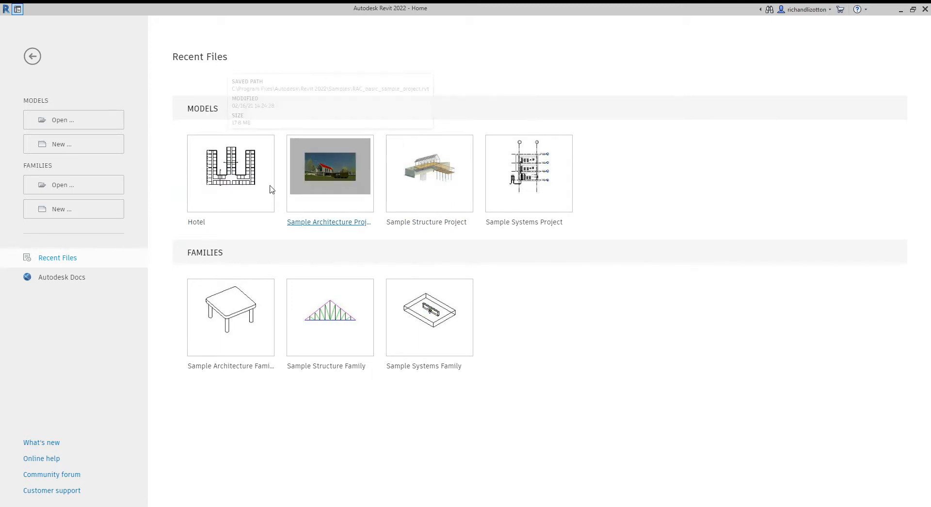
mouse_move(230, 173)
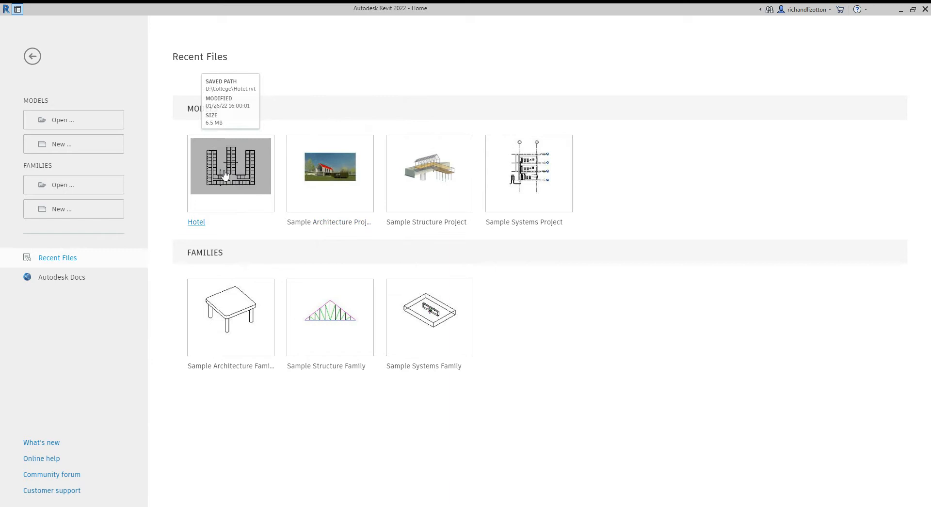
mouse_move(481, 184)
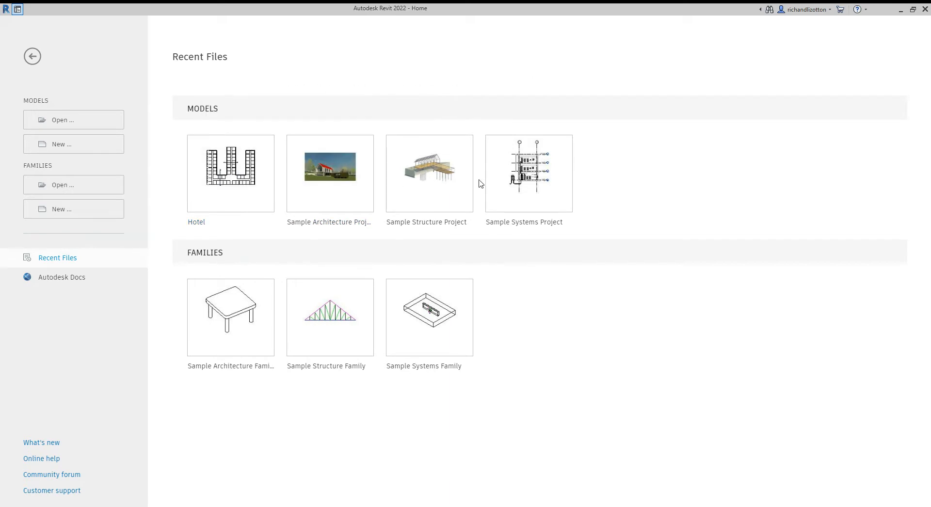
mouse_move(133, 164)
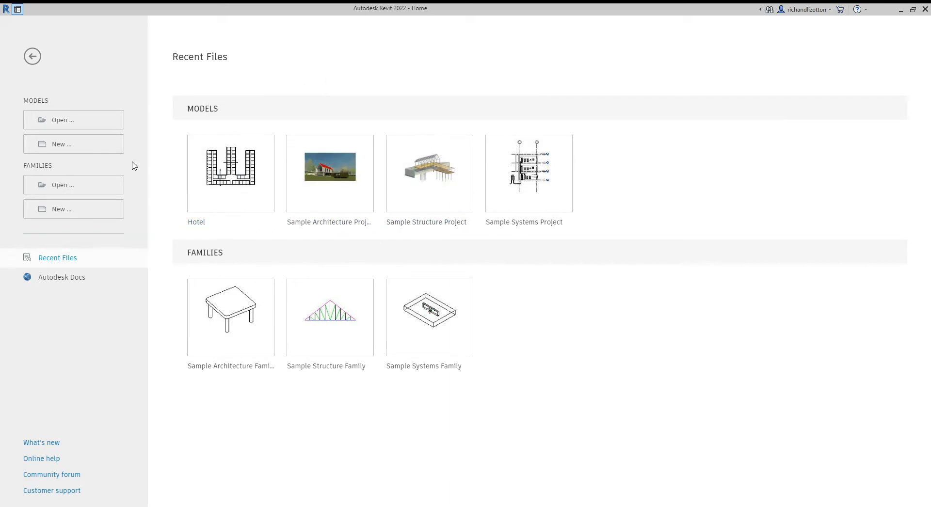
mouse_move(25, 97)
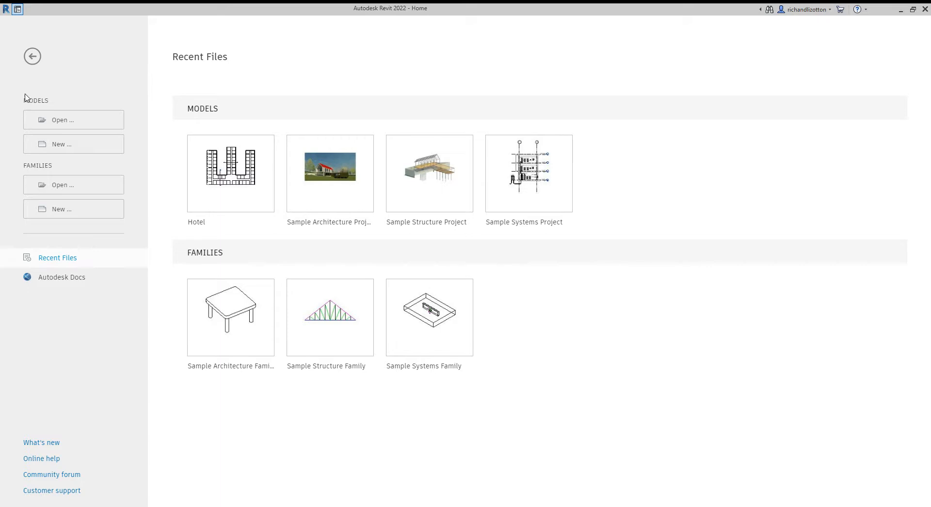
mouse_move(10, 200)
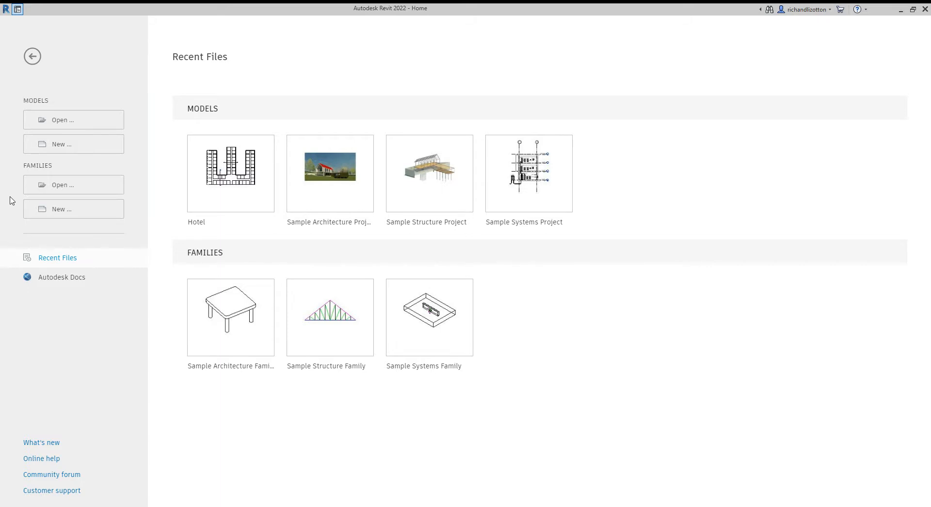
mouse_move(46, 148)
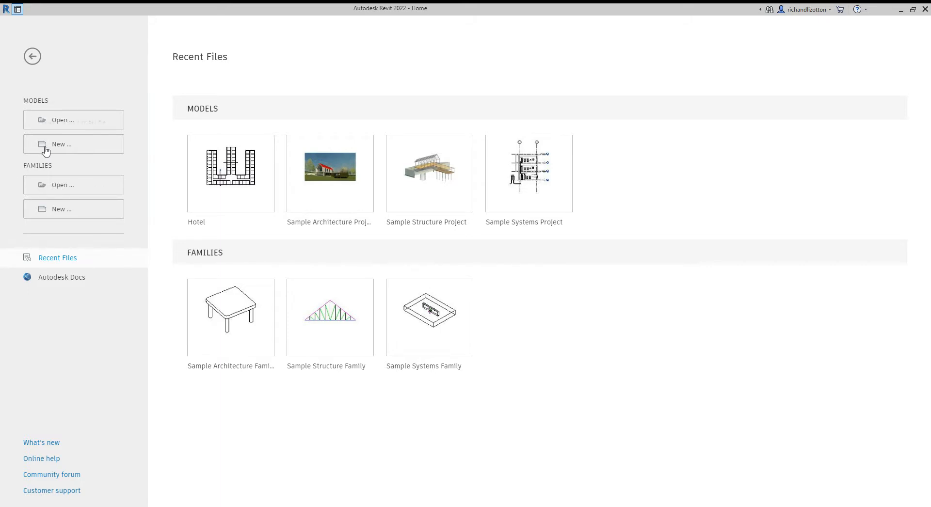
Step: Create a new Project based on the Architectural Template
left_click(72, 143)
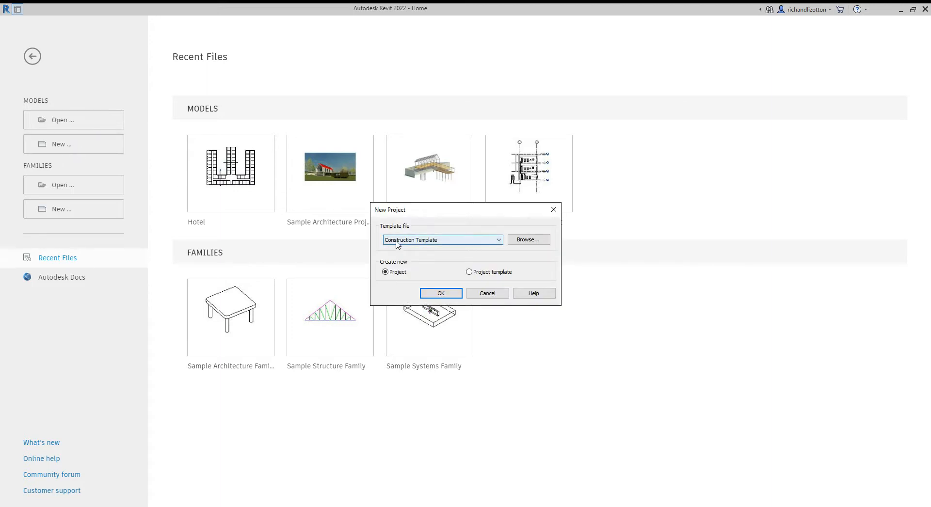
mouse_move(493, 246)
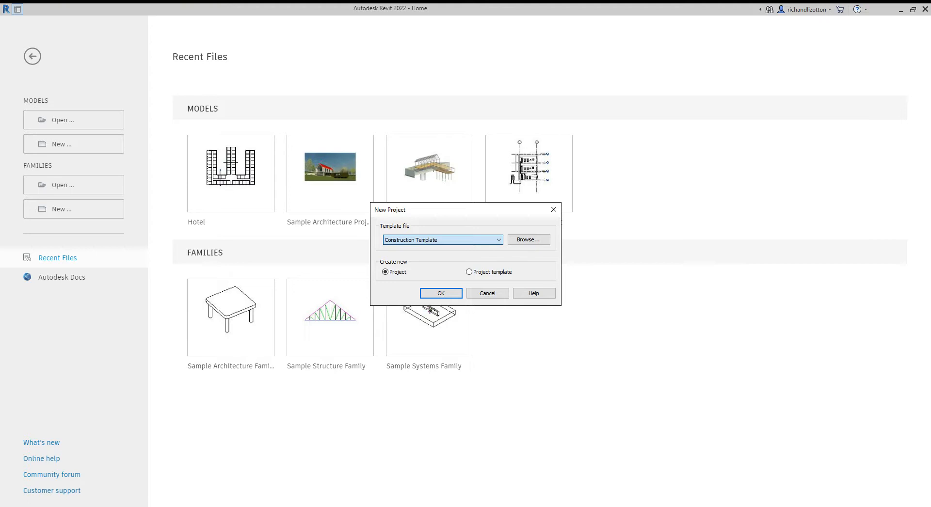
left_click(441, 239)
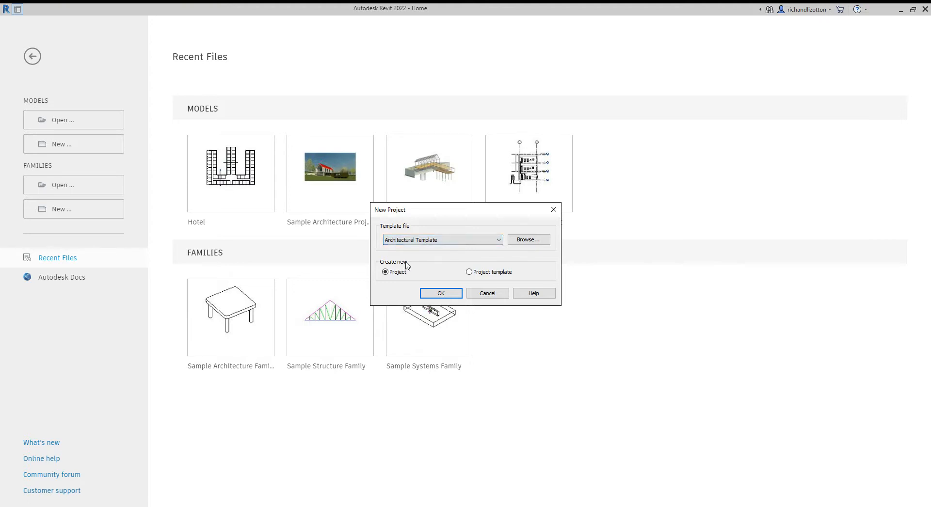
left_click(440, 292)
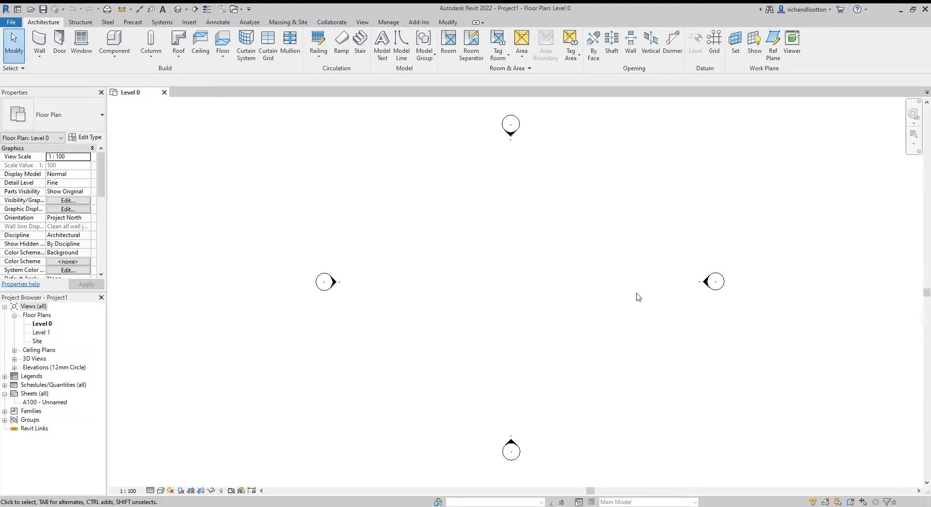
mouse_move(636, 297)
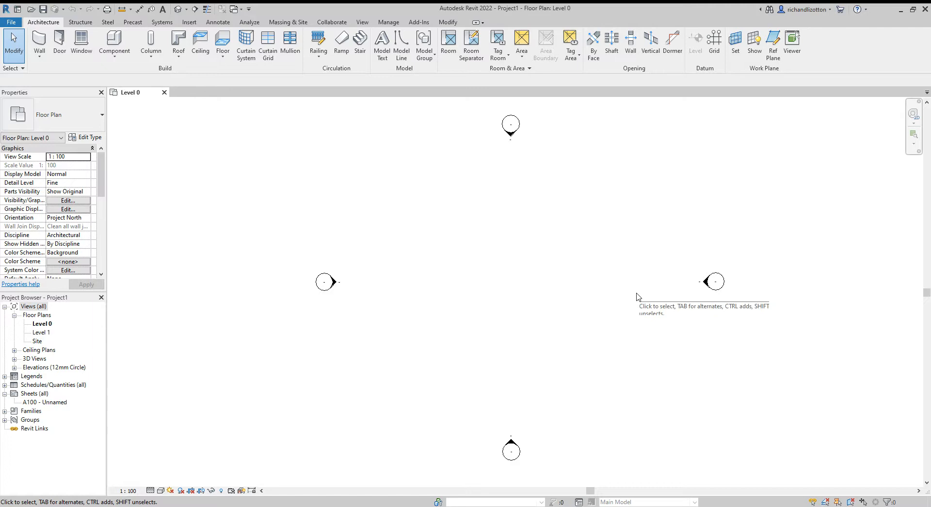
mouse_move(175, 244)
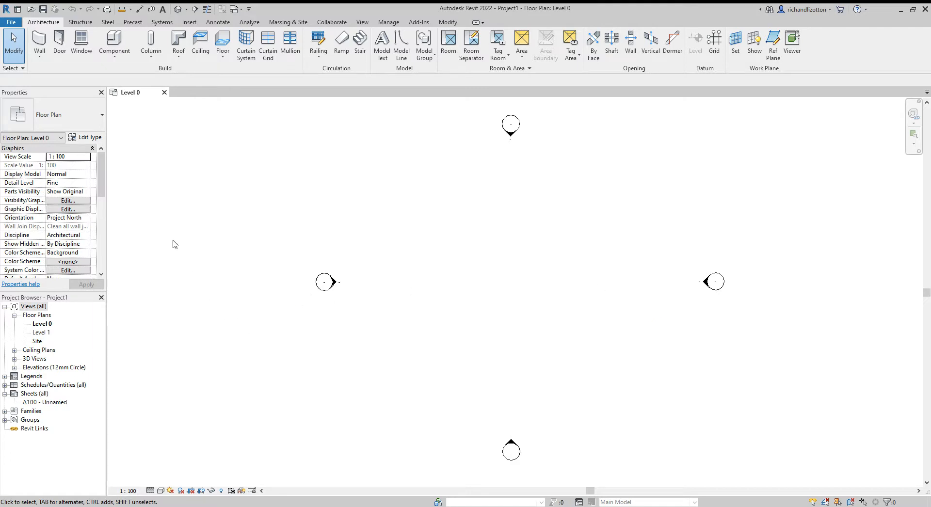
mouse_move(129, 95)
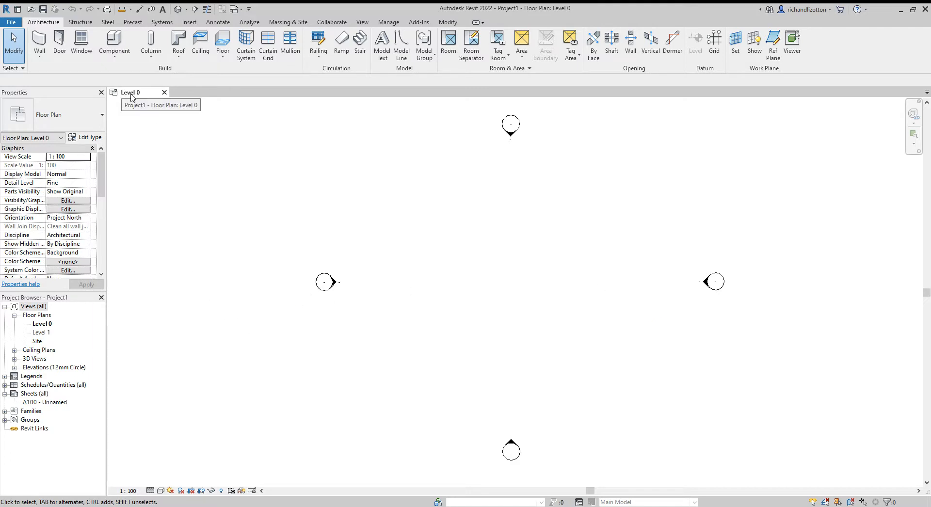
mouse_move(149, 348)
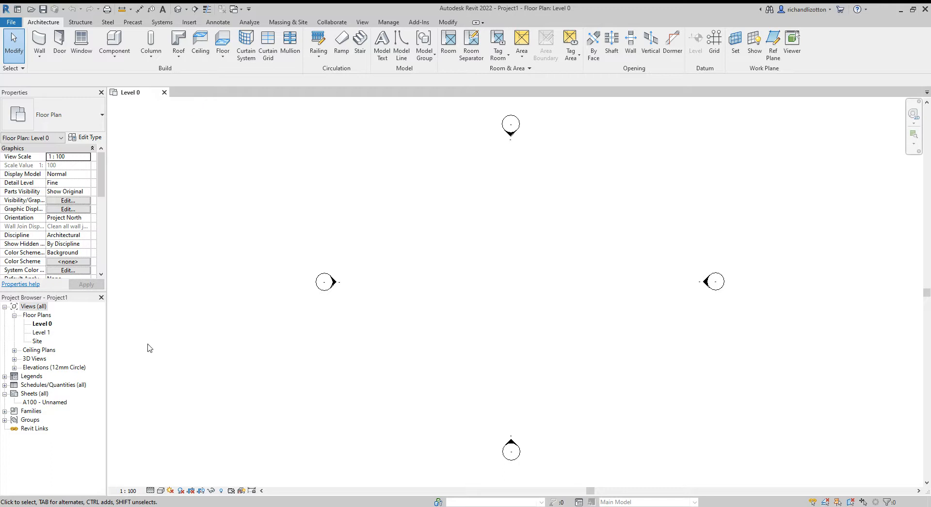
mouse_move(3, 408)
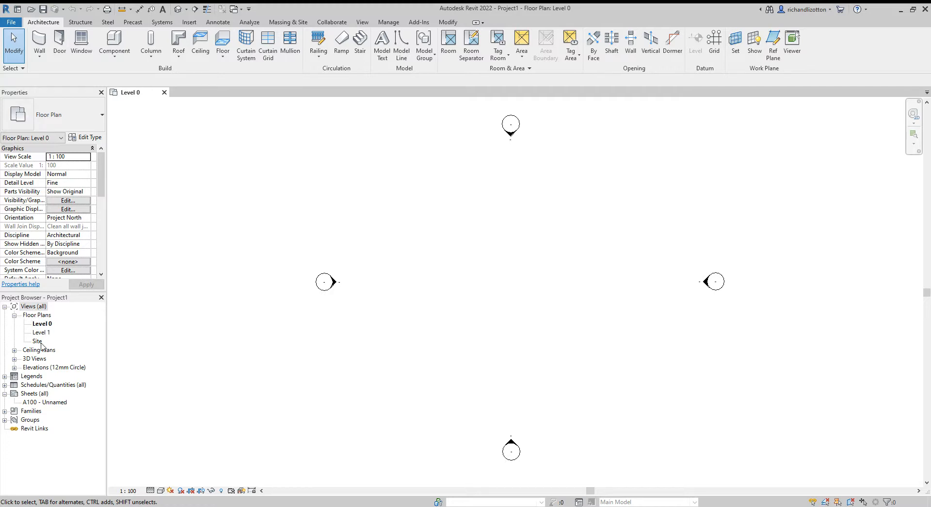
mouse_move(17, 360)
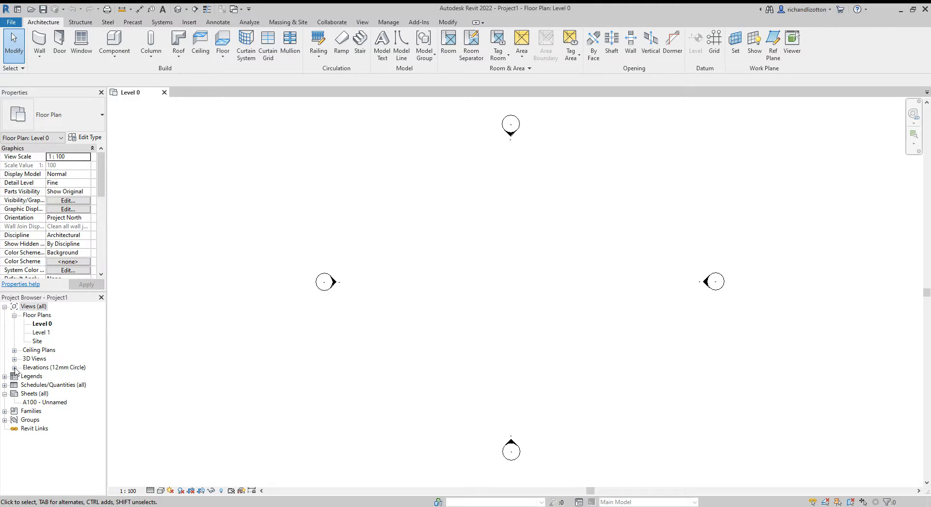
Step: Expand the Elevations group to list the East, North, South and West views
left_click(14, 367)
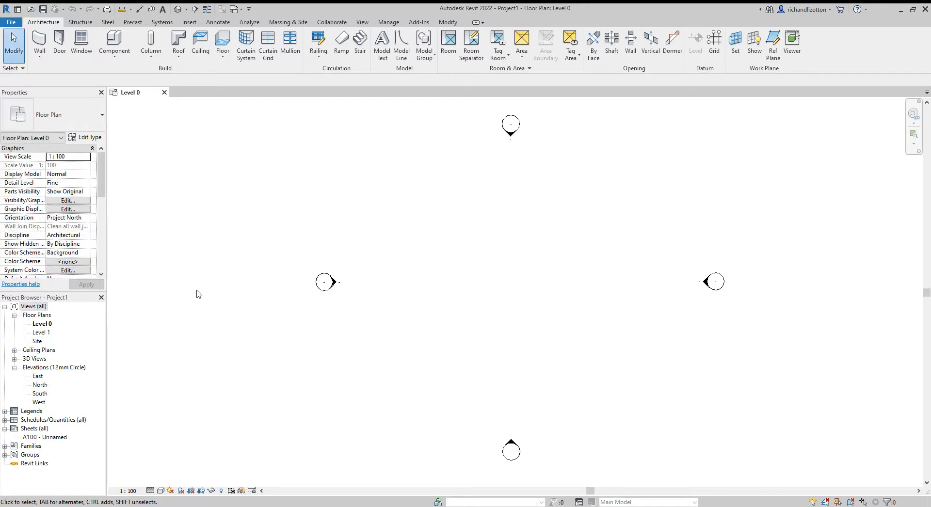
mouse_move(770, 375)
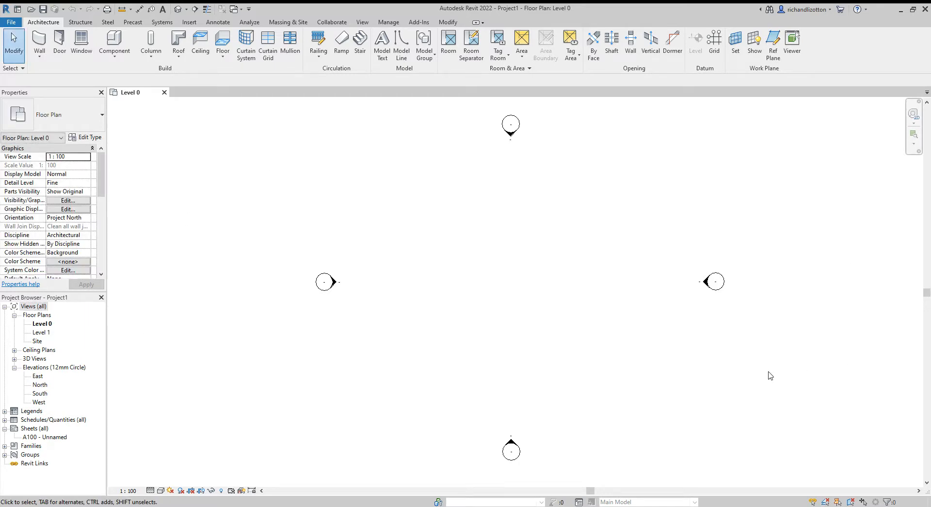
mouse_move(300, 189)
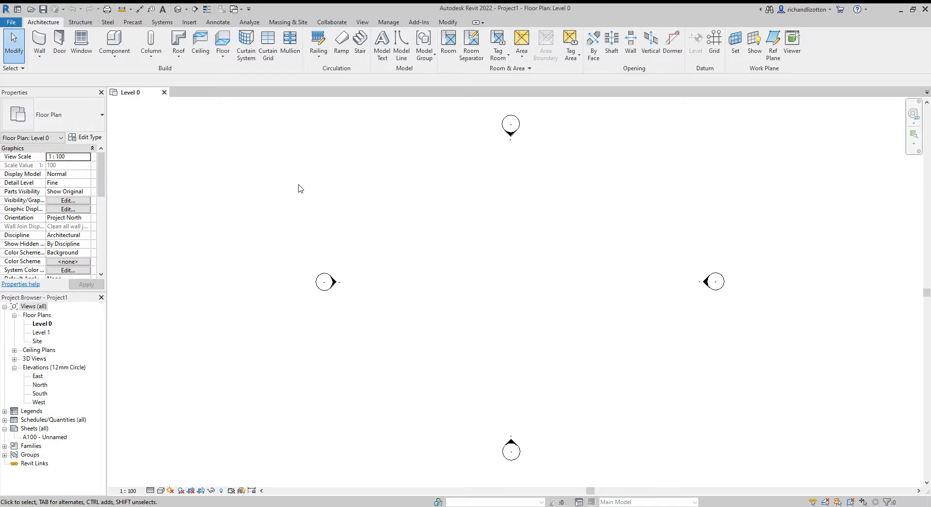
mouse_move(481, 215)
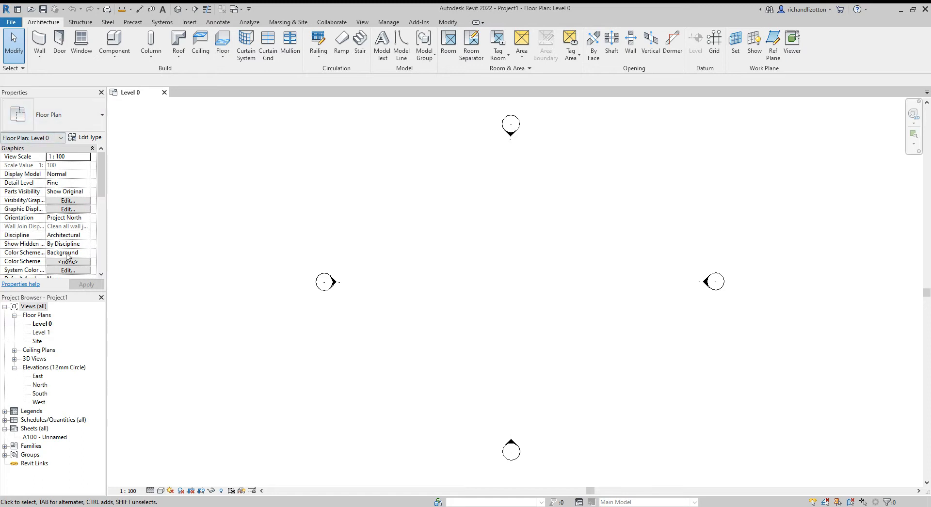
mouse_move(46, 237)
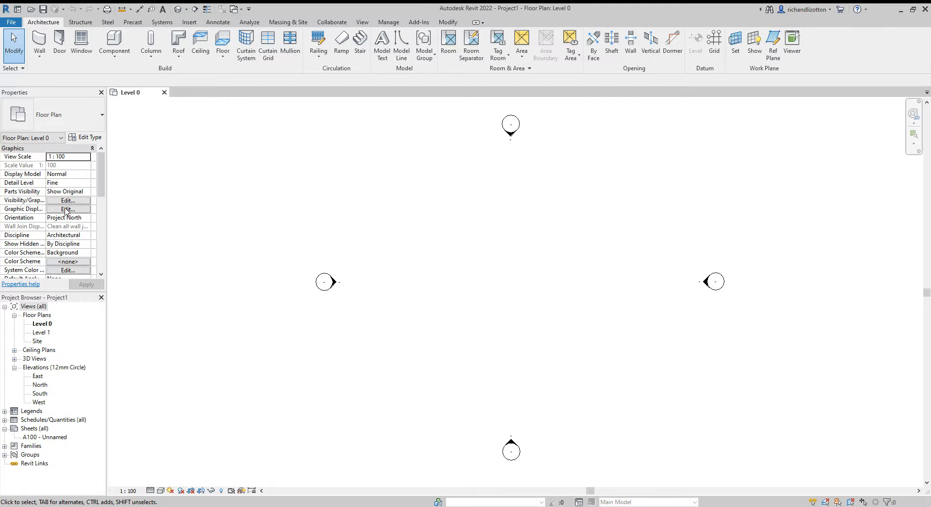
mouse_move(656, 369)
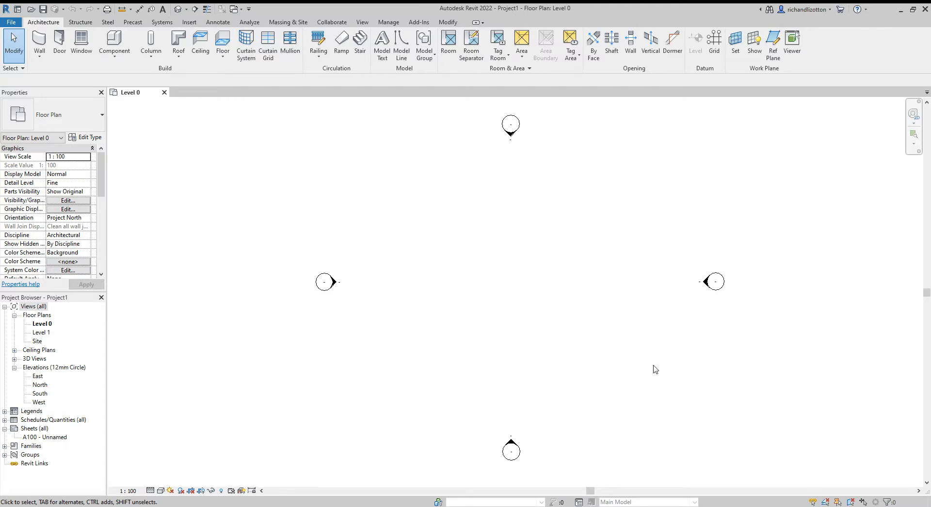
mouse_move(427, 279)
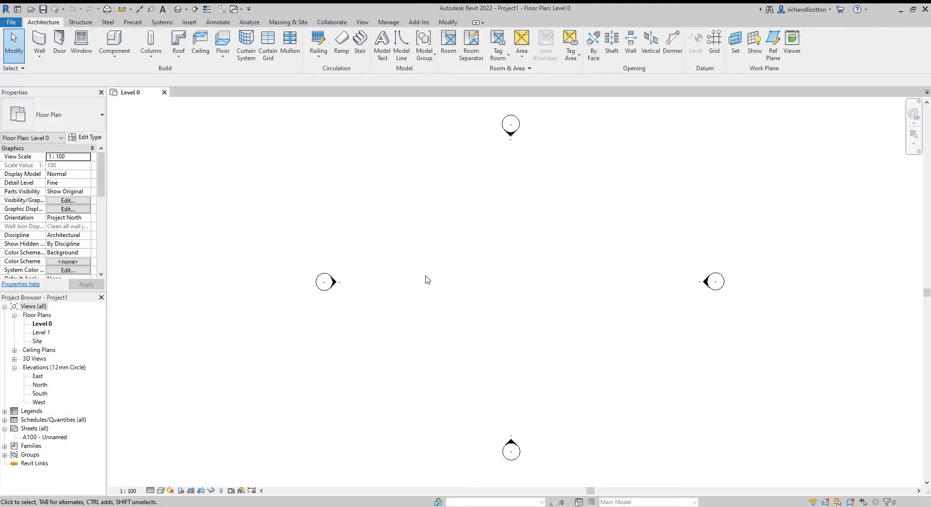
mouse_move(61, 162)
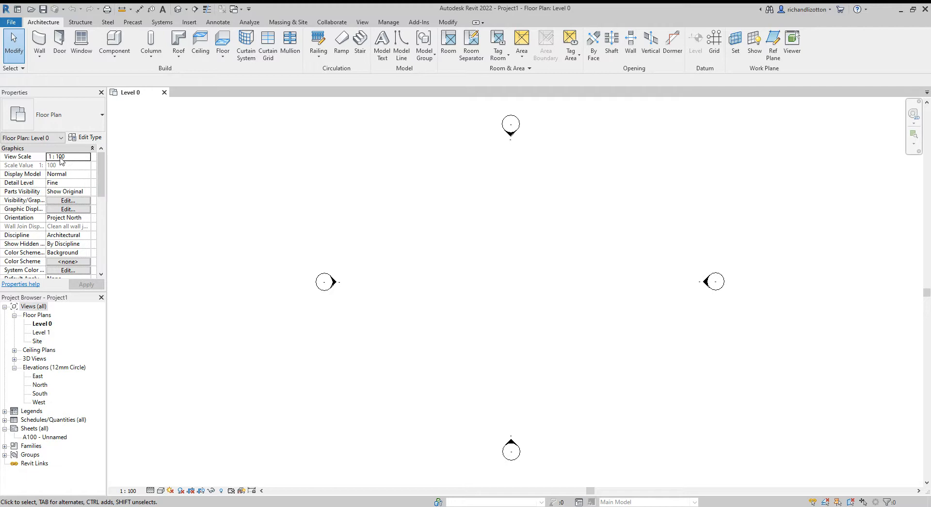
scroll("down", 3)
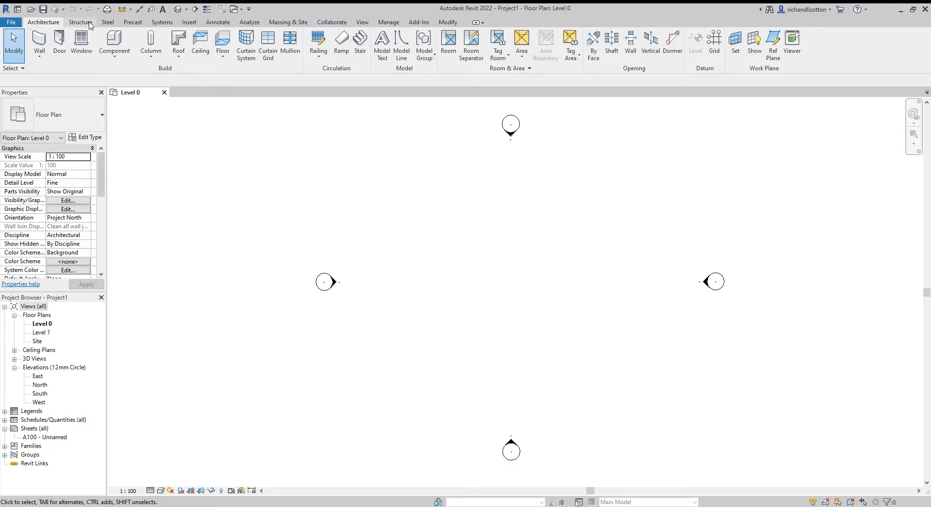
mouse_move(85, 25)
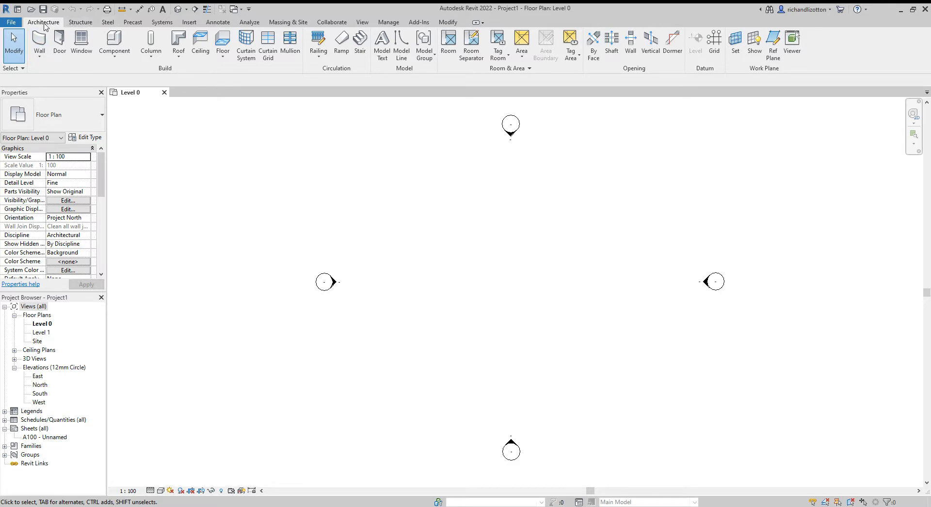
left_click(81, 23)
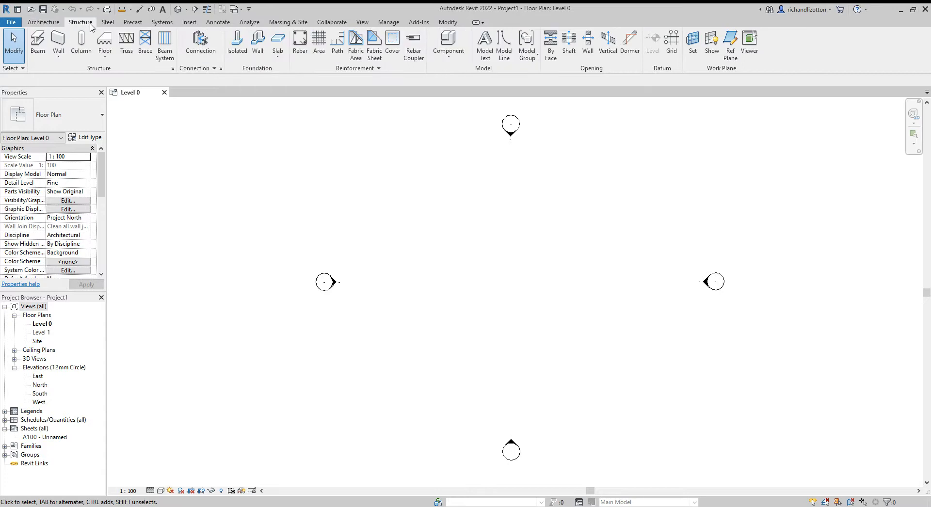
mouse_move(232, 24)
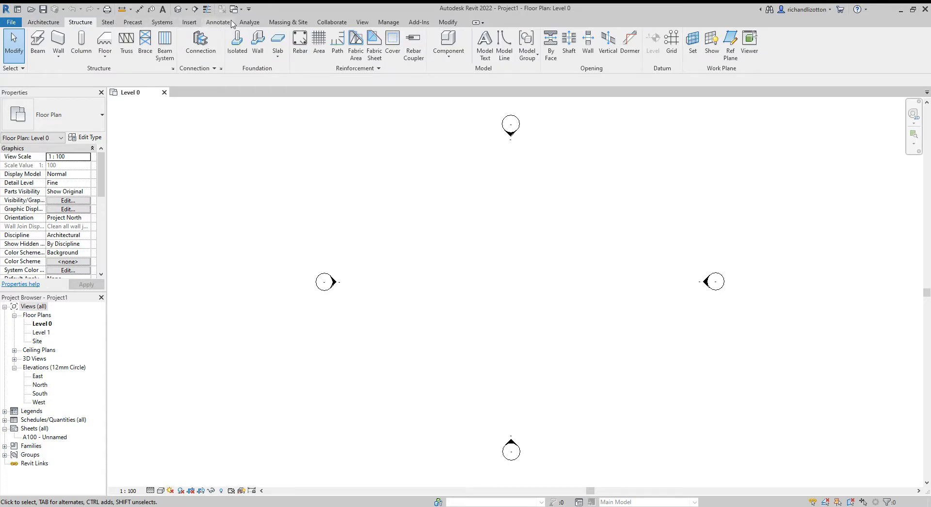
left_click(218, 22)
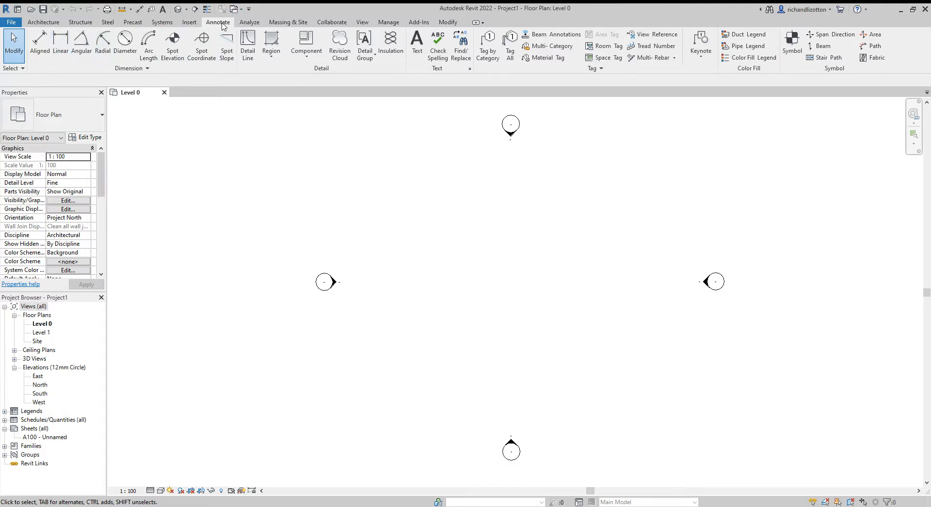
mouse_move(416, 41)
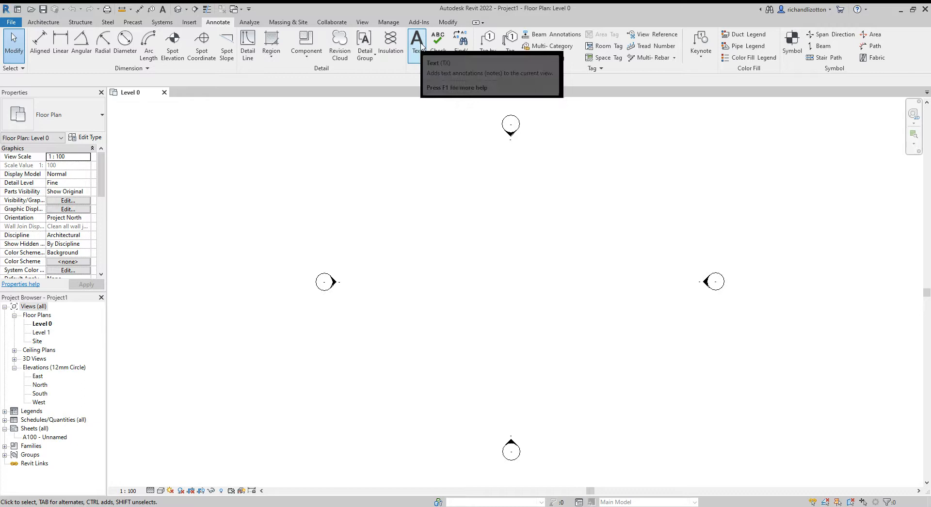
mouse_move(125, 43)
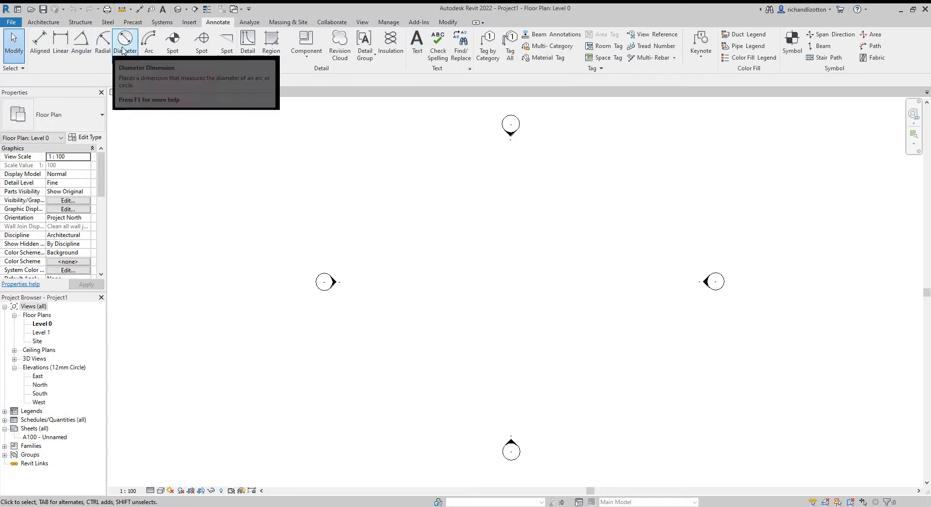
mouse_move(291, 70)
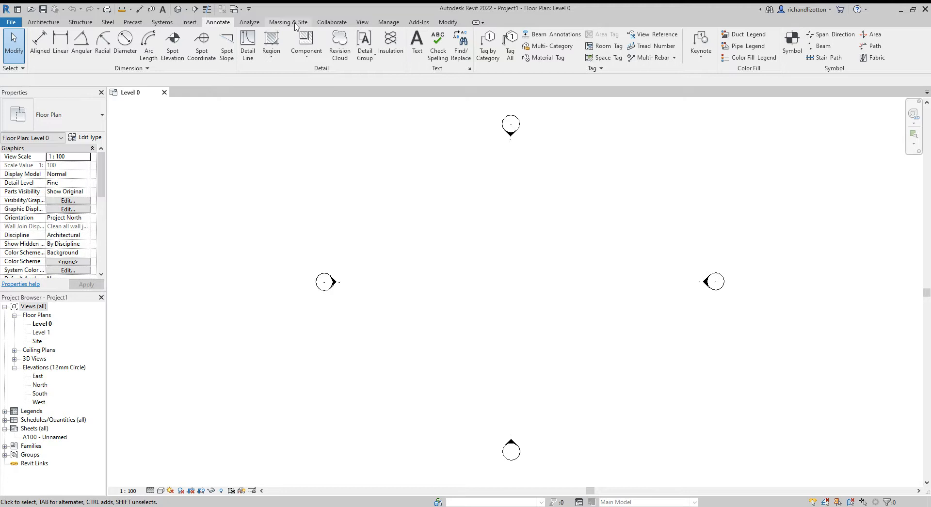
left_click(287, 23)
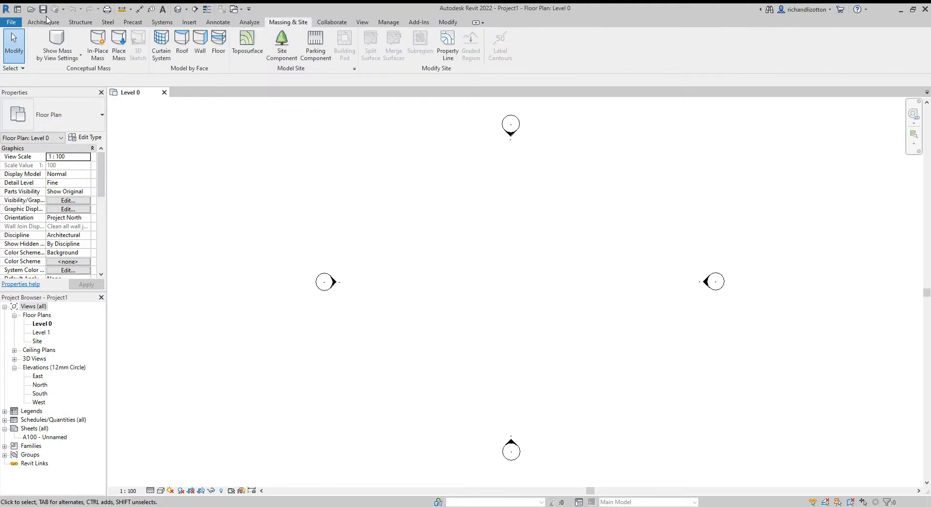
left_click(43, 22)
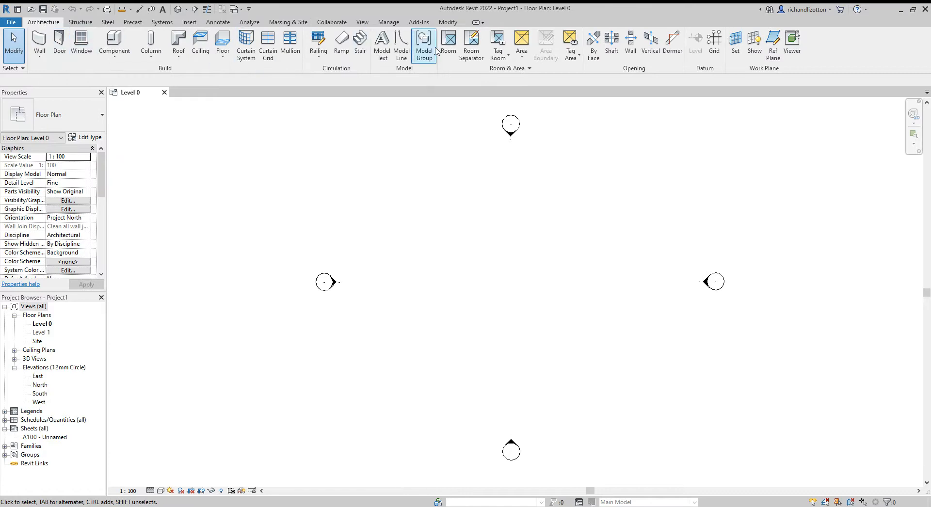
mouse_move(178, 76)
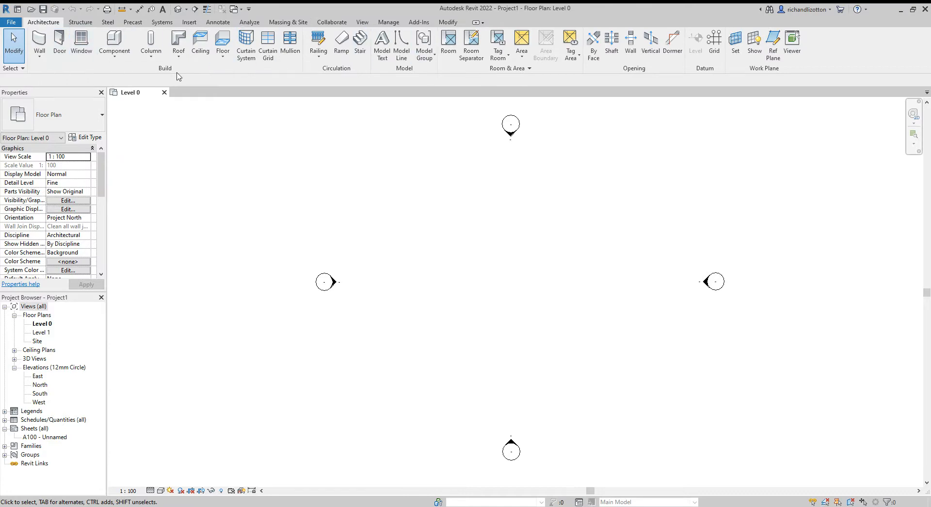
mouse_move(59, 43)
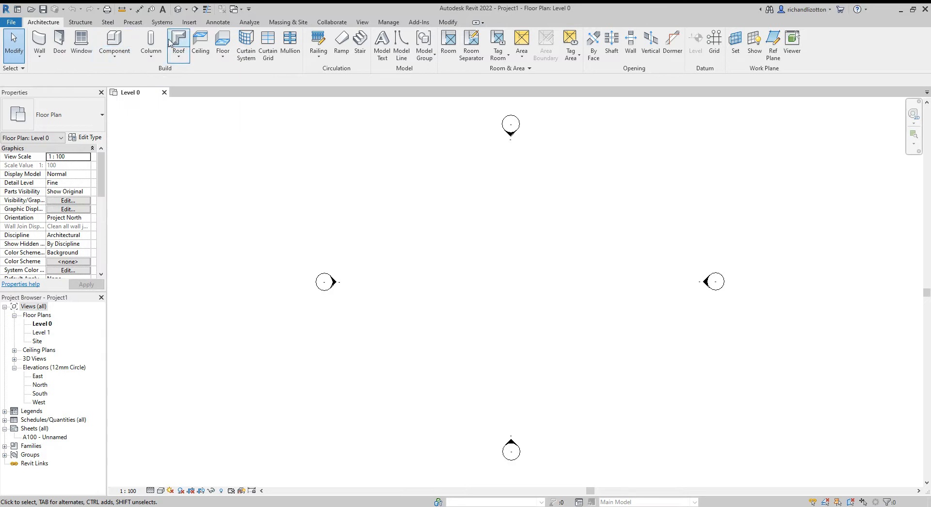
mouse_move(355, 102)
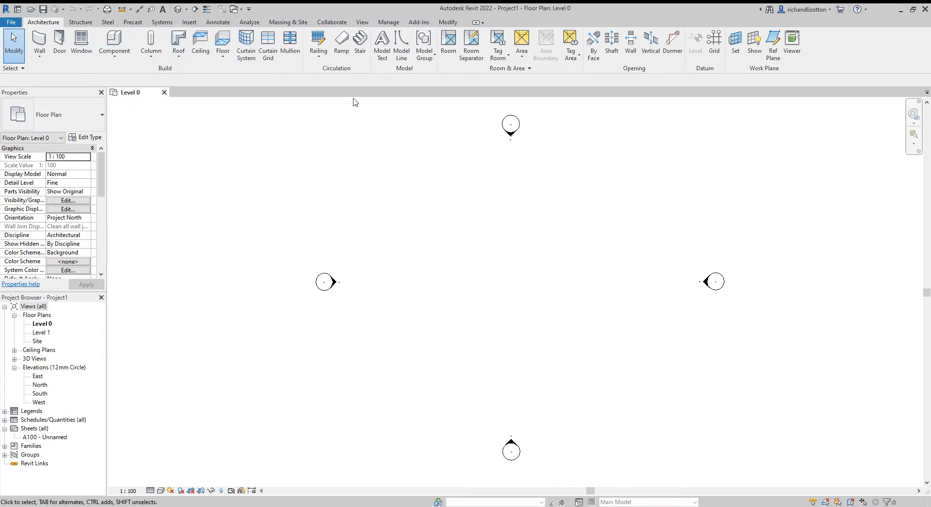
mouse_move(350, 99)
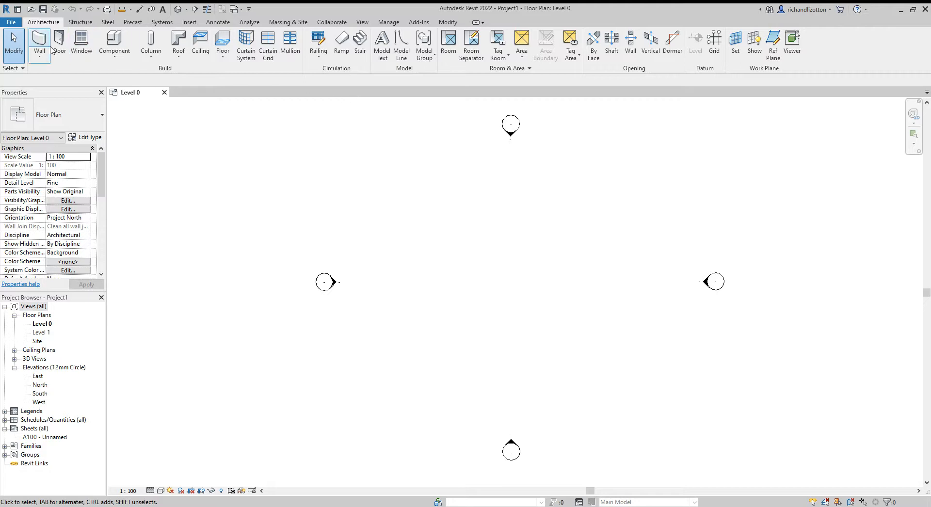
mouse_move(612, 46)
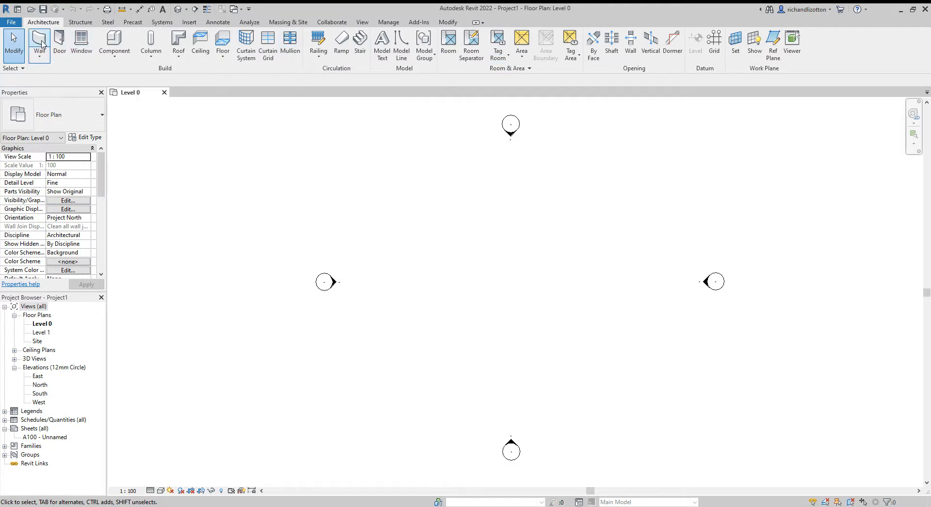
left_click(39, 42)
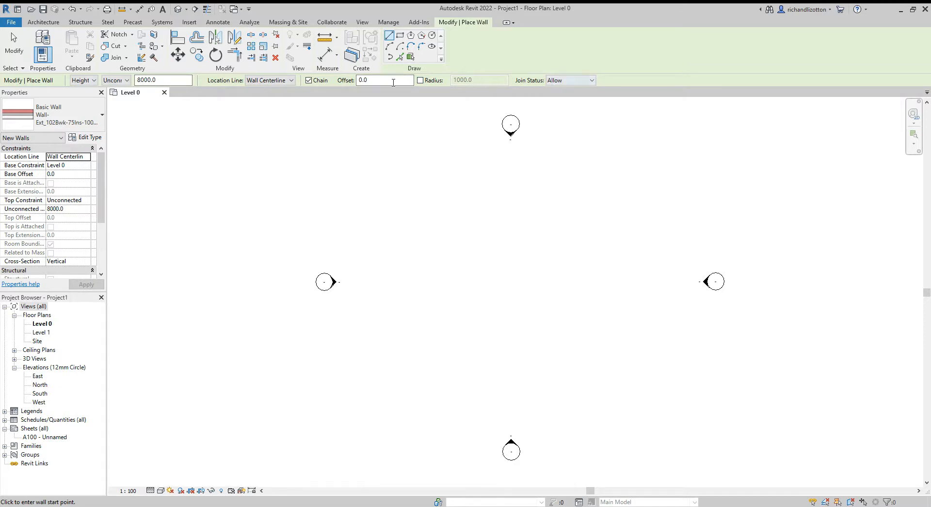
mouse_move(56, 75)
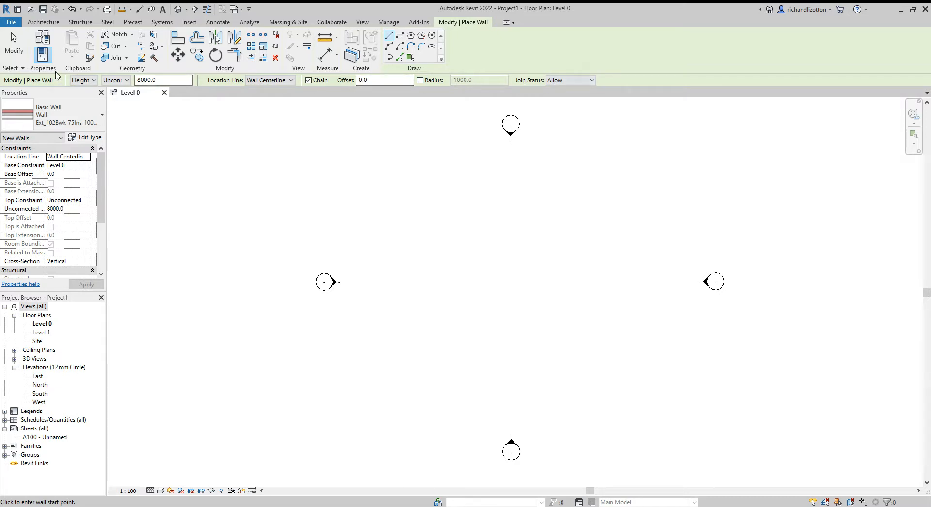
mouse_move(51, 115)
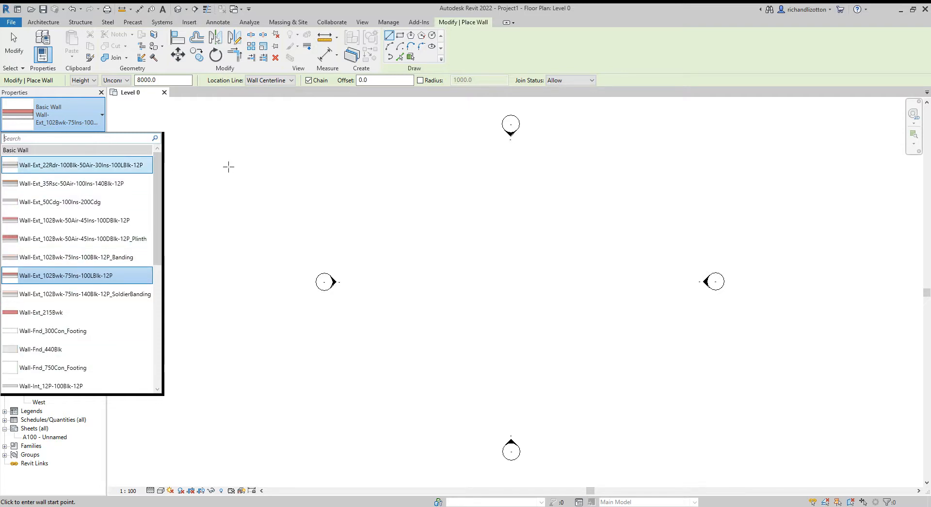
left_click(229, 166)
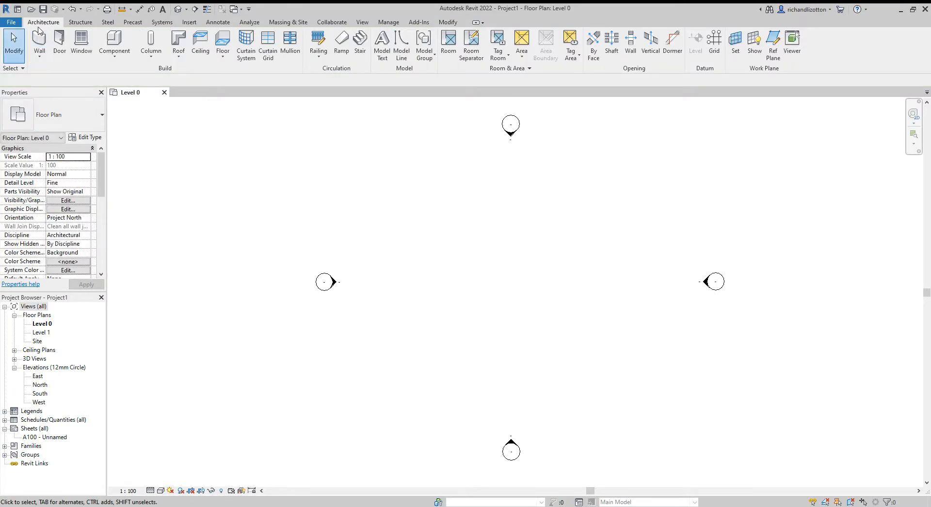
mouse_move(237, 204)
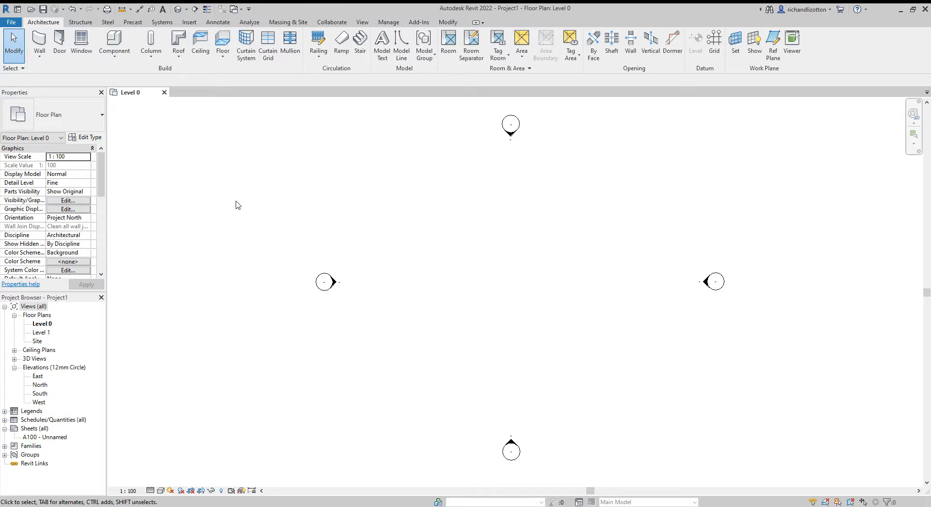
mouse_move(258, 222)
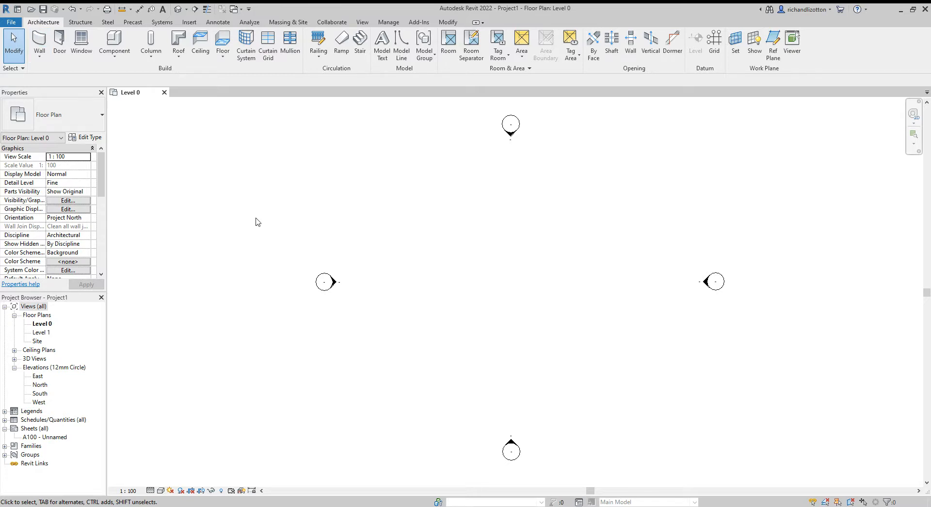
mouse_move(512, 239)
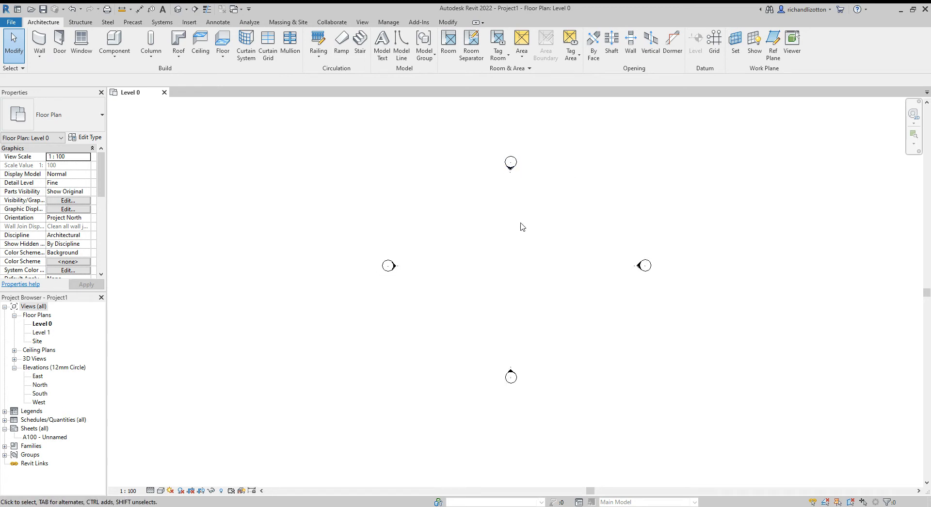
mouse_move(487, 337)
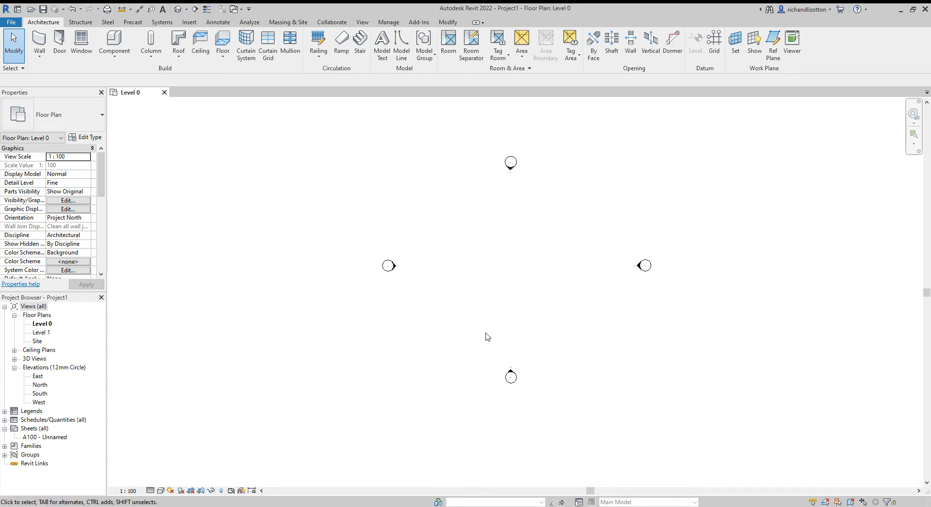
mouse_move(569, 215)
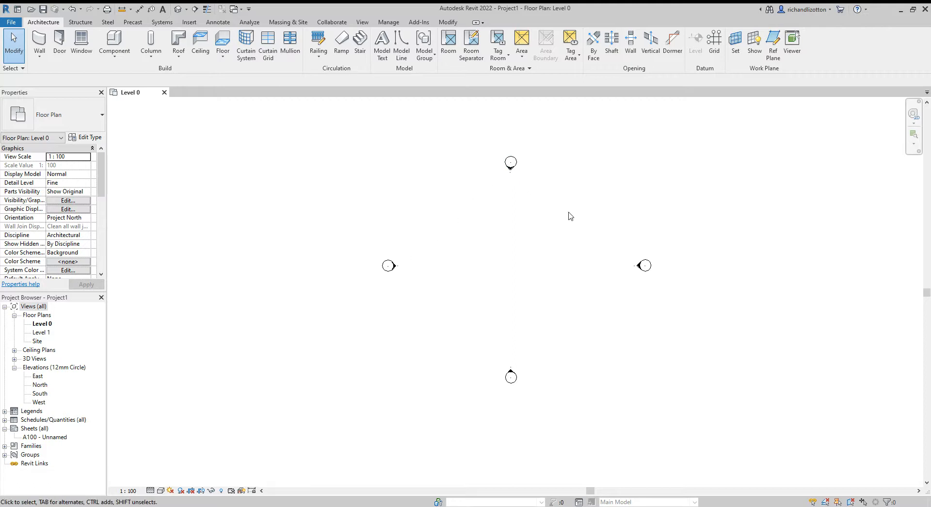
mouse_move(390, 279)
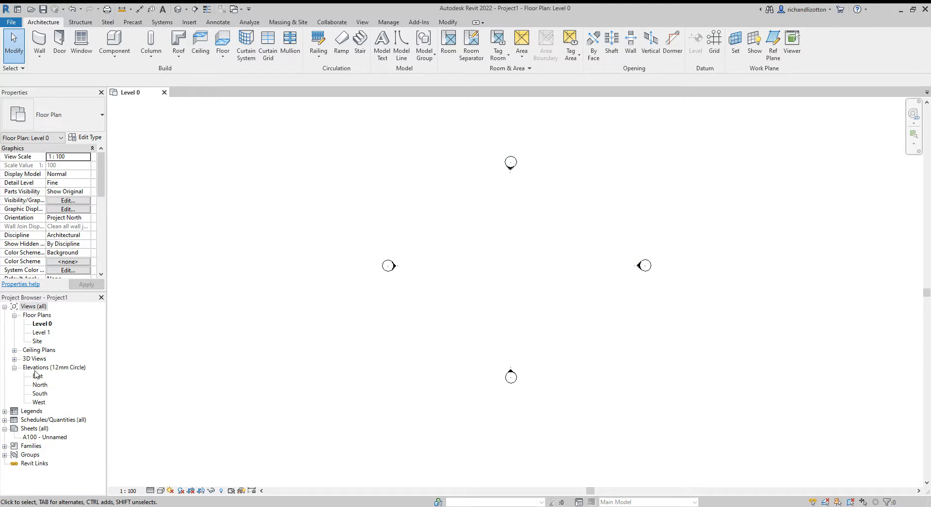
mouse_move(643, 237)
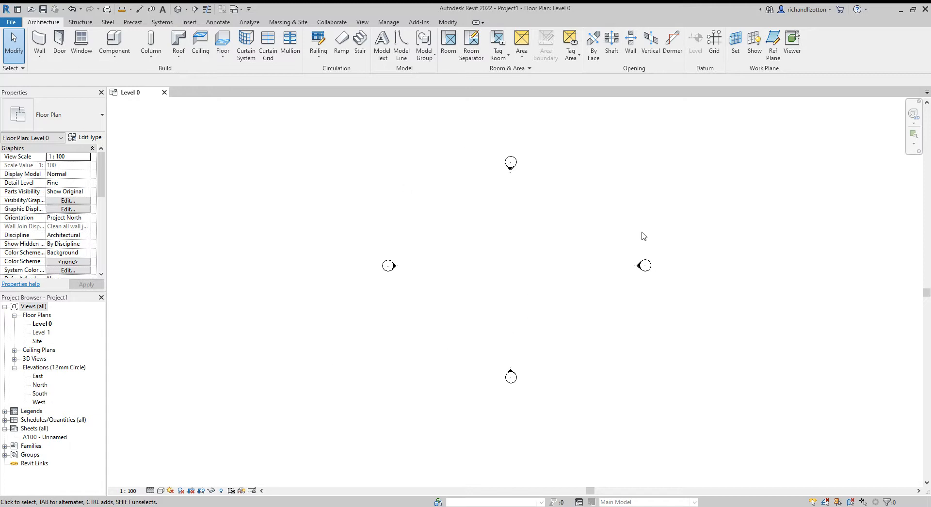
mouse_move(33, 394)
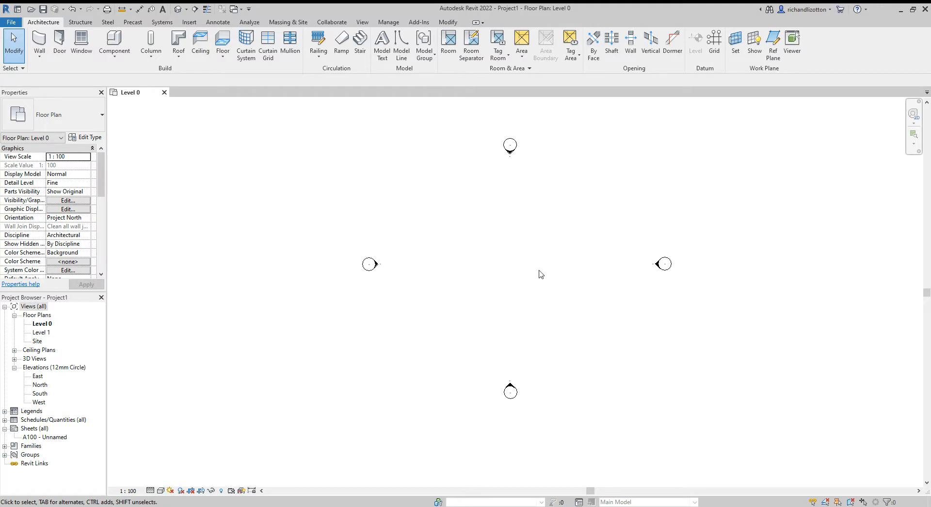
mouse_move(536, 265)
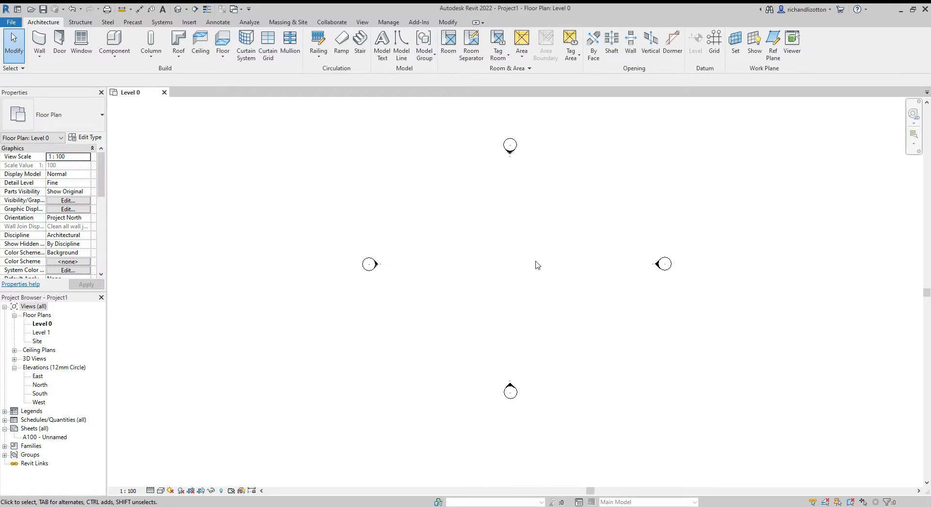
mouse_move(512, 137)
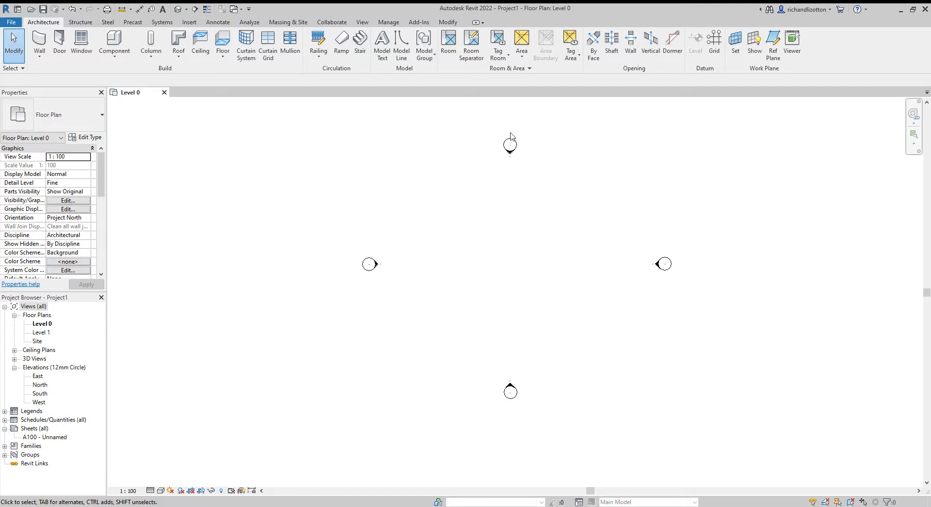
mouse_move(519, 207)
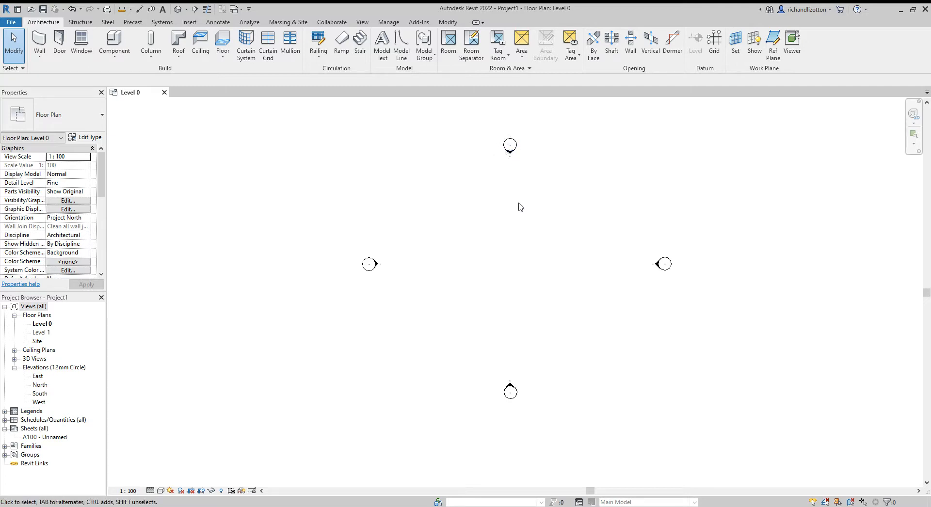
mouse_move(518, 154)
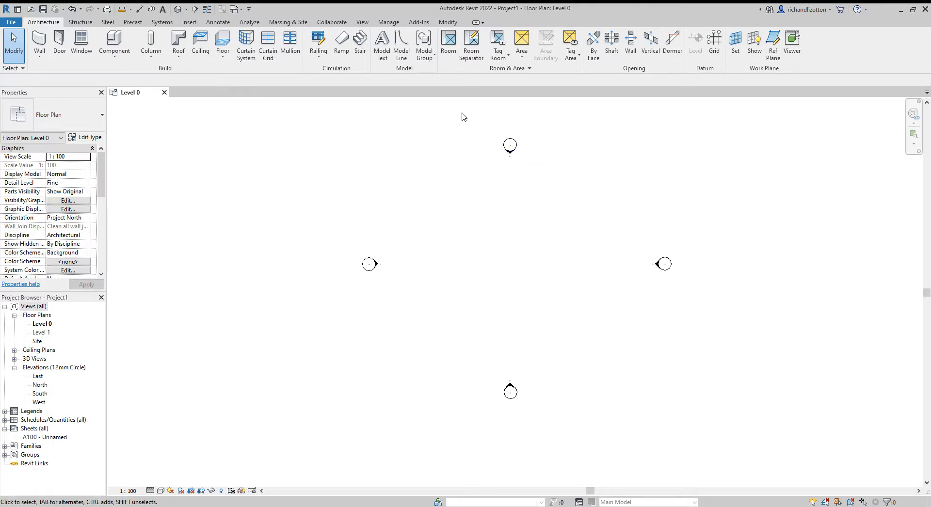
Step: Drag the north elevation marker further up, away from the plan centre
left_click(509, 145)
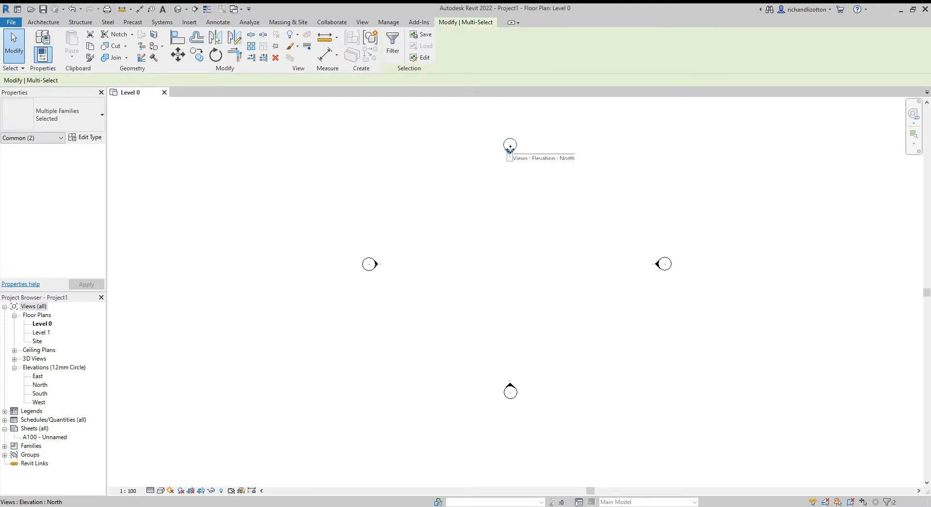
left_click_drag(509, 146, 458, 180)
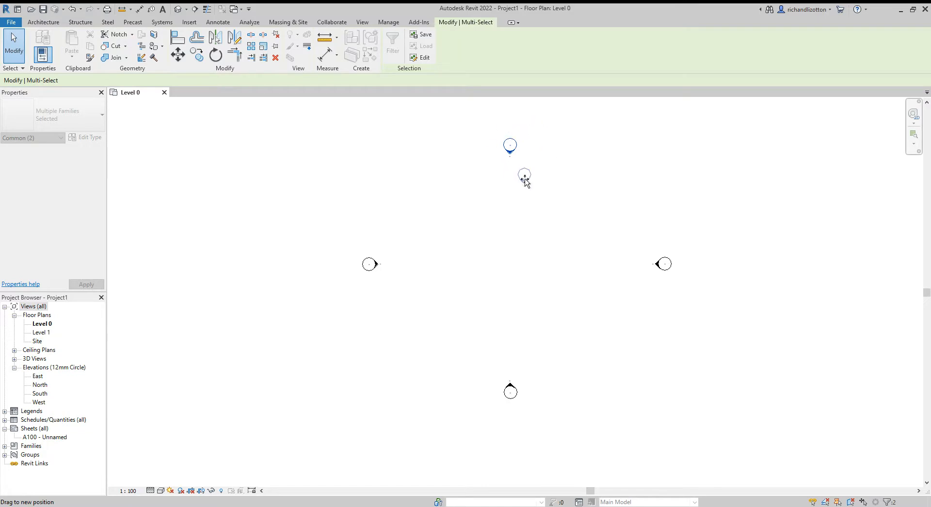
left_click_drag(524, 177, 509, 133)
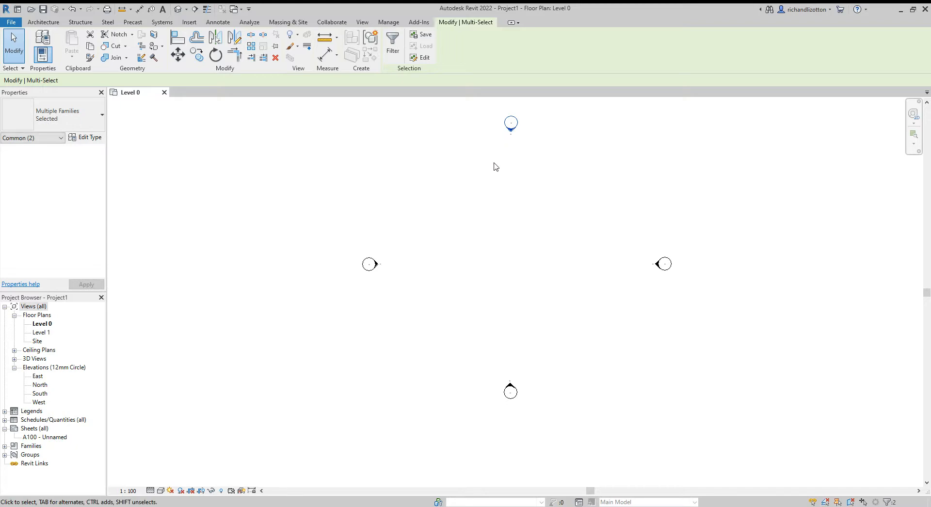
mouse_move(487, 308)
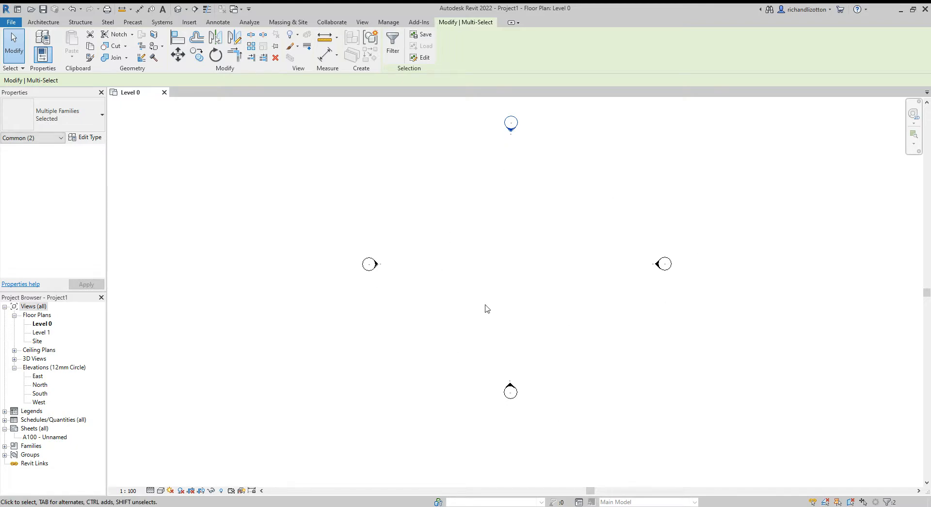
mouse_move(459, 258)
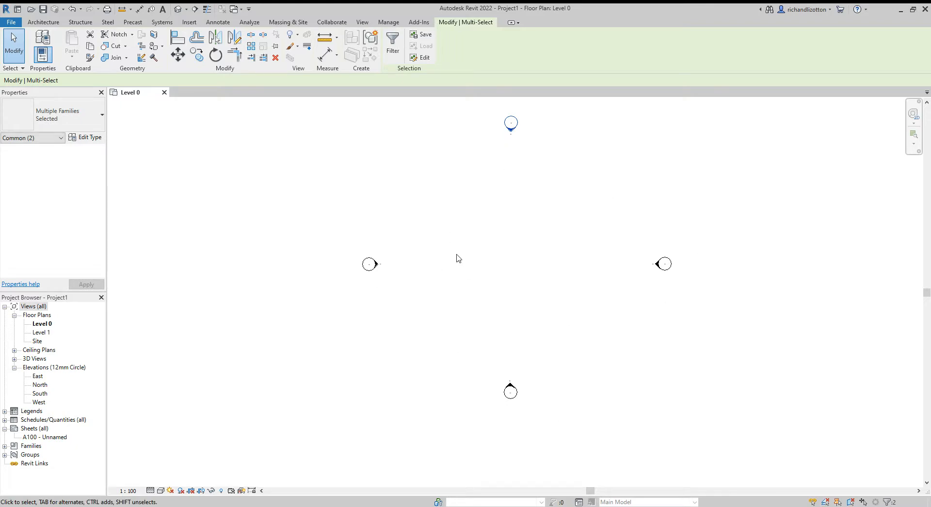
mouse_move(365, 231)
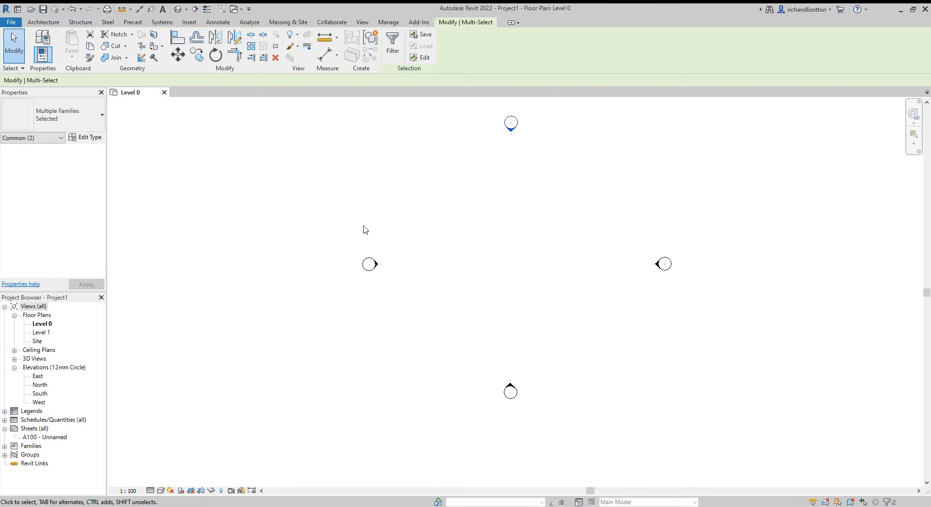
mouse_move(566, 287)
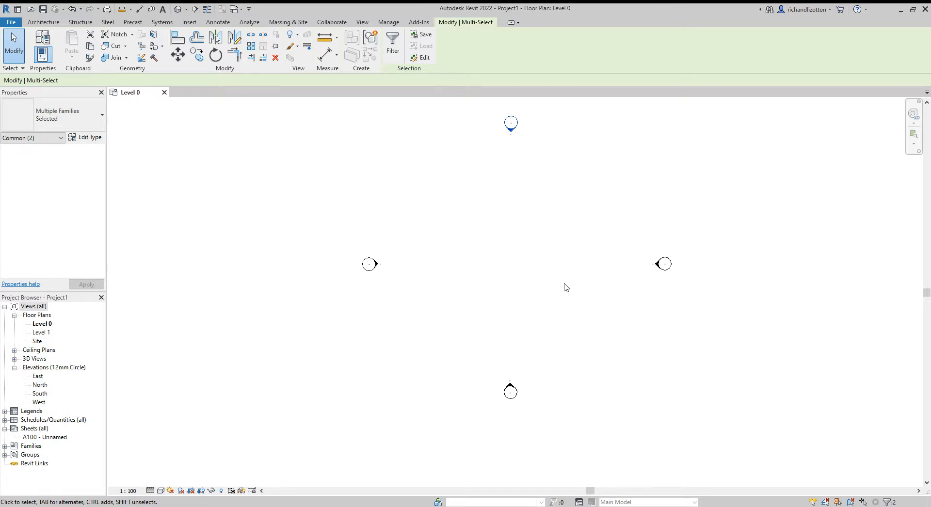
mouse_move(551, 275)
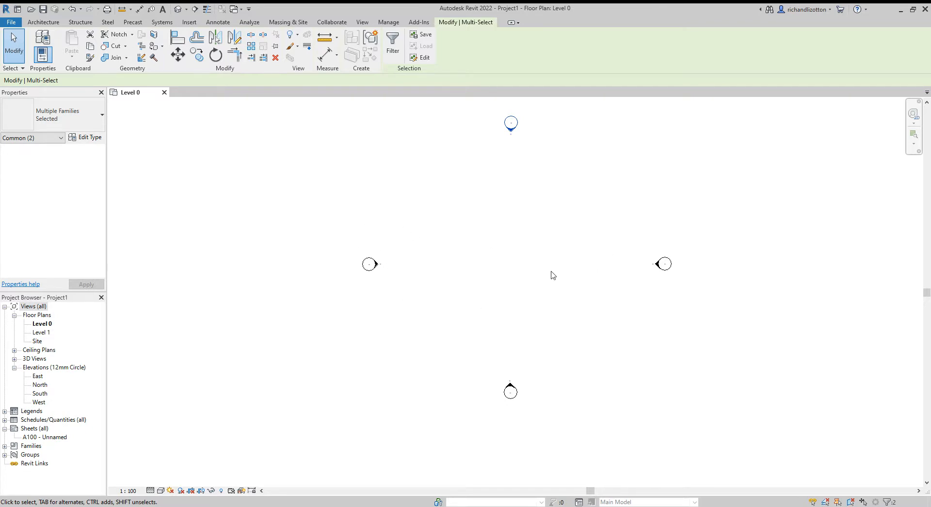
mouse_move(546, 247)
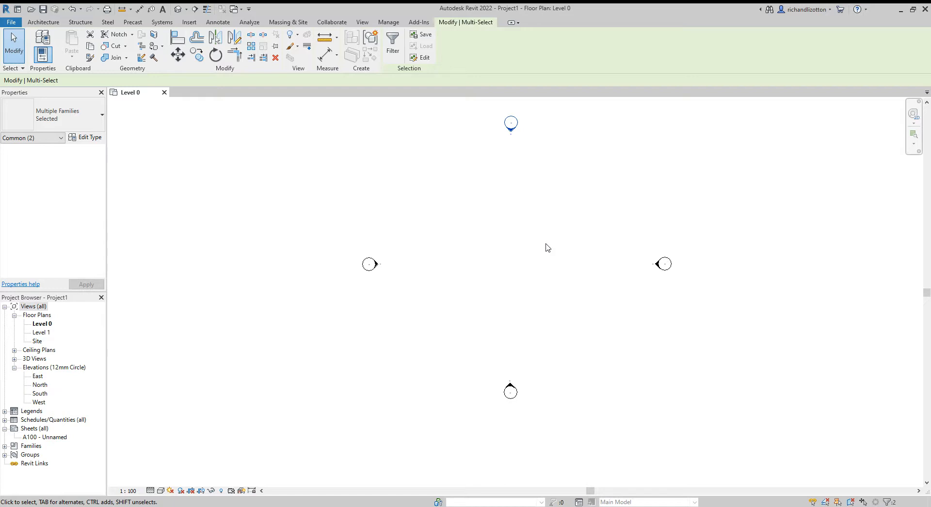
mouse_move(515, 240)
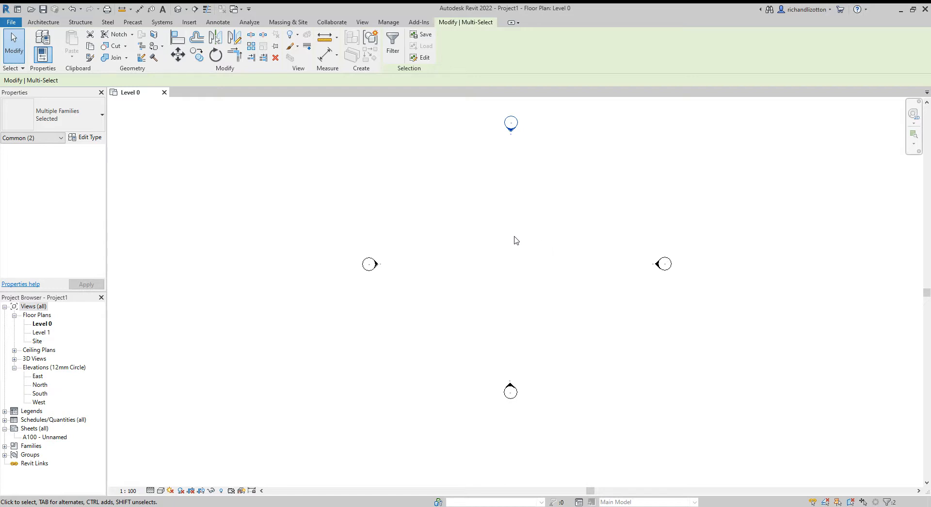
scroll("up", 3)
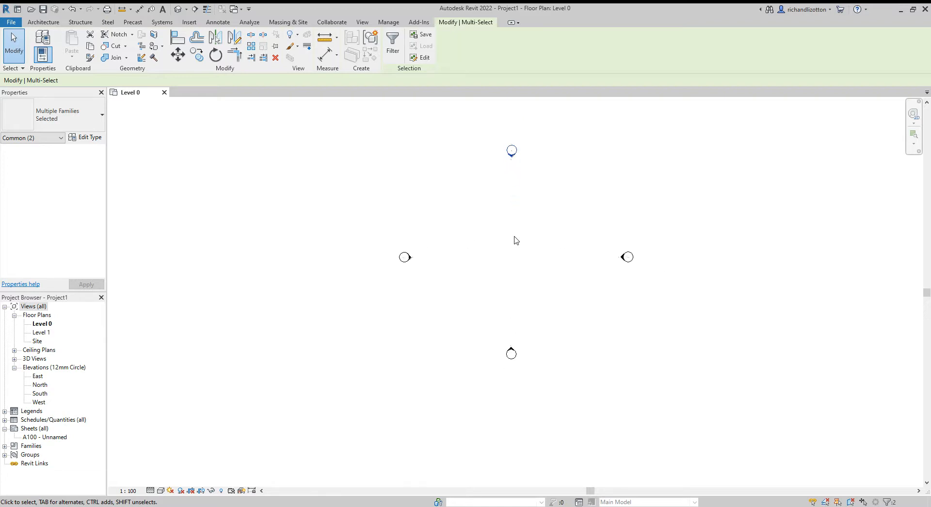
scroll("down", 3)
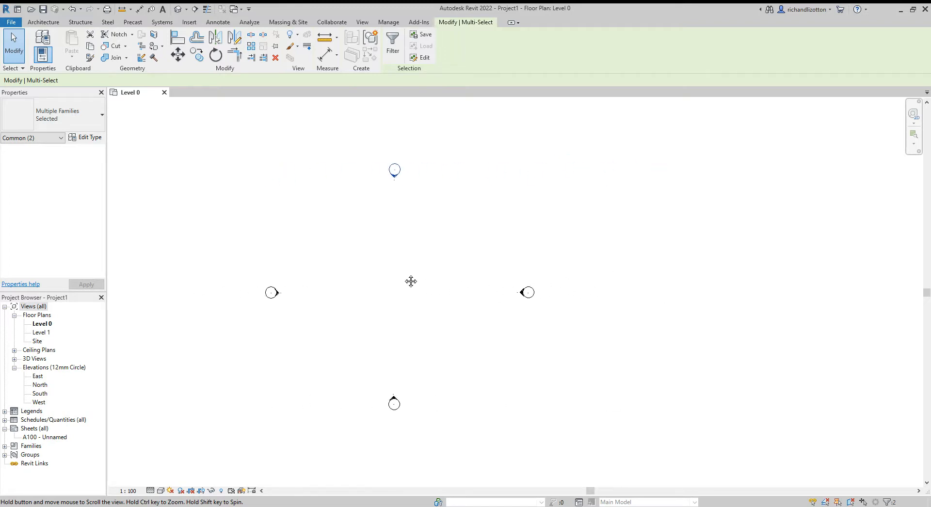
left_click_drag(411, 281, 503, 273)
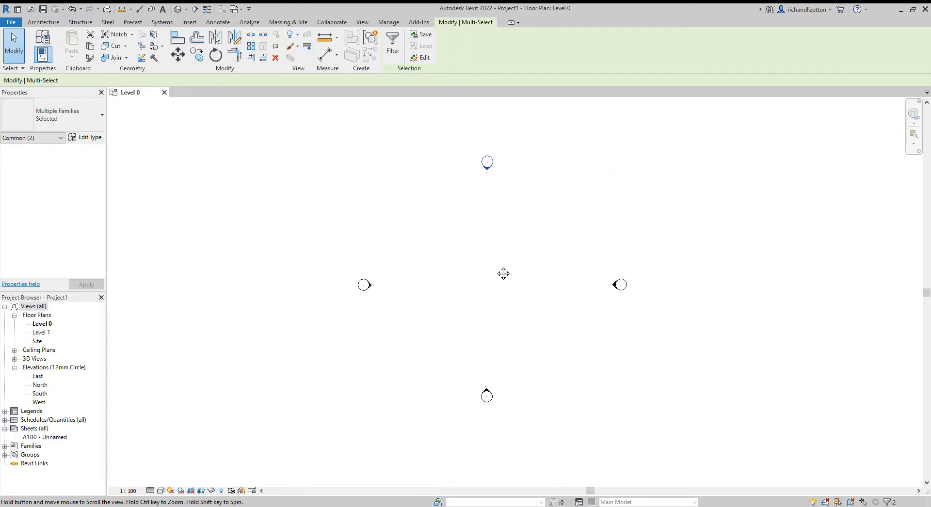
mouse_move(500, 266)
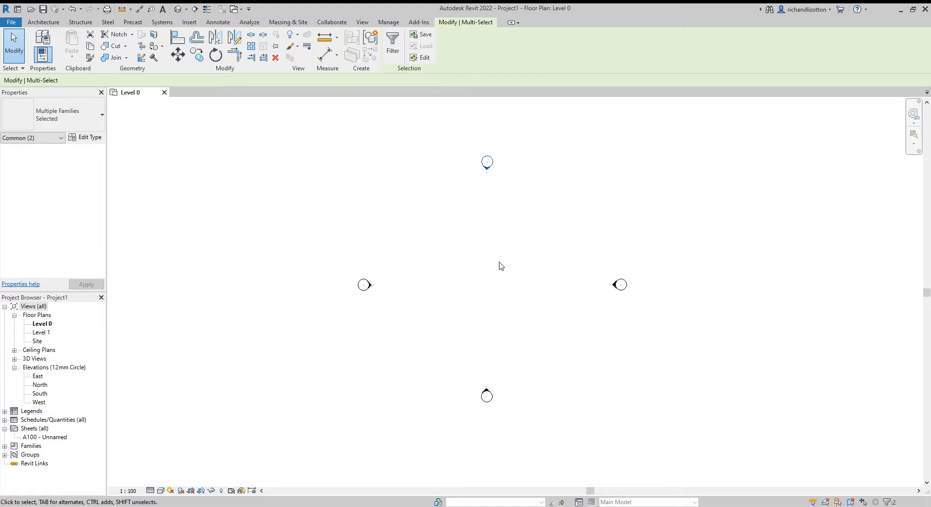
mouse_move(575, 210)
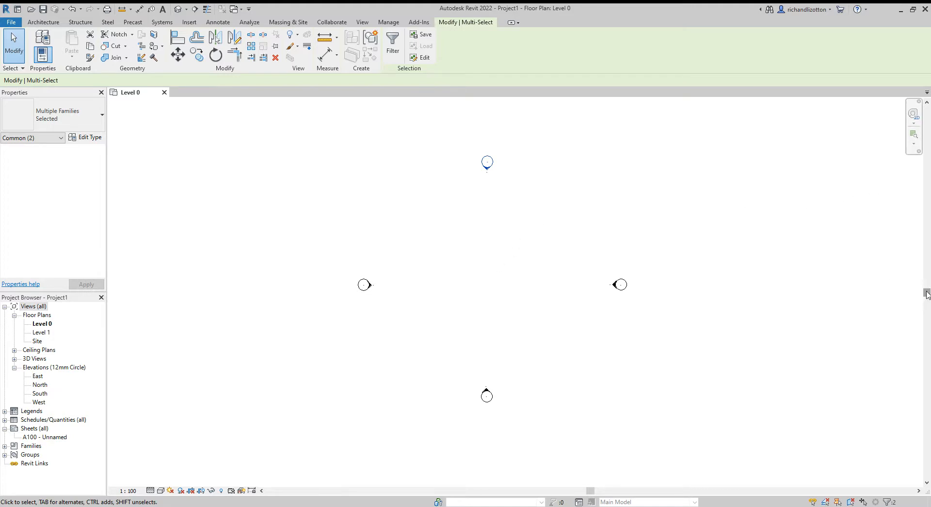
scroll("down", 3)
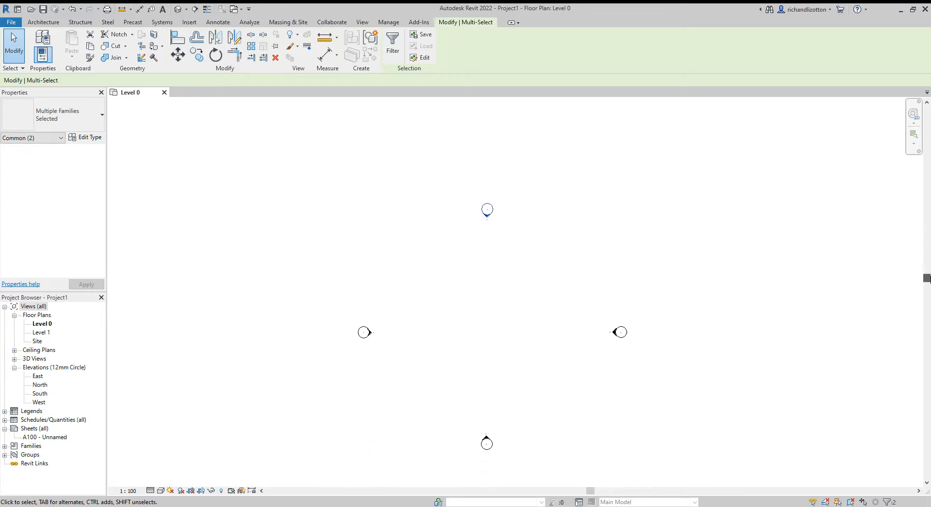
scroll("down", 3)
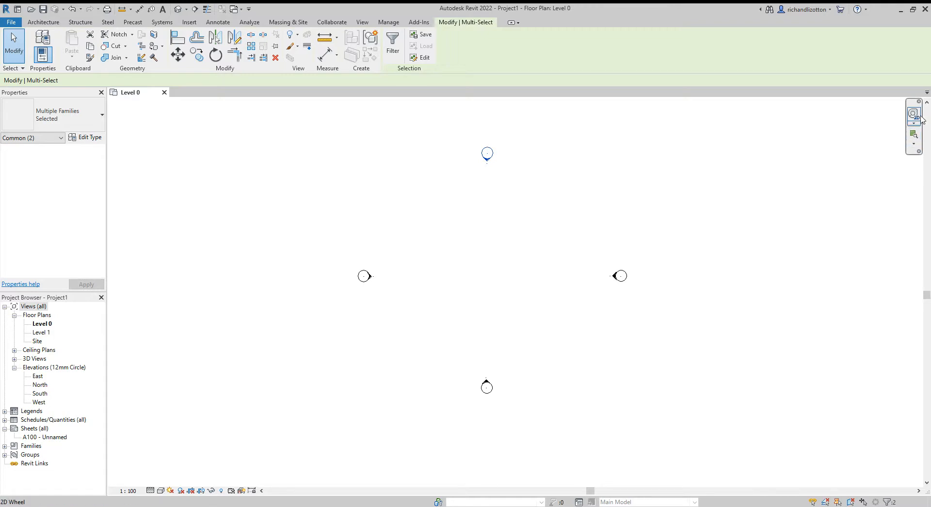
mouse_move(514, 297)
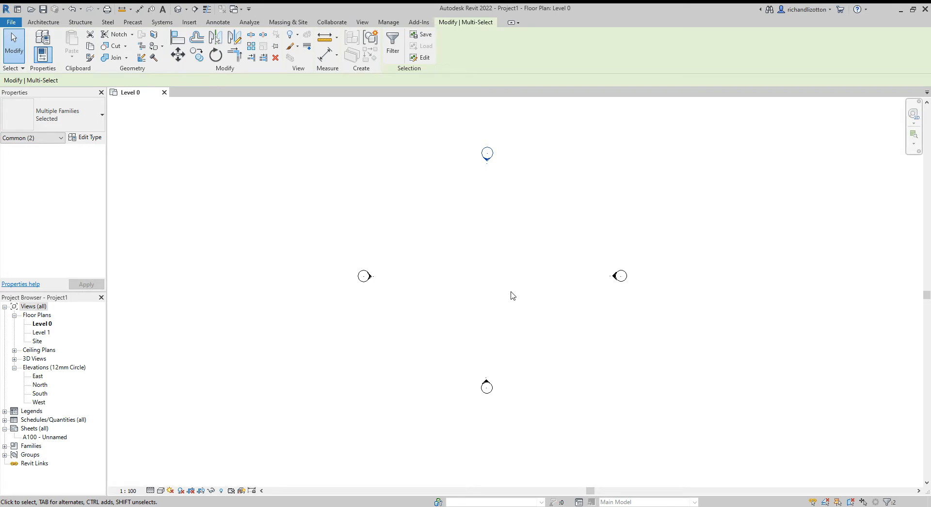
mouse_move(493, 279)
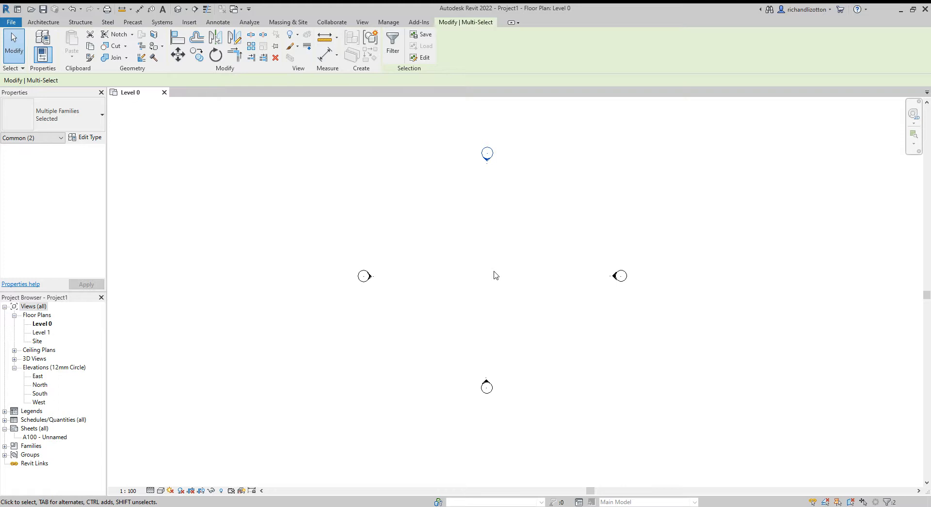
mouse_move(491, 287)
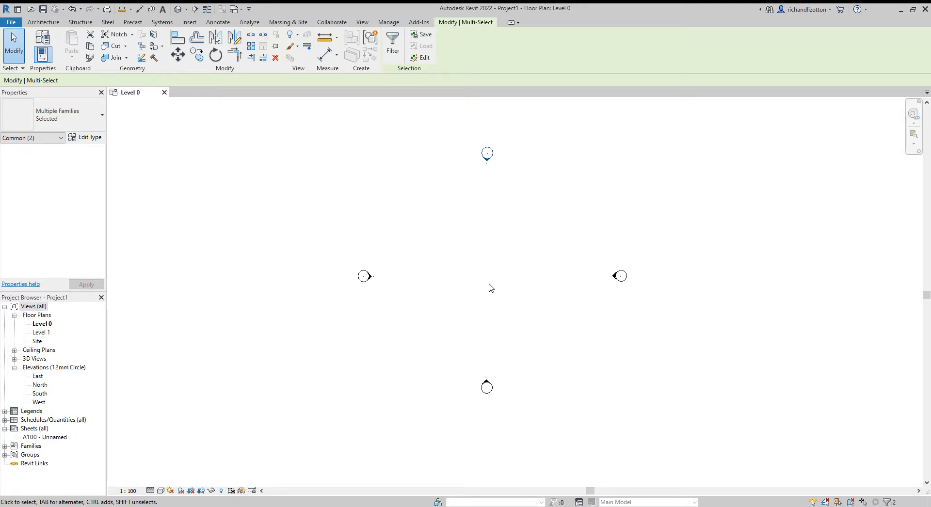
mouse_move(166, 481)
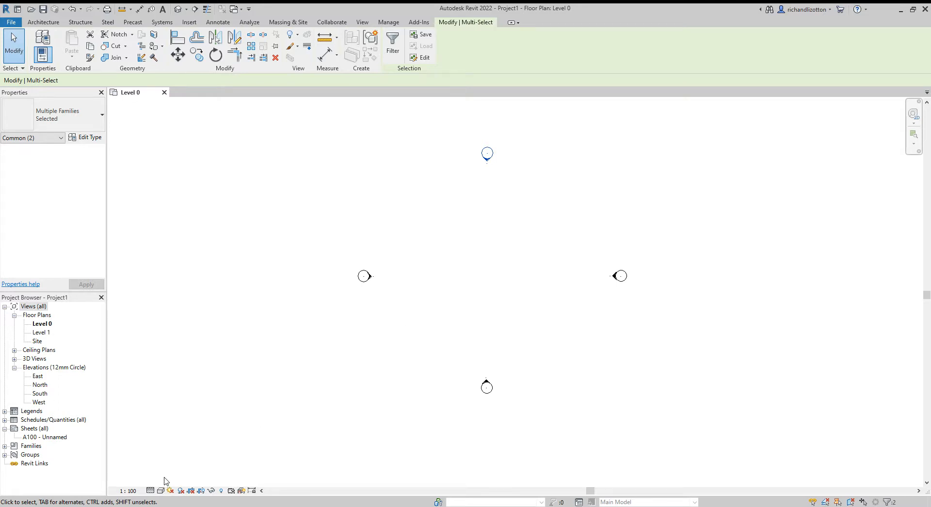
mouse_move(150, 491)
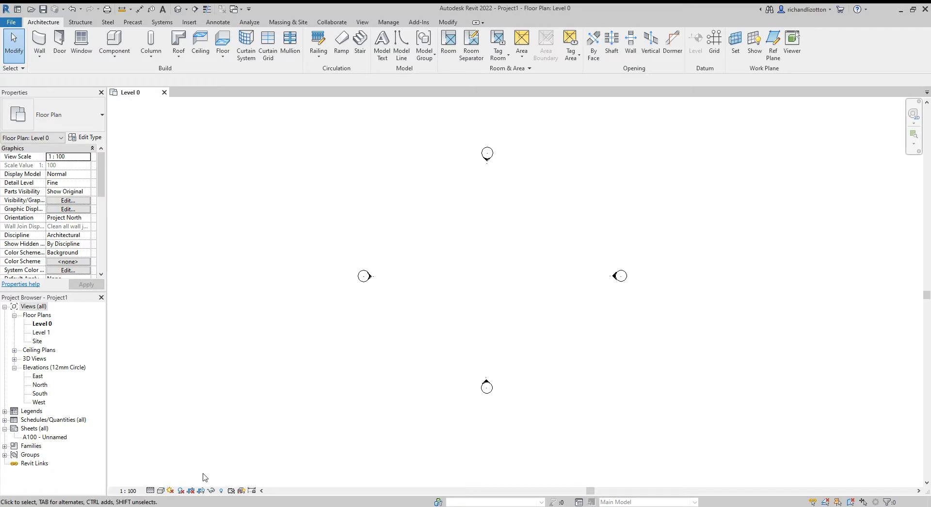
mouse_move(201, 482)
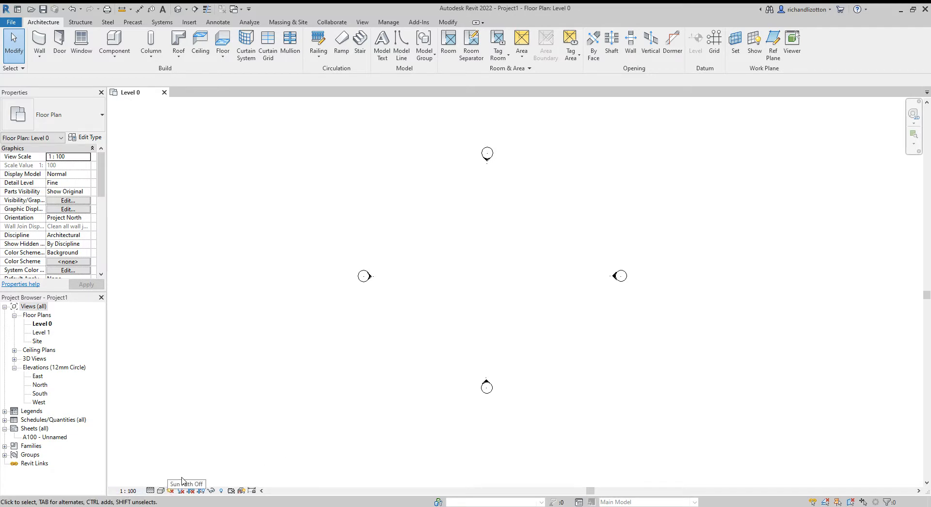
mouse_move(365, 368)
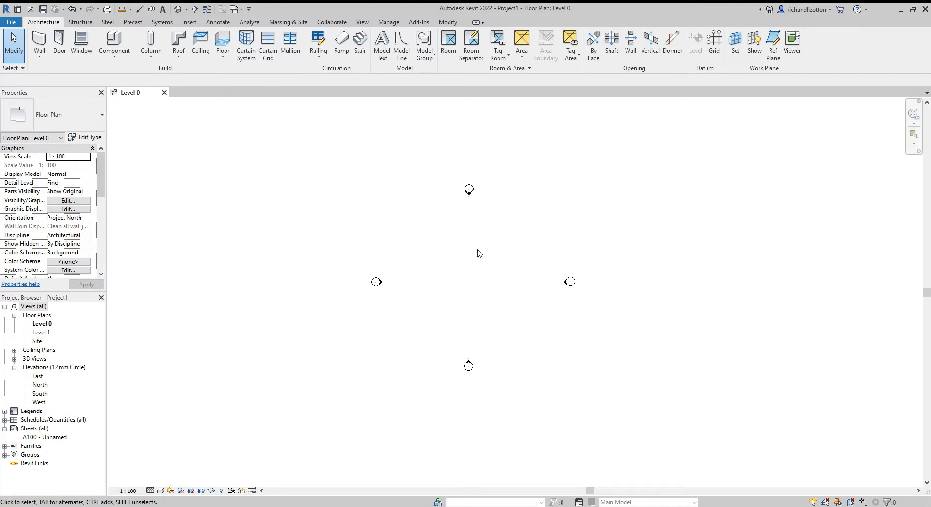
mouse_move(478, 257)
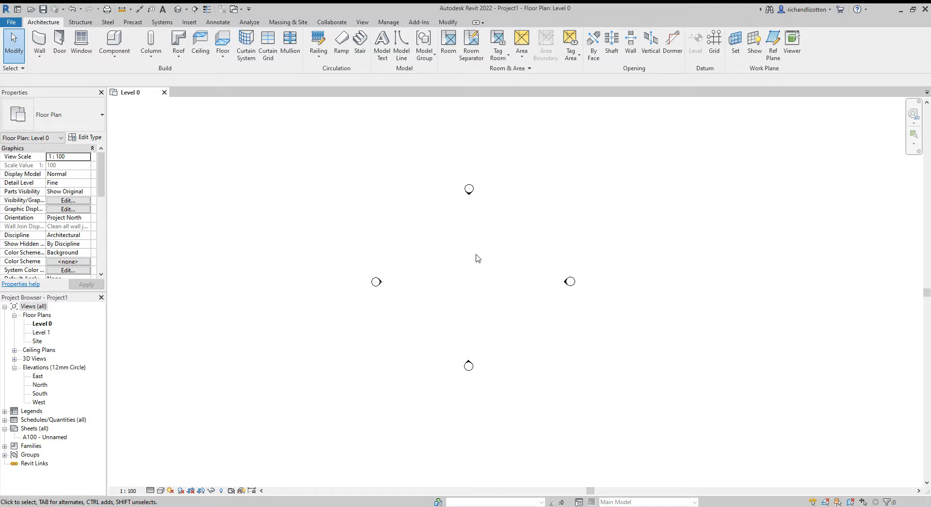
mouse_move(473, 256)
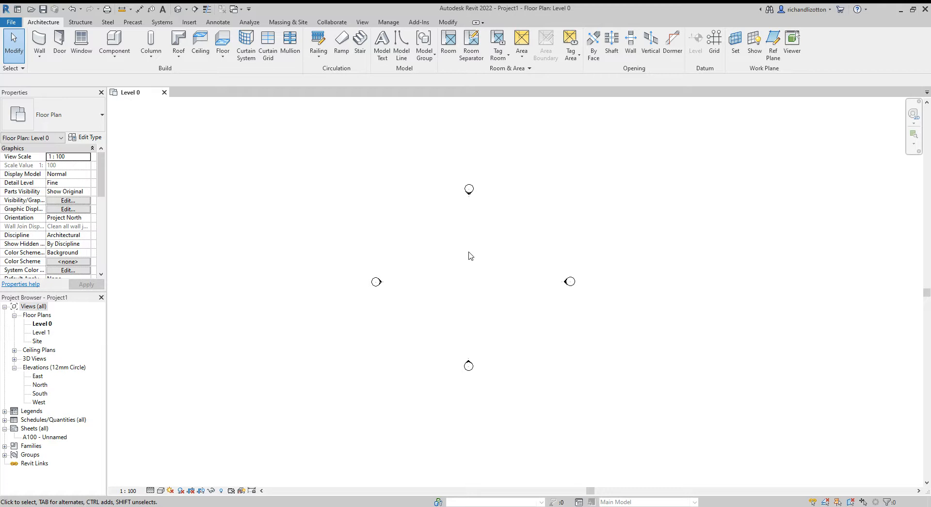
mouse_move(50, 385)
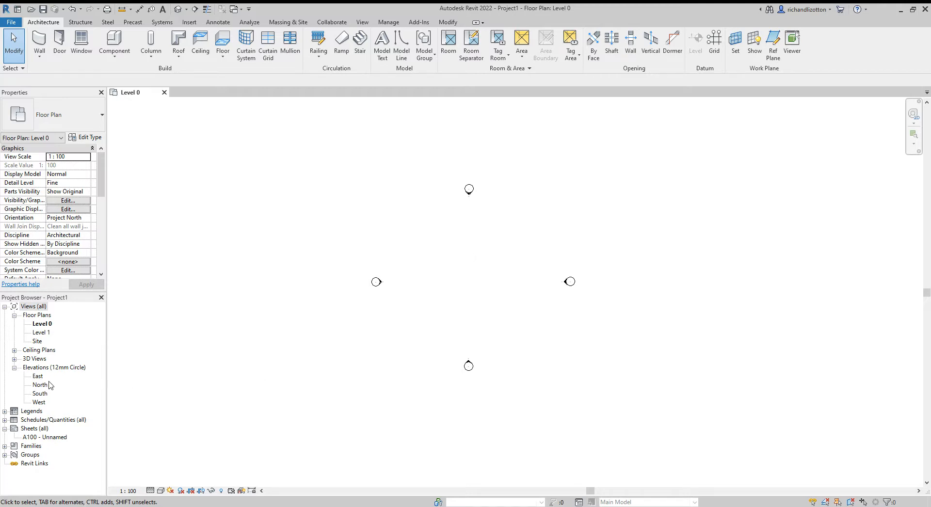
mouse_move(39, 377)
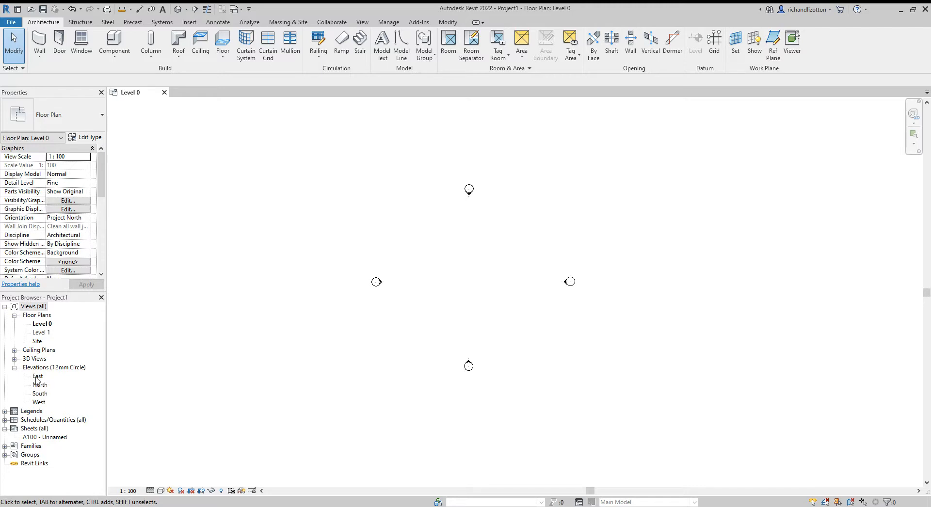
Step: Show the East elevation with Level 0 at 0 and Level 1 at 4000
double_click(38, 376)
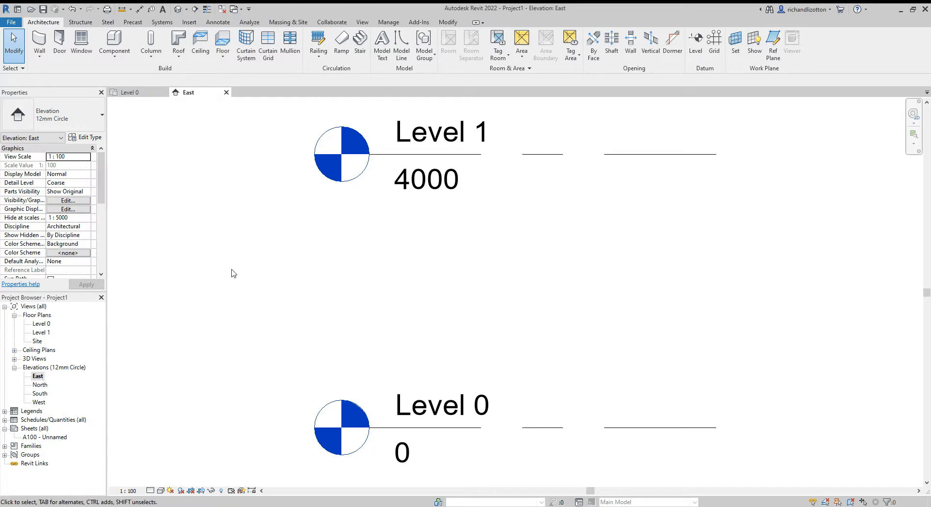
mouse_move(503, 304)
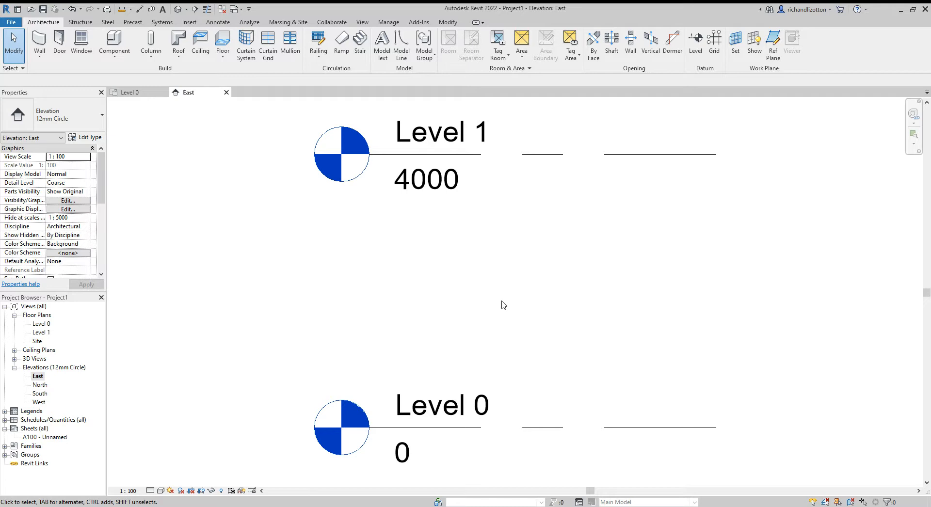
scroll("down", 3)
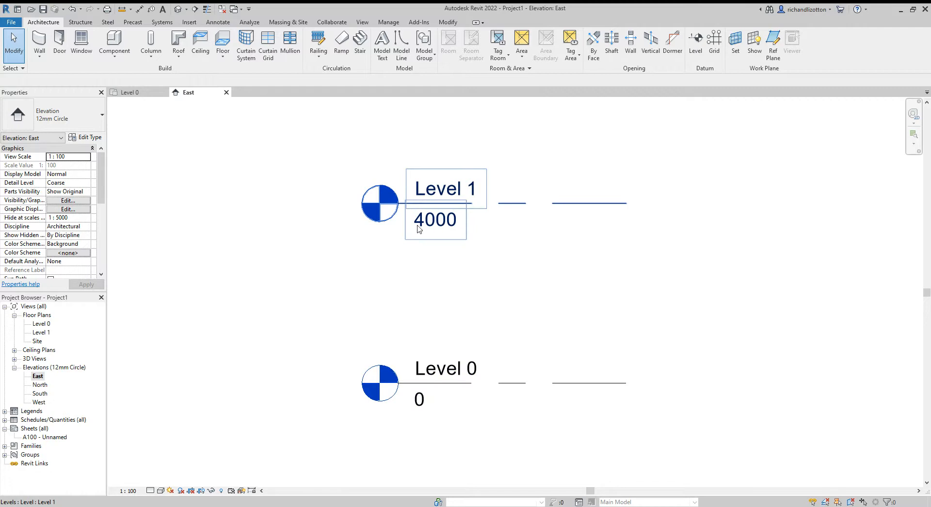
mouse_move(456, 229)
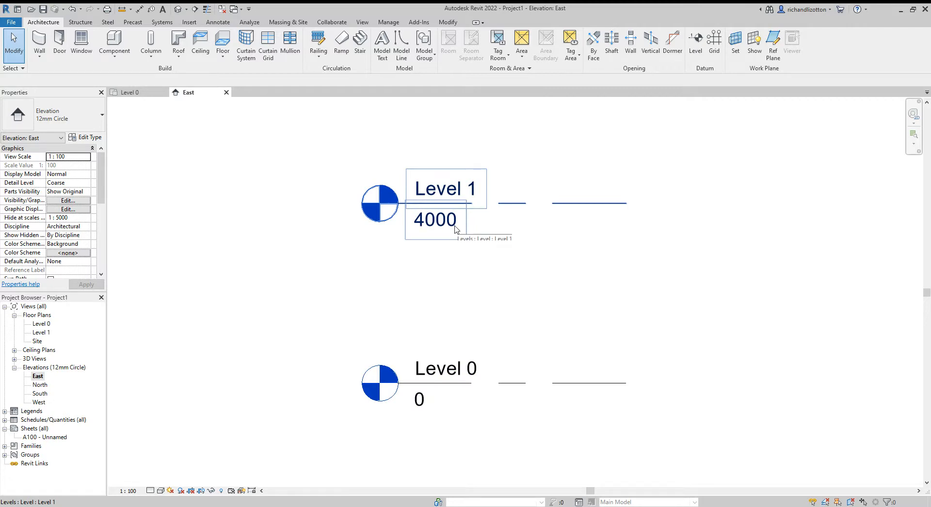
left_click(617, 281)
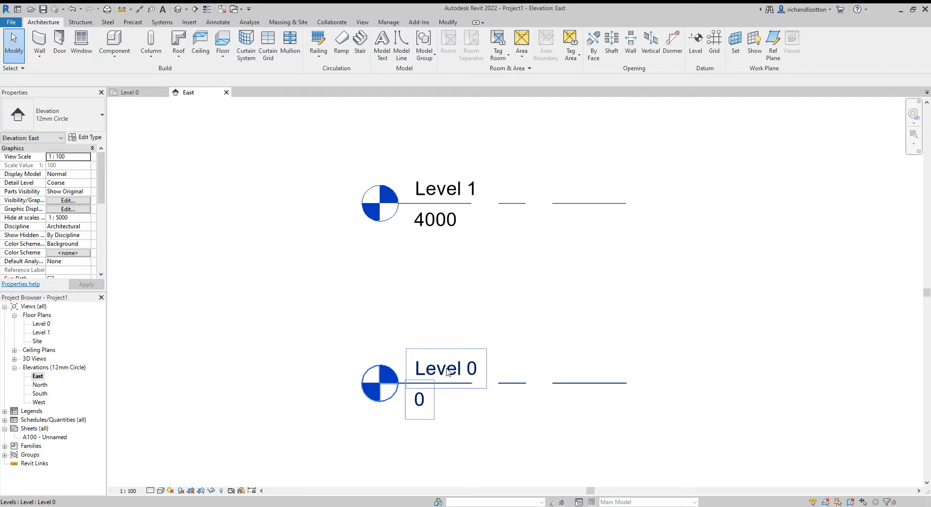
Step: Rename Level 0 to '0 Ground Floor' in the East elevation
left_click(445, 383)
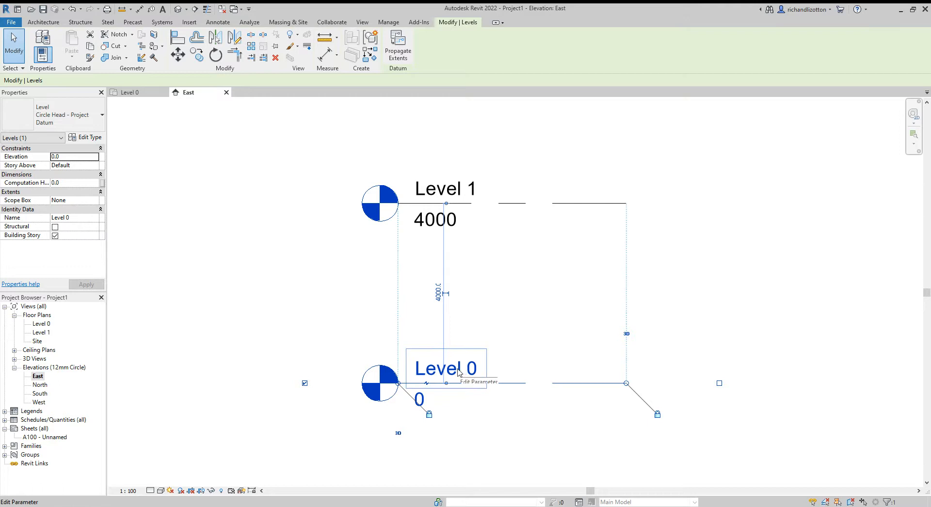
double_click(446, 367)
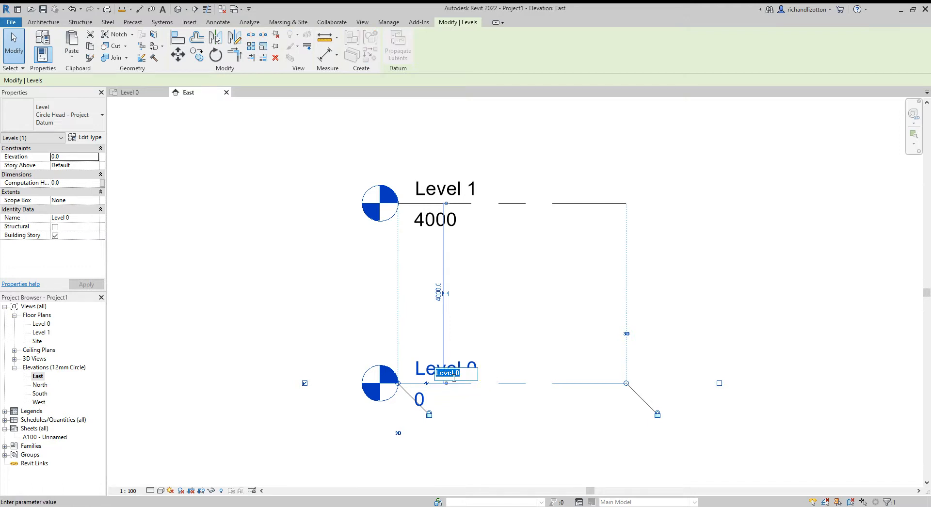
mouse_move(504, 369)
type("0")
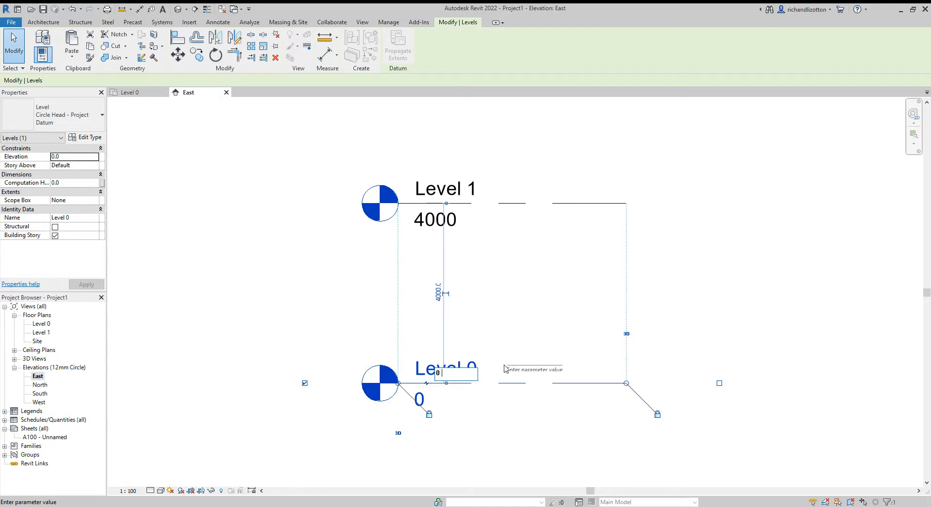
type("Ground")
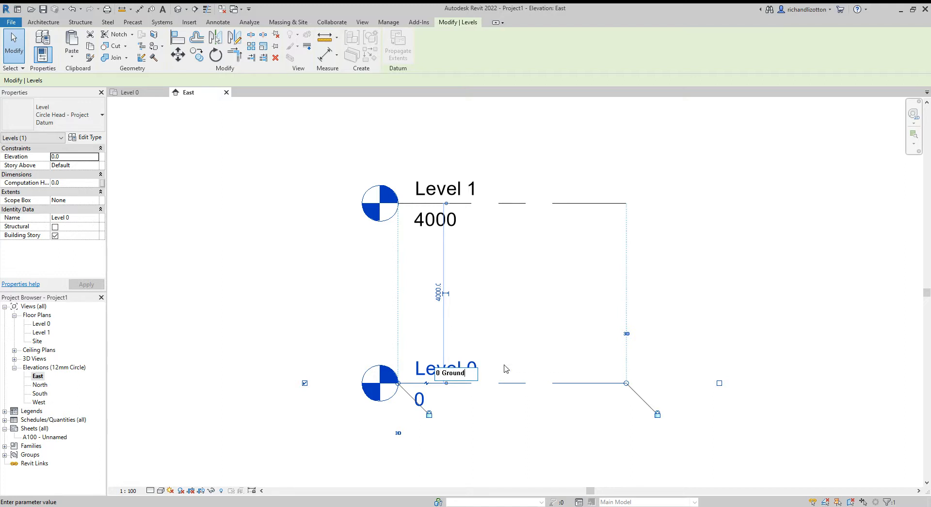
type("Ground Floor")
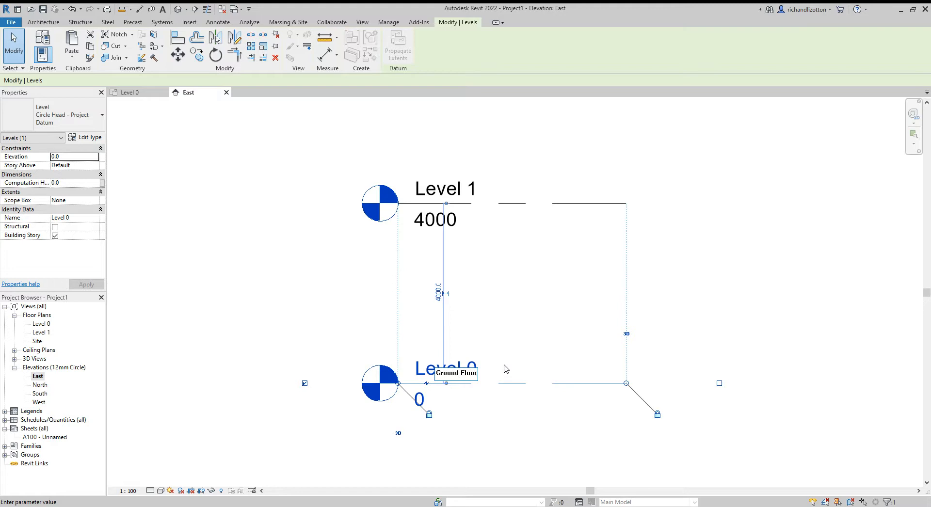
key("Return")
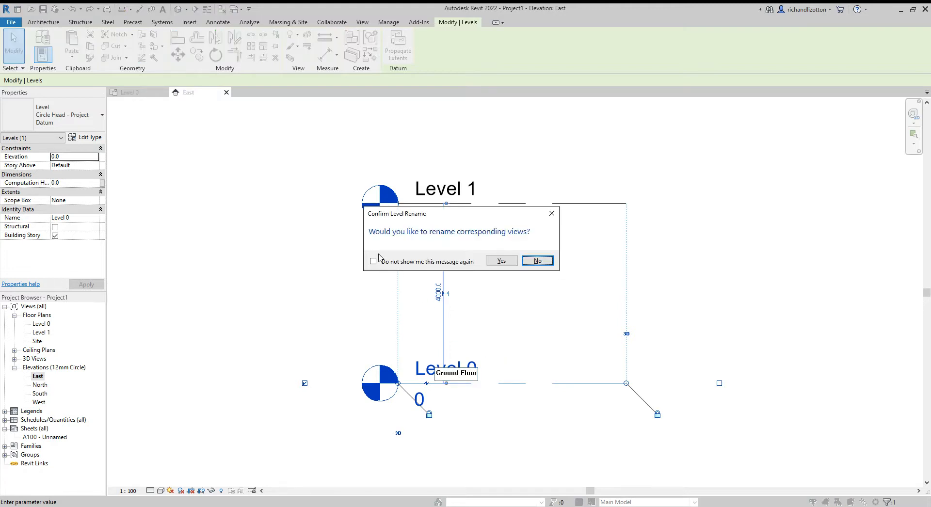
mouse_move(525, 237)
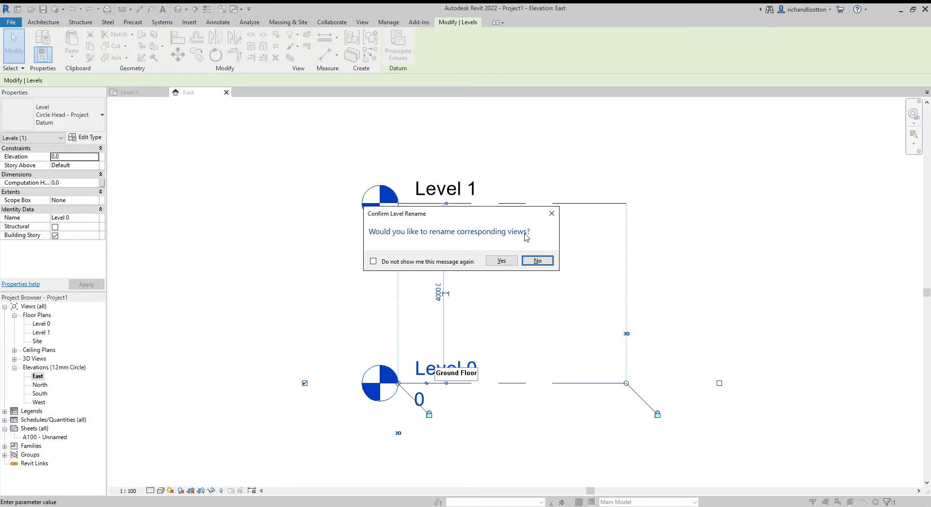
mouse_move(525, 240)
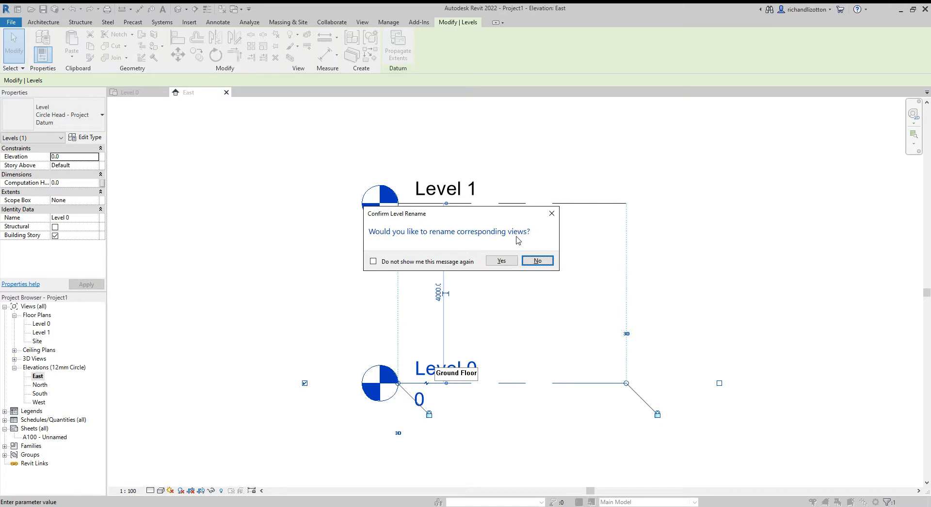
mouse_move(472, 271)
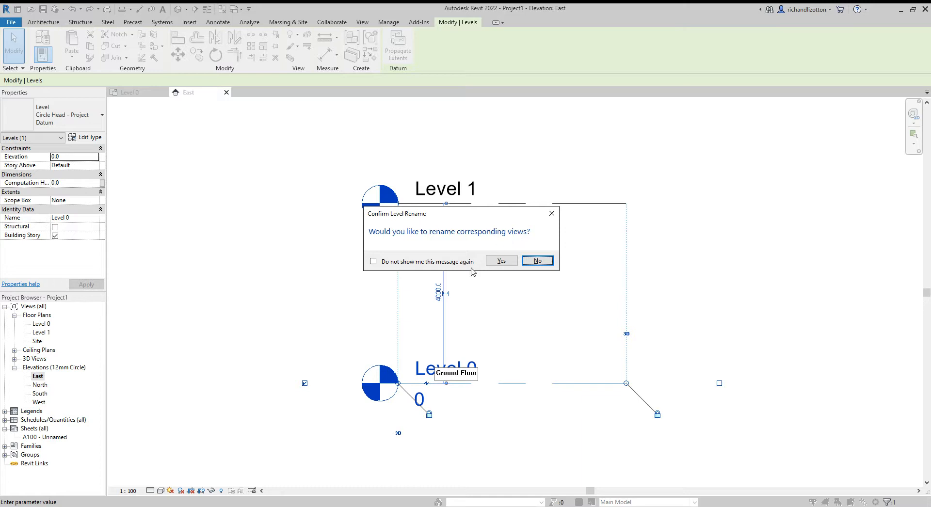
mouse_move(39, 331)
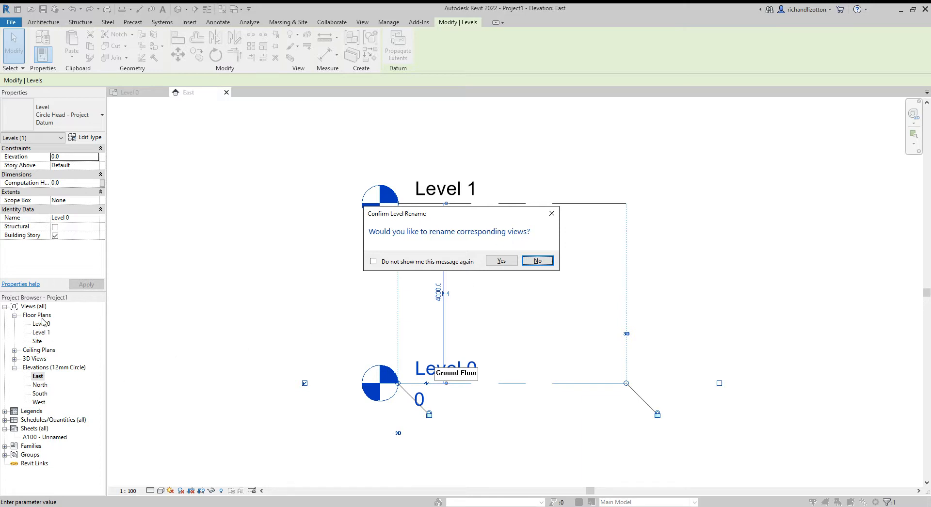
mouse_move(50, 332)
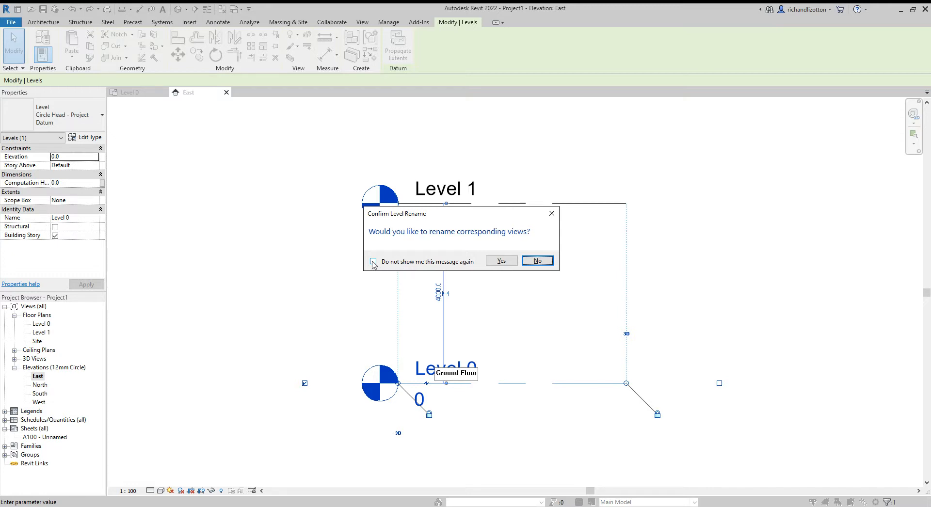
Step: Rename the matching floor plan view too and suppress future rename questions
left_click(372, 262)
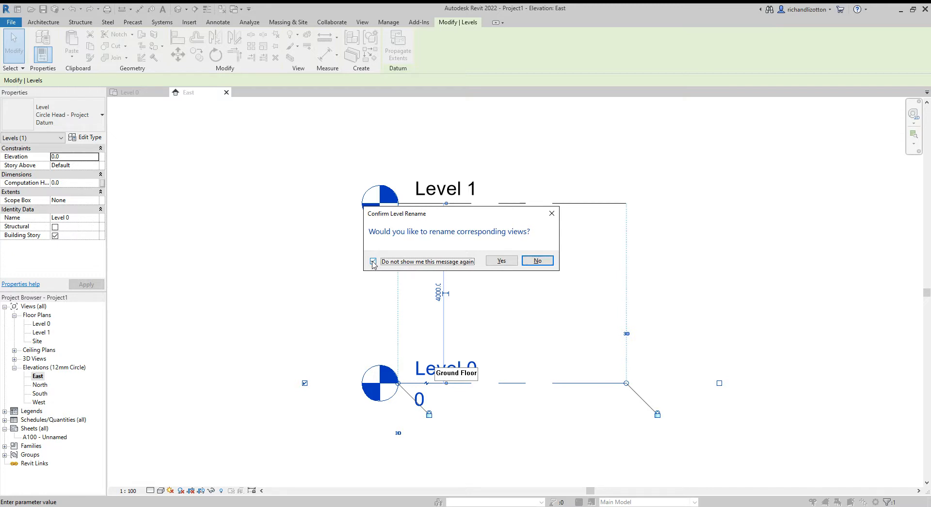
left_click(374, 261)
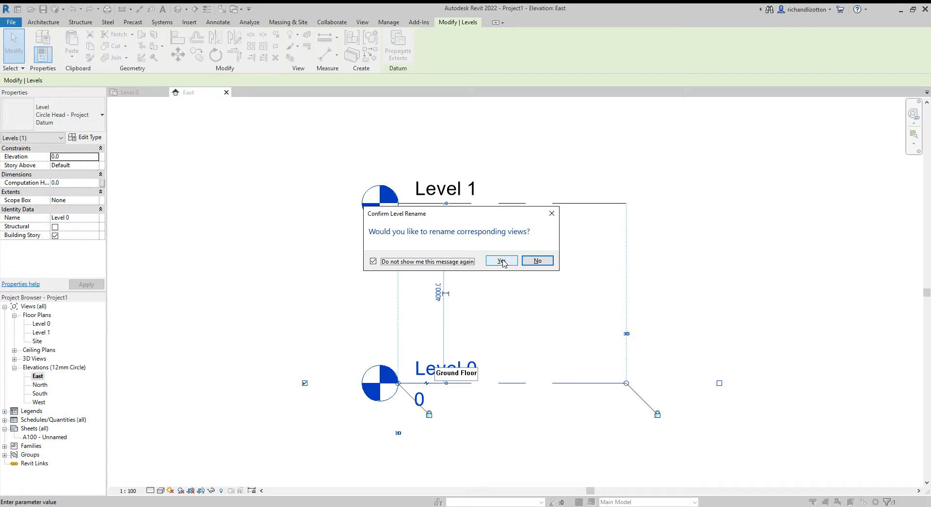
left_click(501, 261)
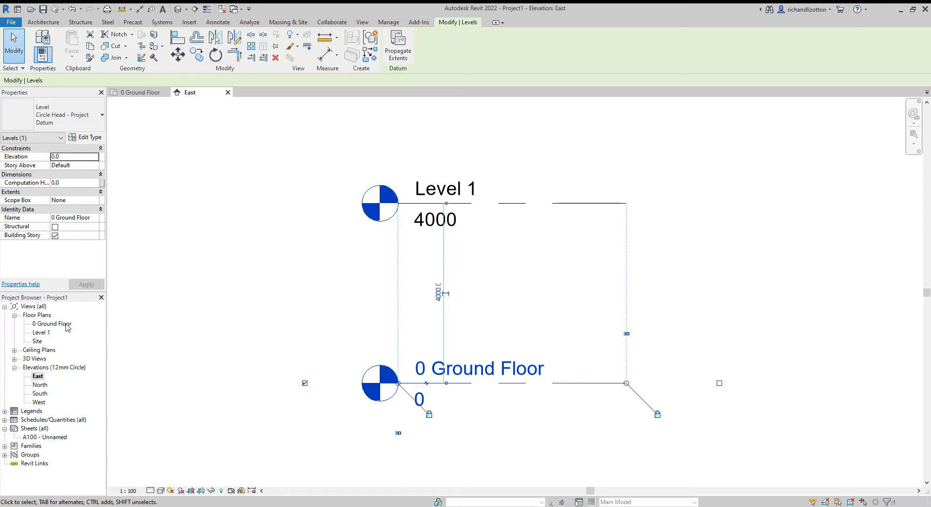
mouse_move(454, 273)
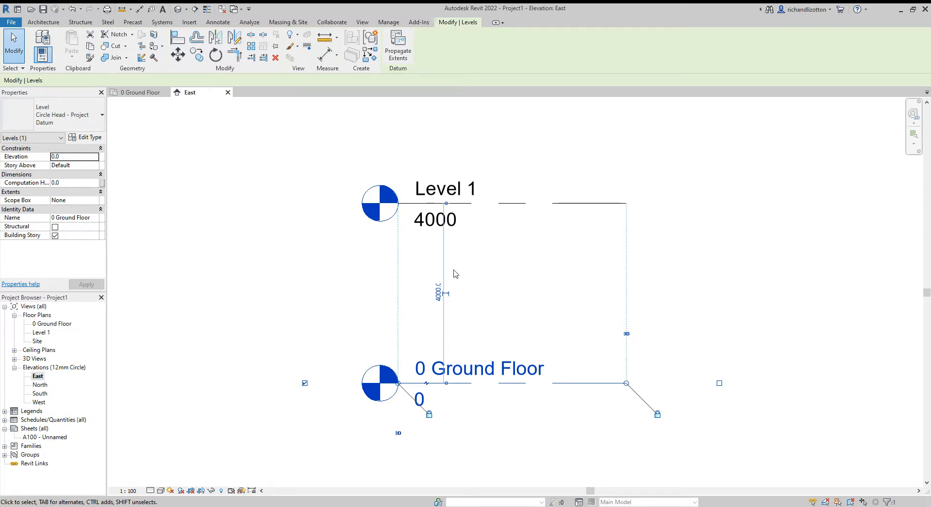
Step: Rename Level 1 to '1 First Floor', keeping it at 4000
left_click(444, 189)
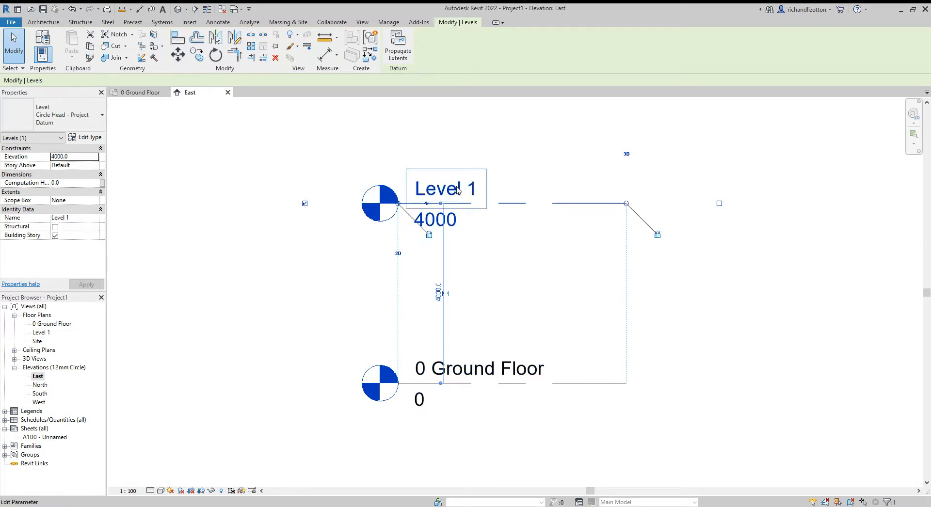
double_click(444, 188)
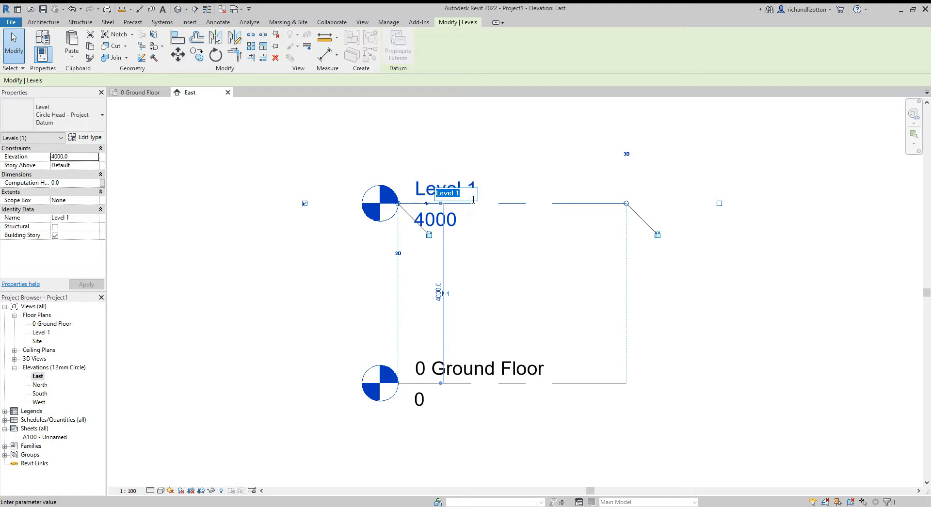
type("1 First Floor")
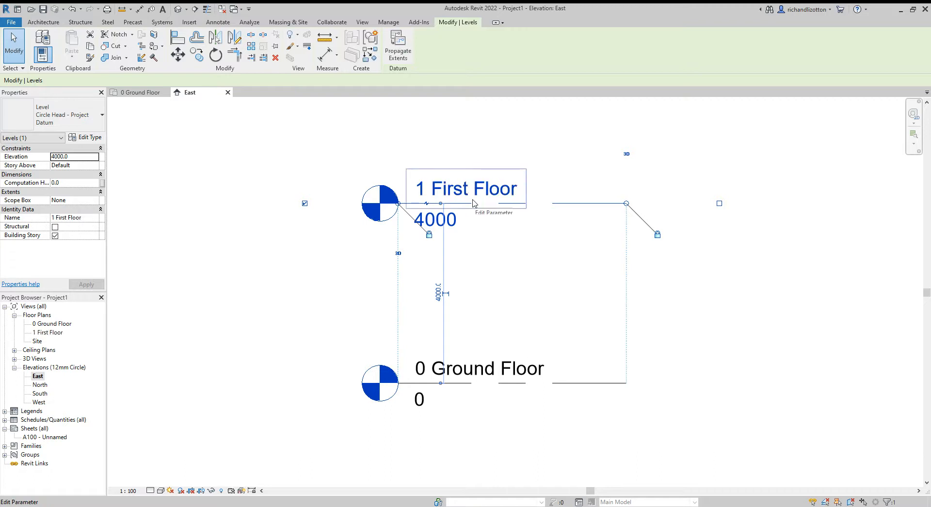
left_click(717, 346)
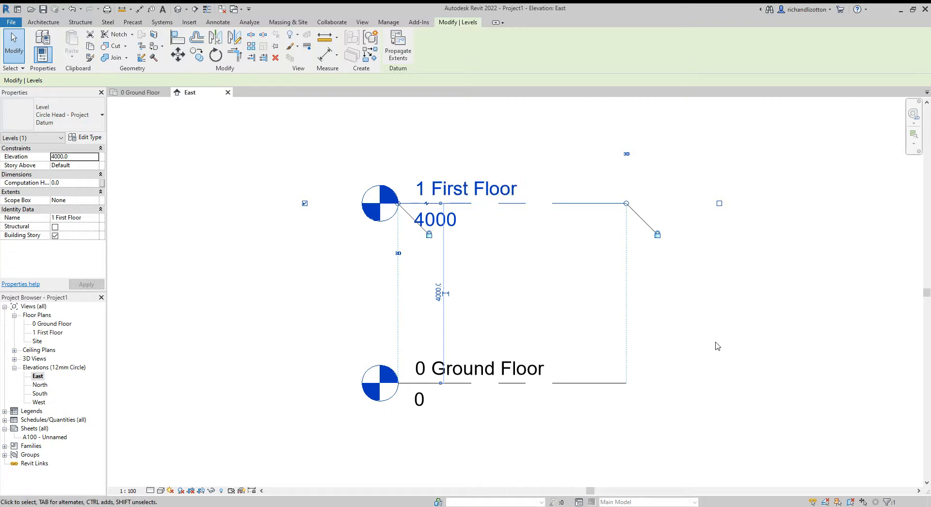
mouse_move(64, 336)
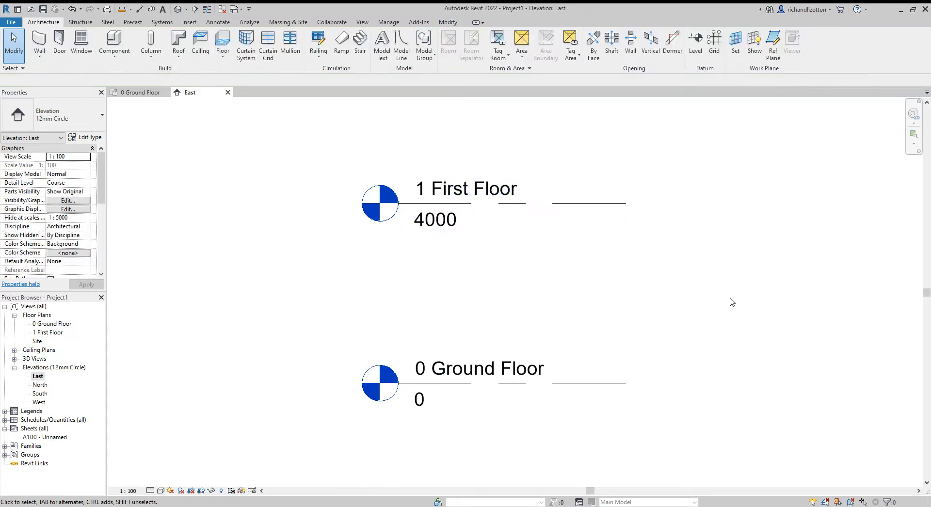
mouse_move(520, 283)
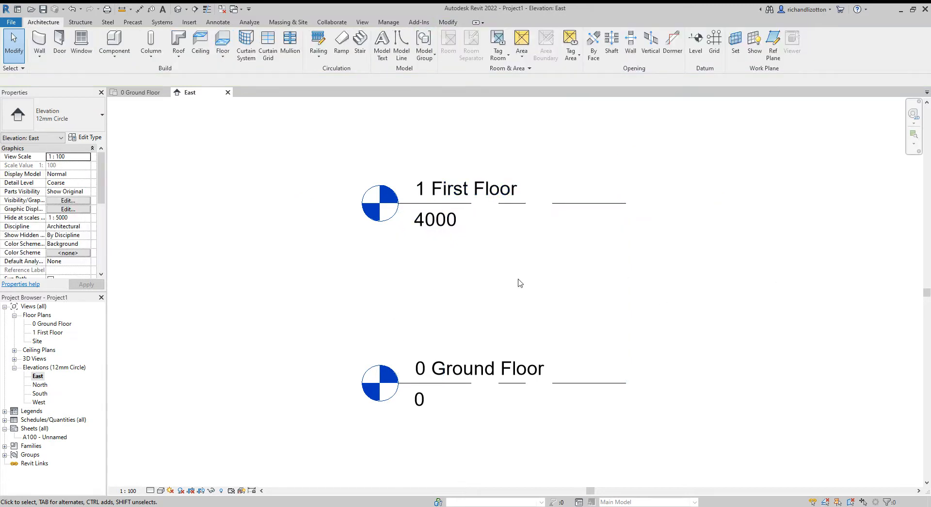
mouse_move(734, 298)
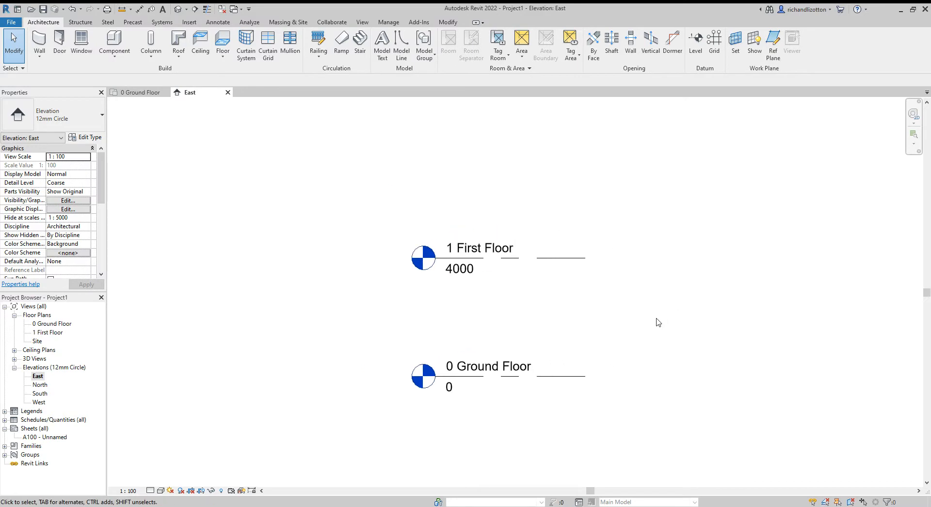
mouse_move(661, 324)
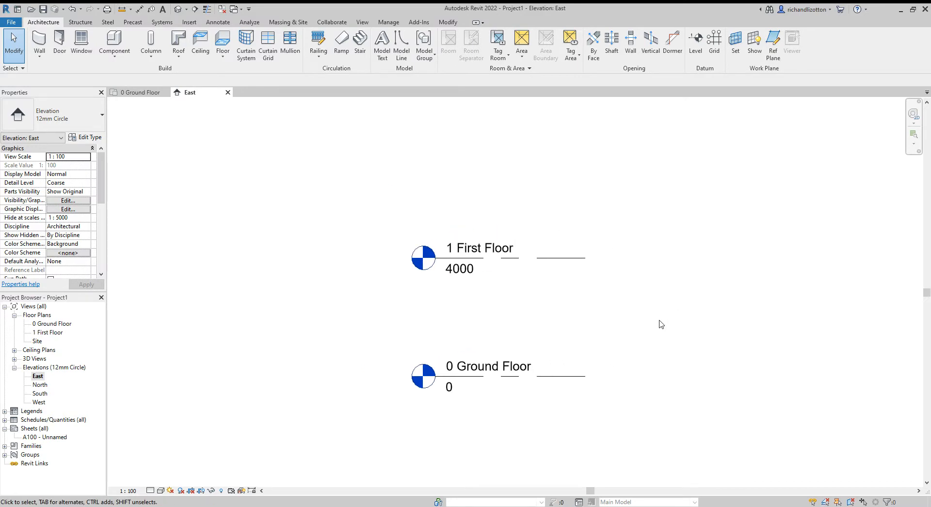
mouse_move(545, 380)
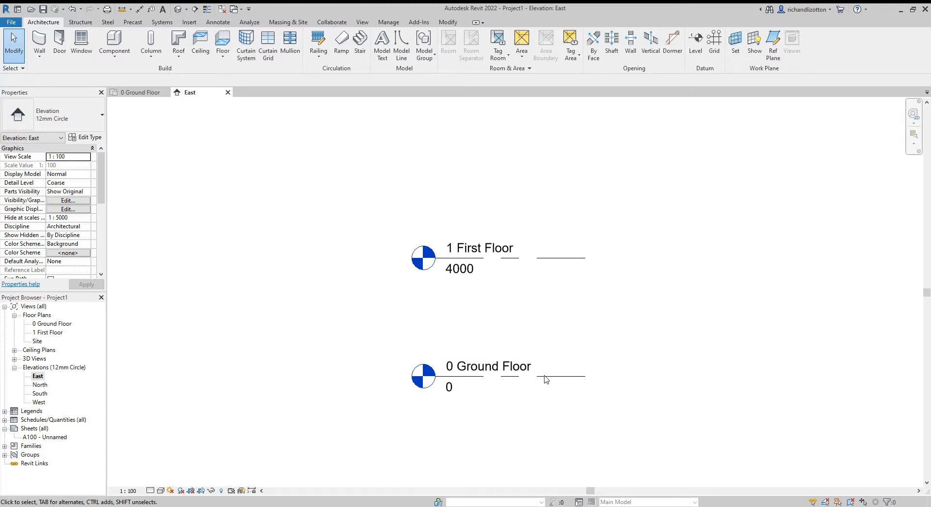
mouse_move(532, 265)
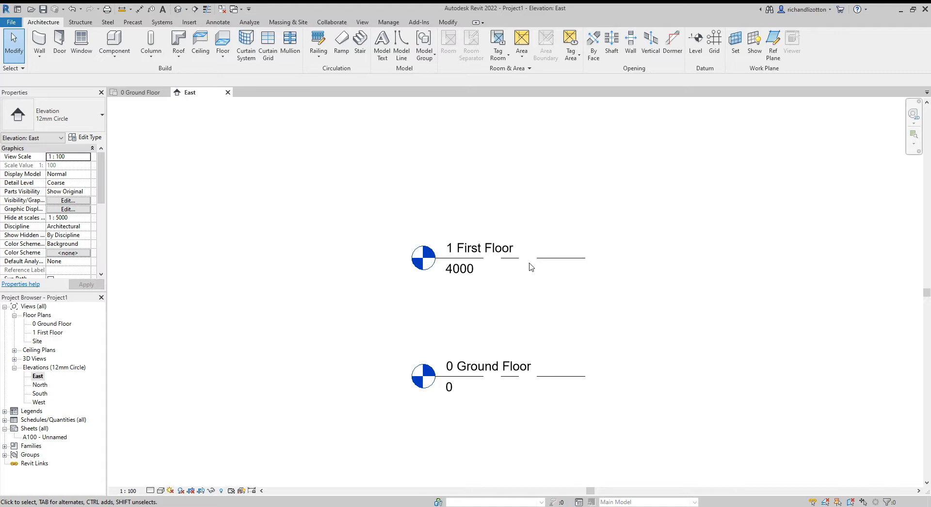
mouse_move(524, 162)
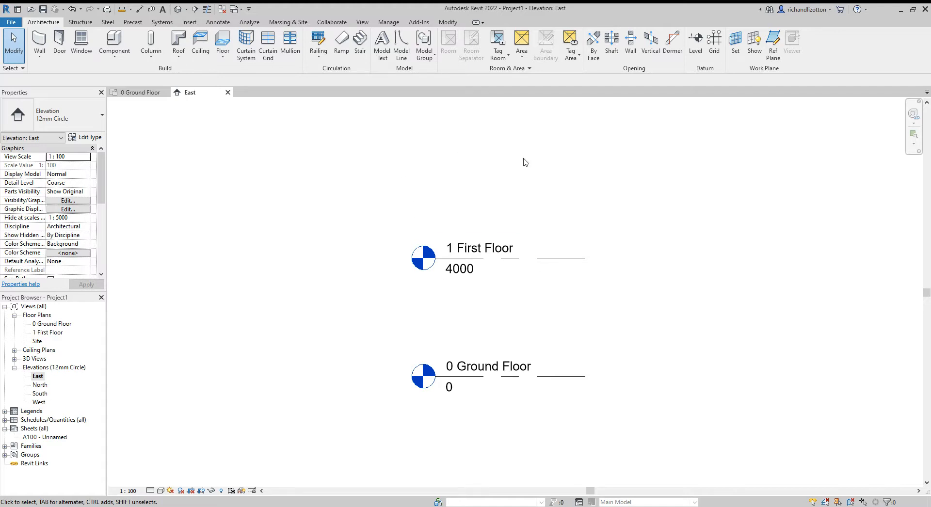
mouse_move(544, 178)
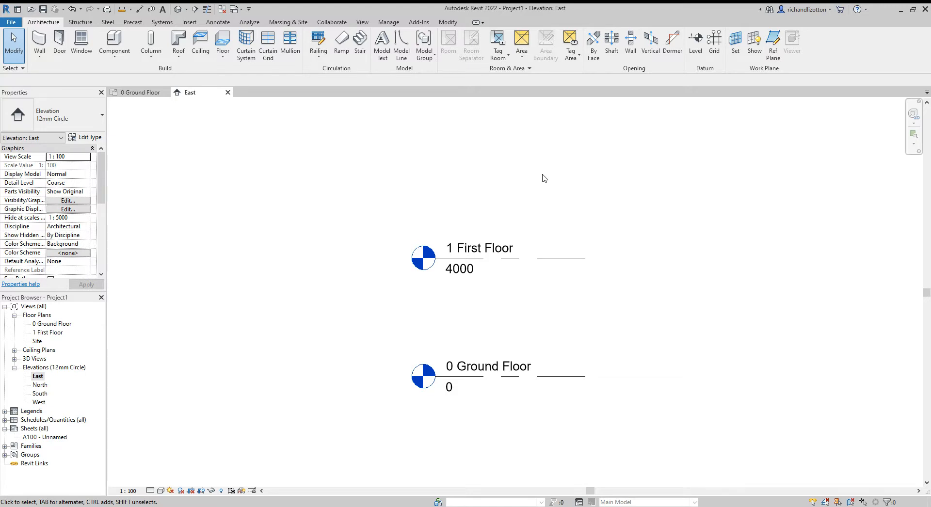
mouse_move(544, 227)
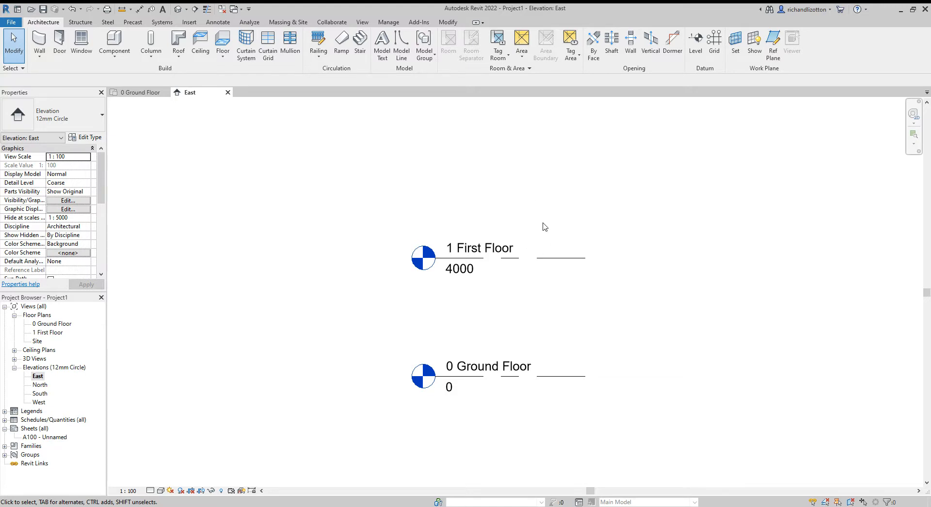
mouse_move(536, 191)
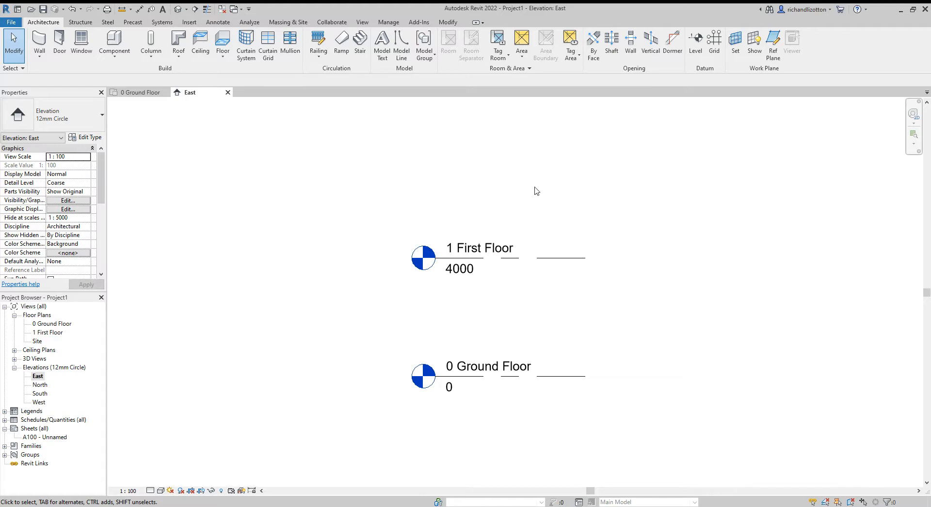
mouse_move(544, 169)
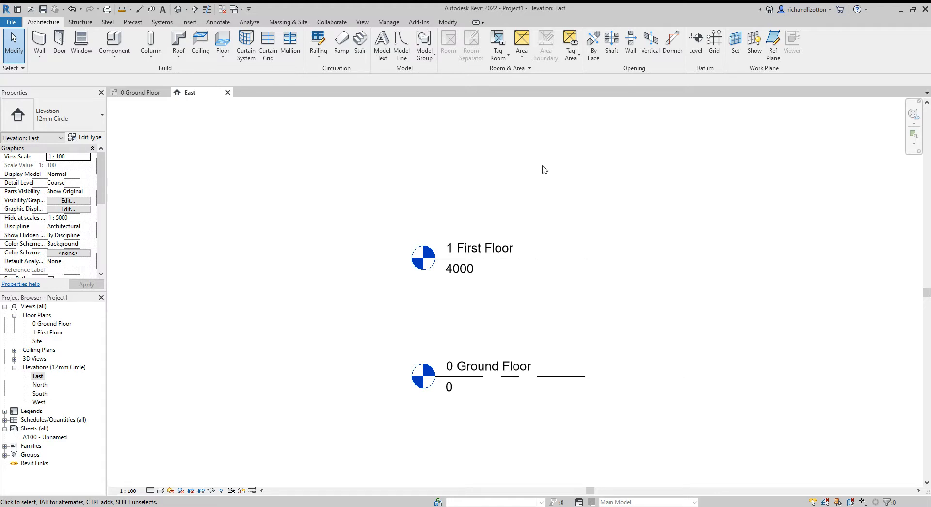
mouse_move(549, 166)
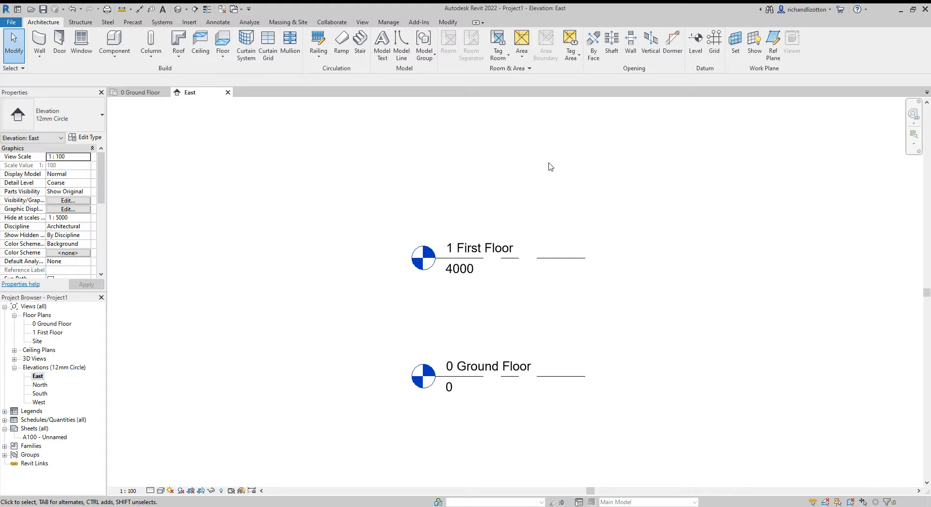
mouse_move(569, 249)
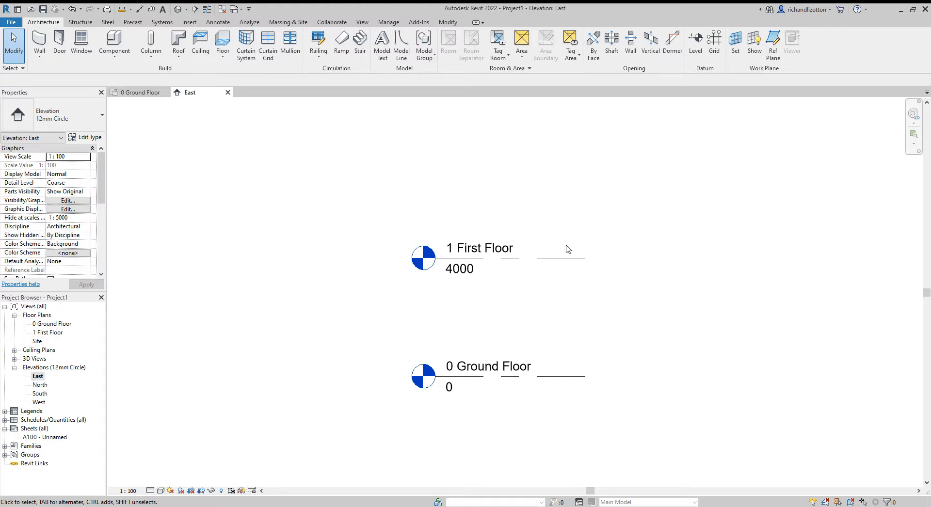
left_click(480, 247)
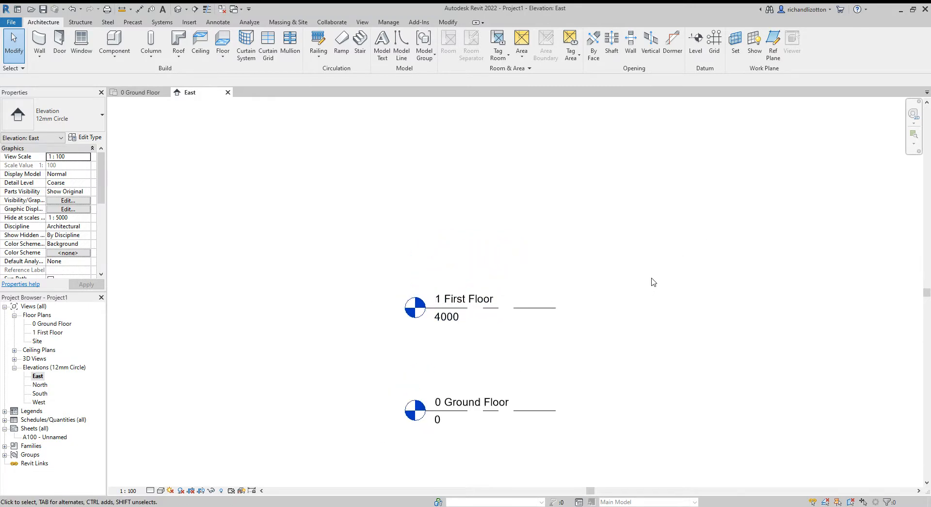
mouse_move(646, 207)
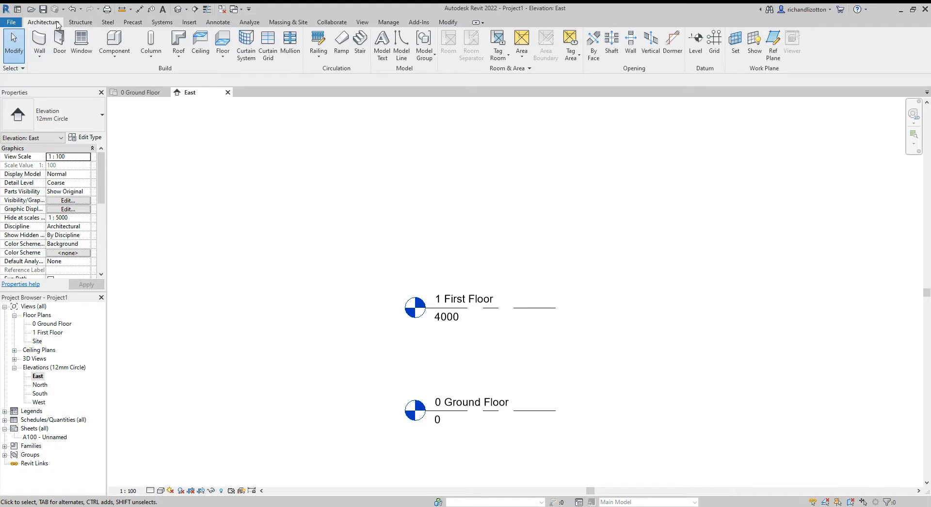
mouse_move(651, 43)
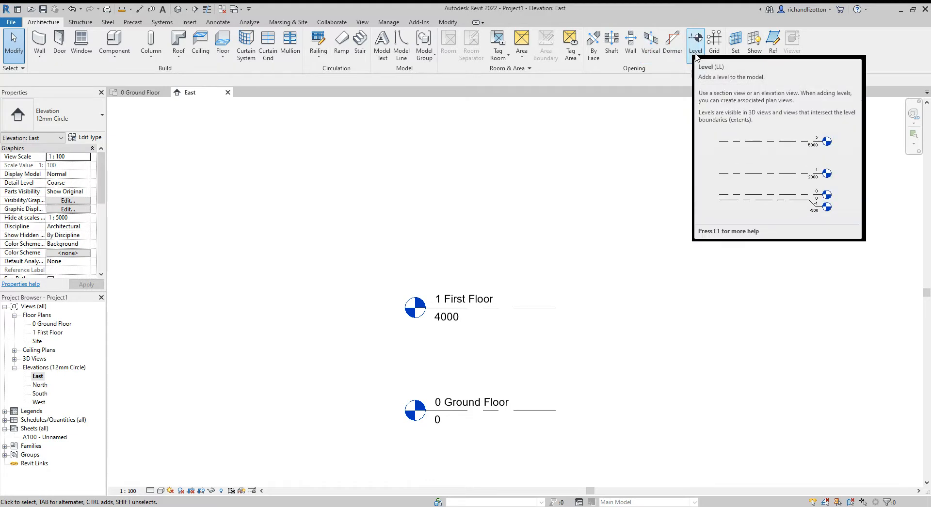
Step: Start the Level tool to place a new level above 1 First Floor
left_click(695, 41)
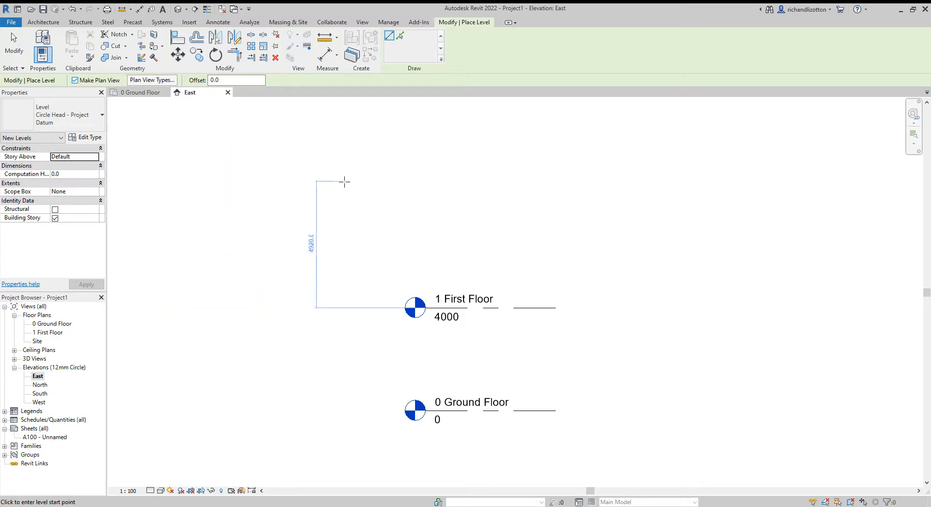
mouse_move(414, 246)
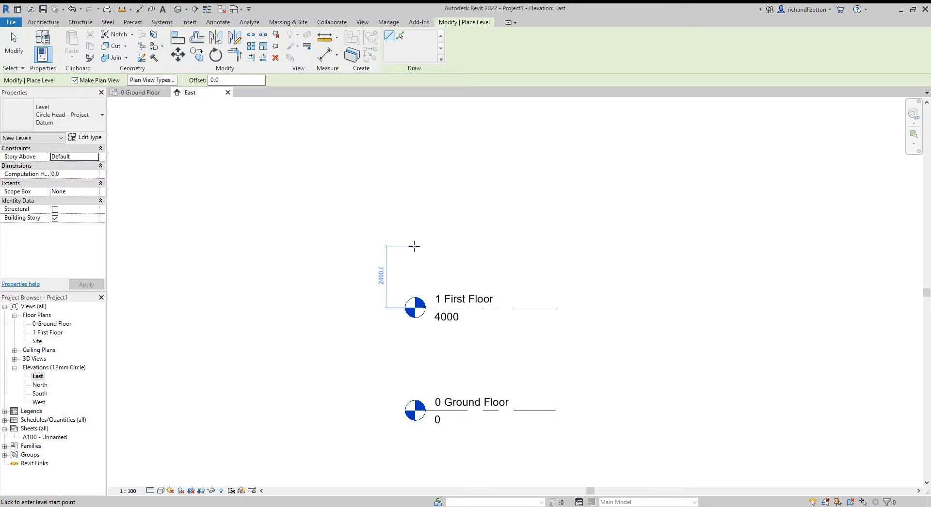
mouse_move(555, 268)
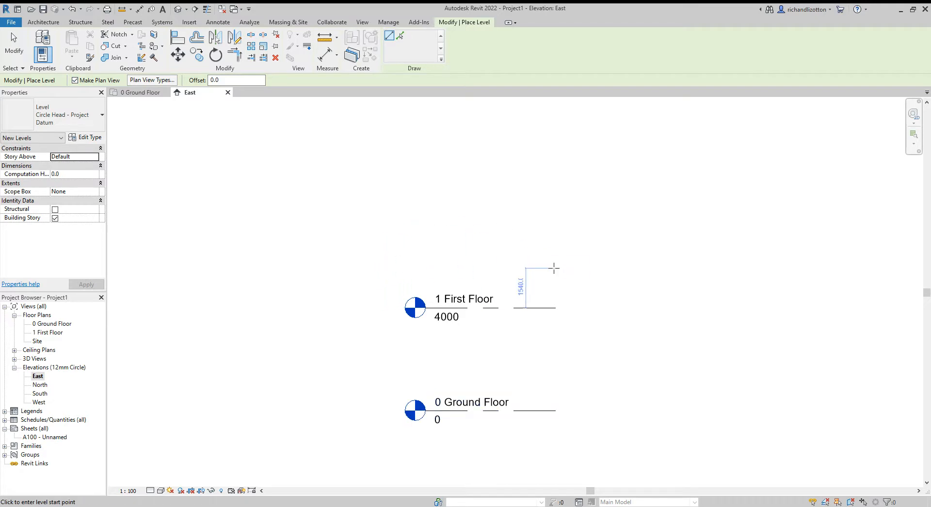
mouse_move(532, 260)
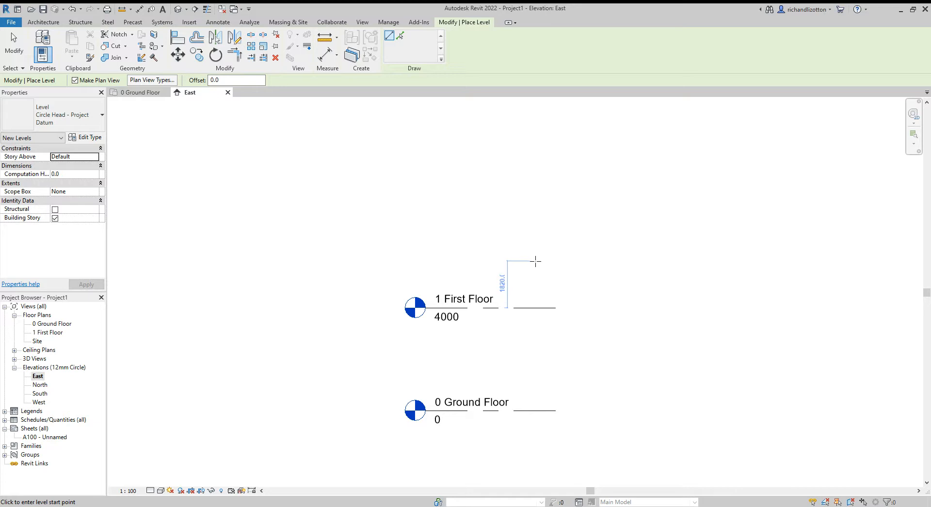
mouse_move(555, 264)
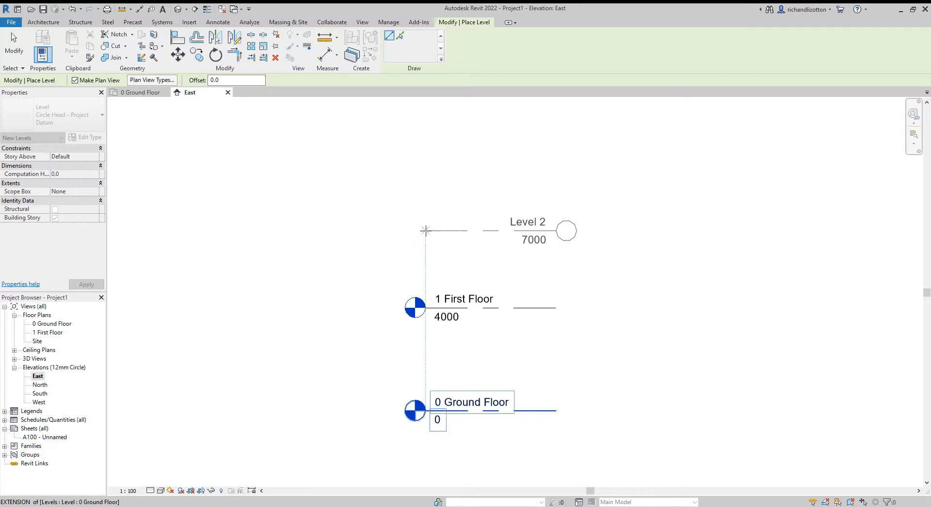
mouse_move(425, 230)
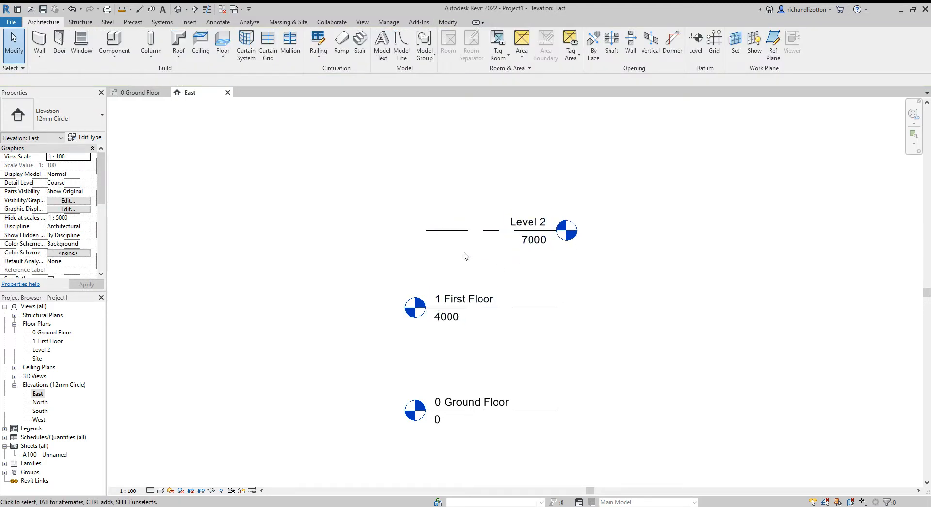
mouse_move(462, 234)
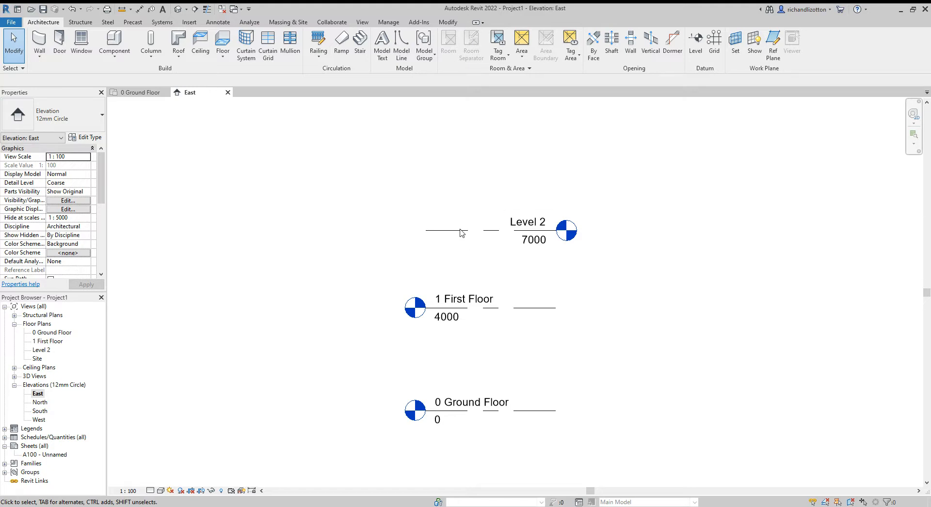
Step: Move Level 2's level head to its left end, matching the other levels
left_click(460, 231)
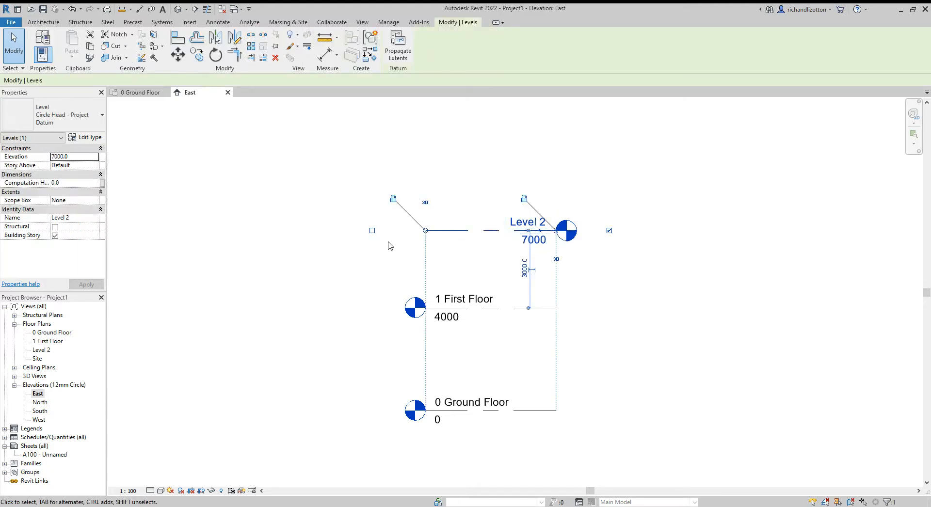
mouse_move(610, 237)
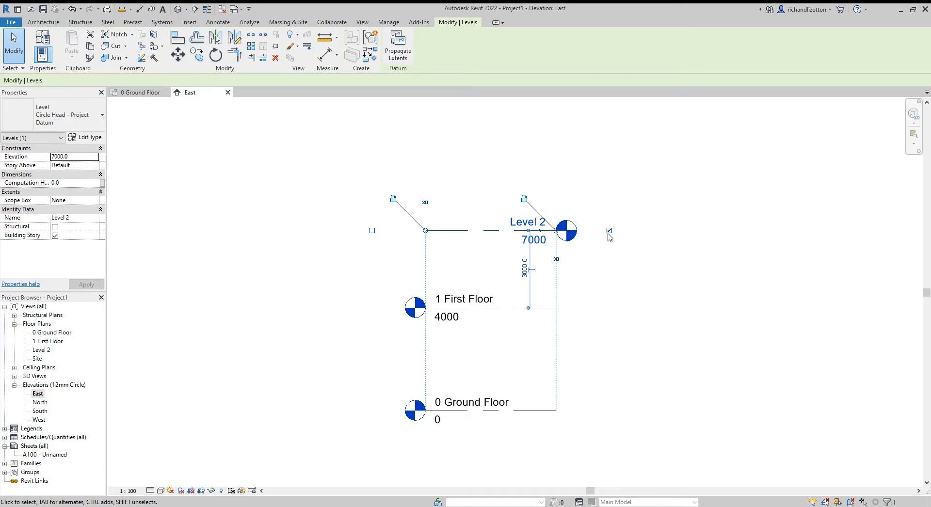
left_click(609, 231)
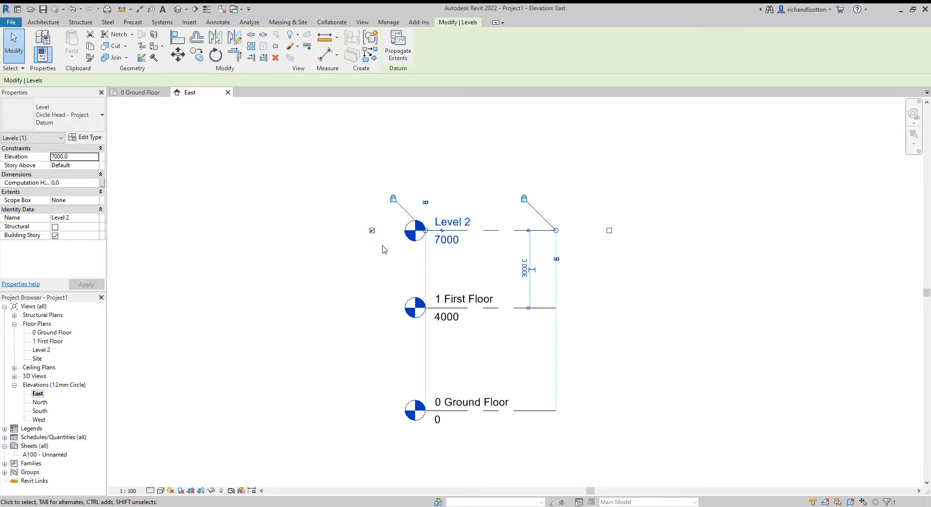
mouse_move(445, 206)
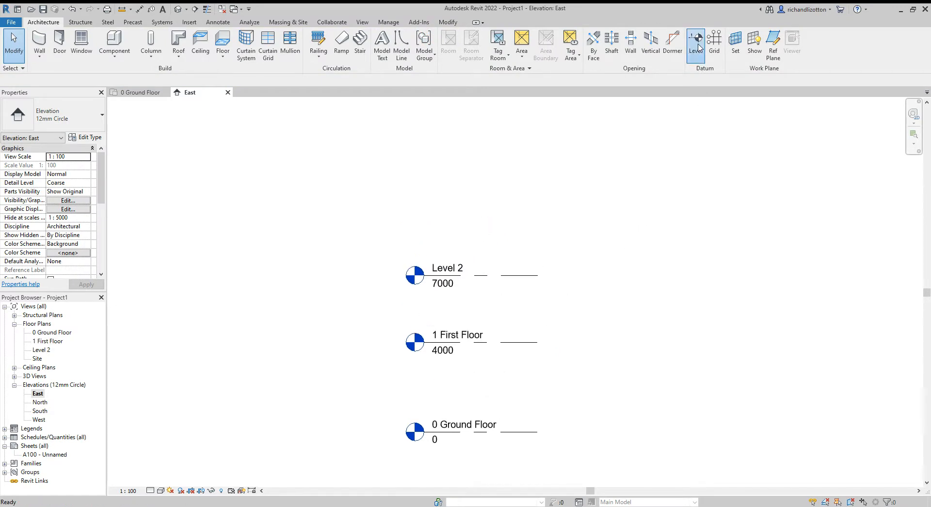
Step: Start the Level tool to add Level 3 at 10000 and Level 4 at 13000
left_click(695, 43)
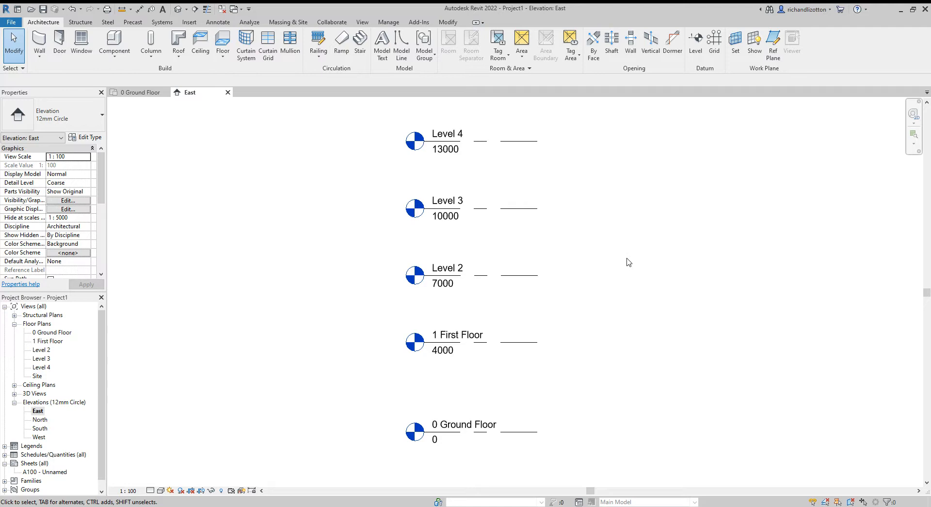
Step: Rename the upper levels to 2 Second Floor, 3 Third Floor and 4 Roof, renaming their views to match
left_click(447, 276)
type("2")
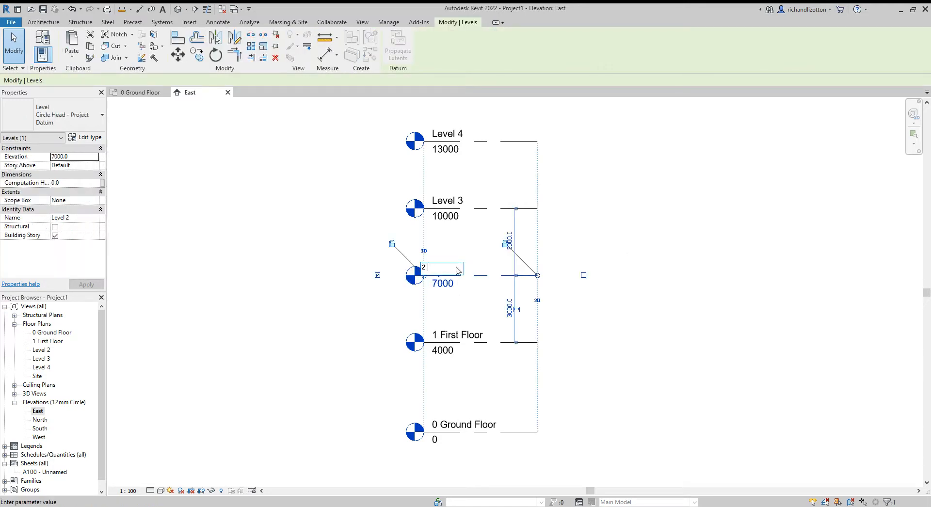
type("Second Floor")
left_click(447, 201)
type("3")
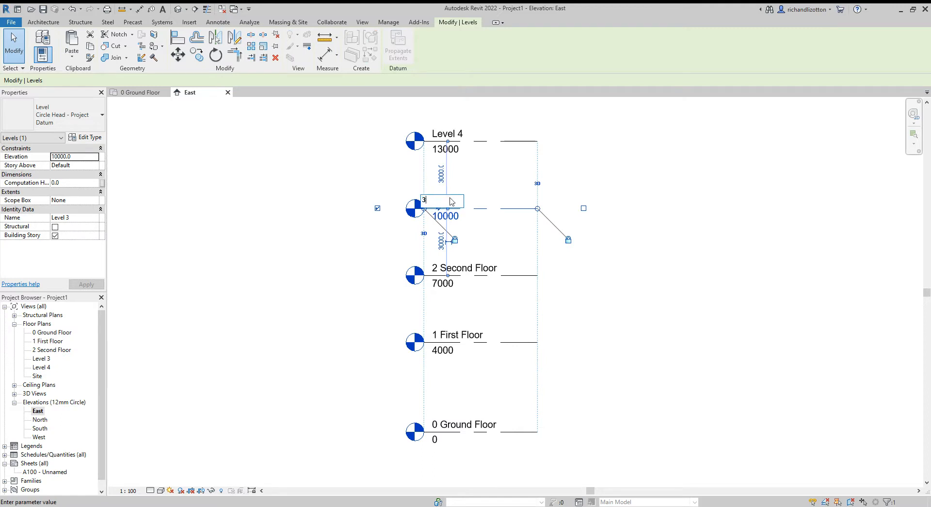
type("Third Floor")
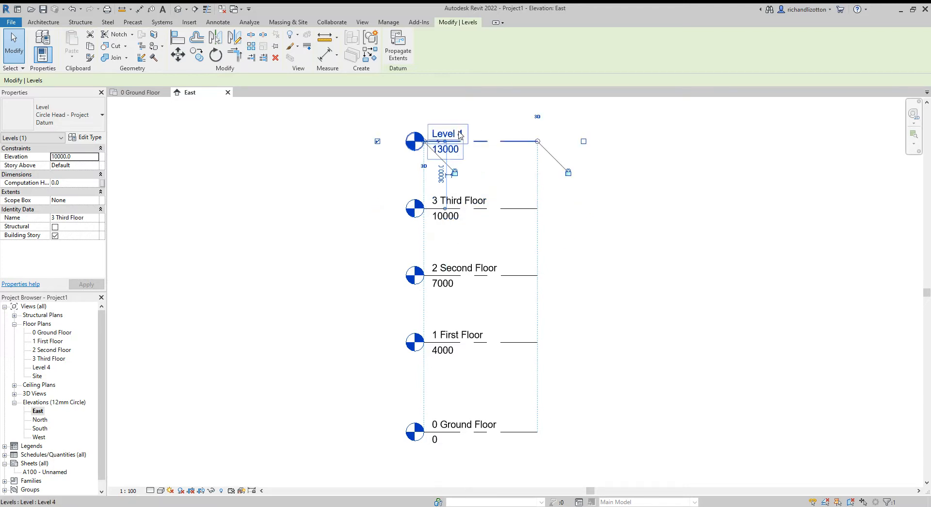
double_click(444, 133)
type("4")
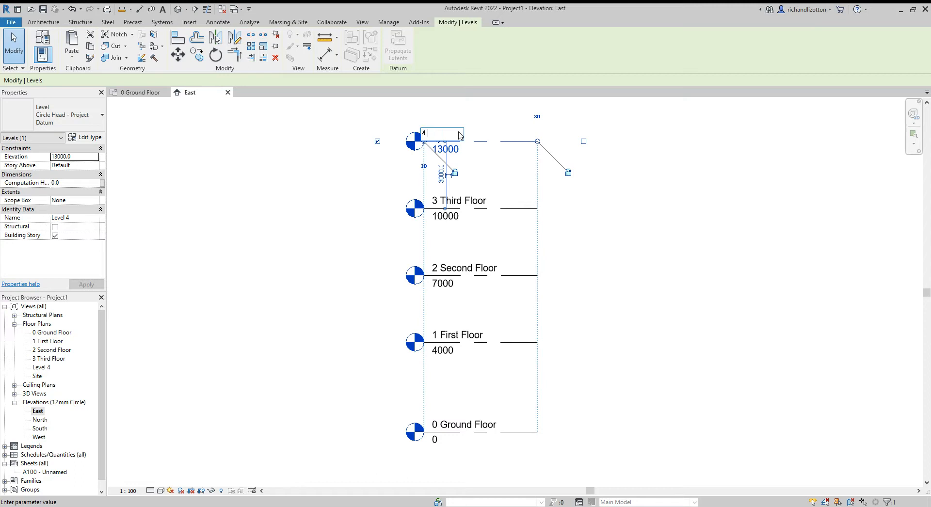
type("Roof")
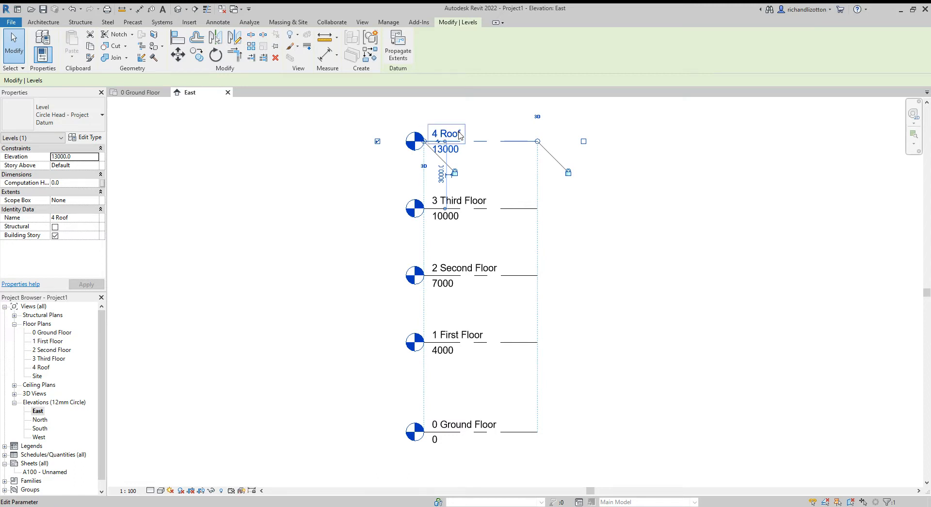
left_click(663, 310)
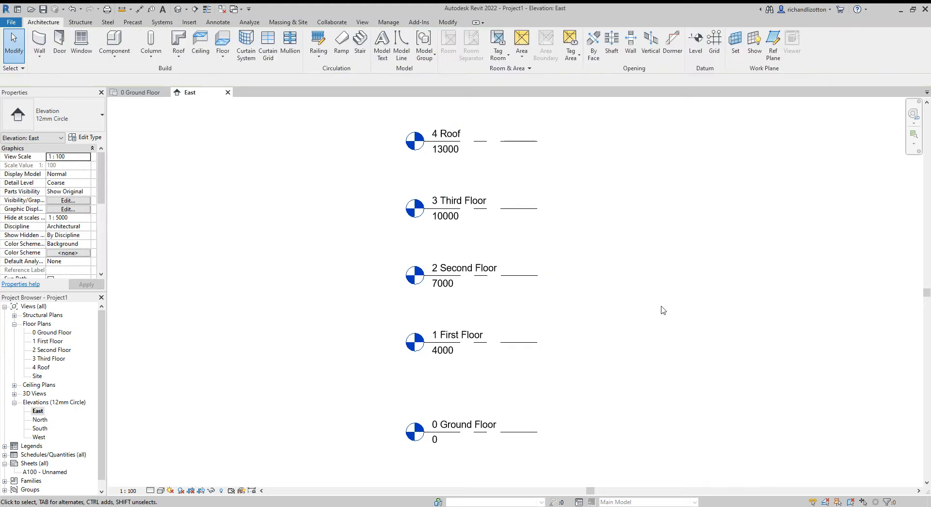
mouse_move(649, 312)
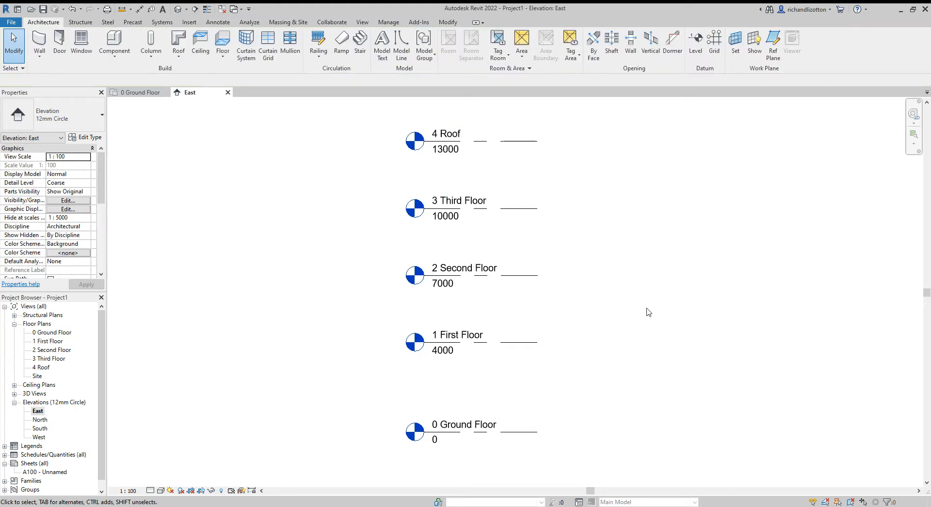
mouse_move(219, 213)
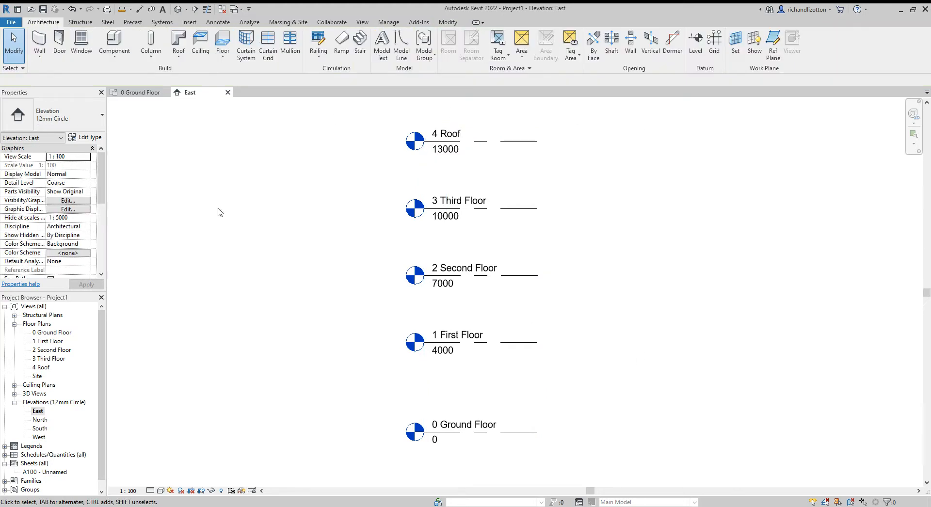
mouse_move(650, 331)
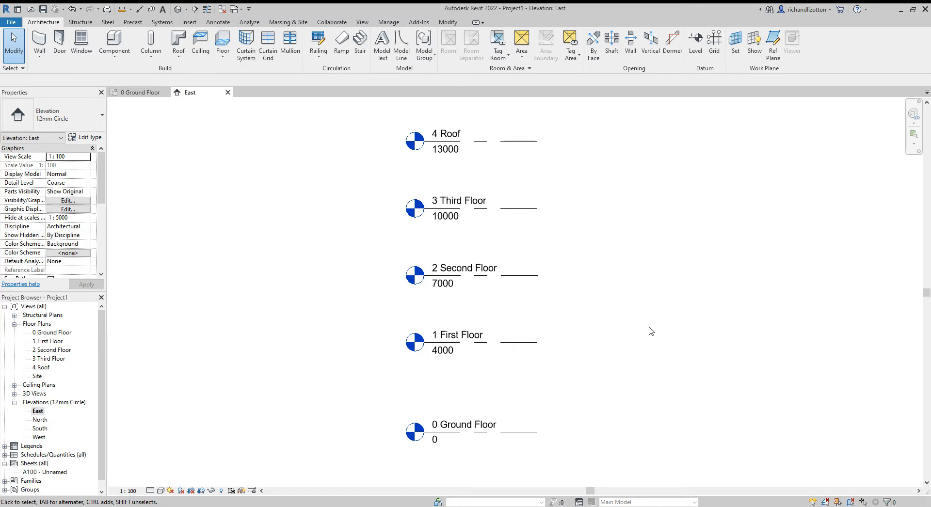
mouse_move(19, 301)
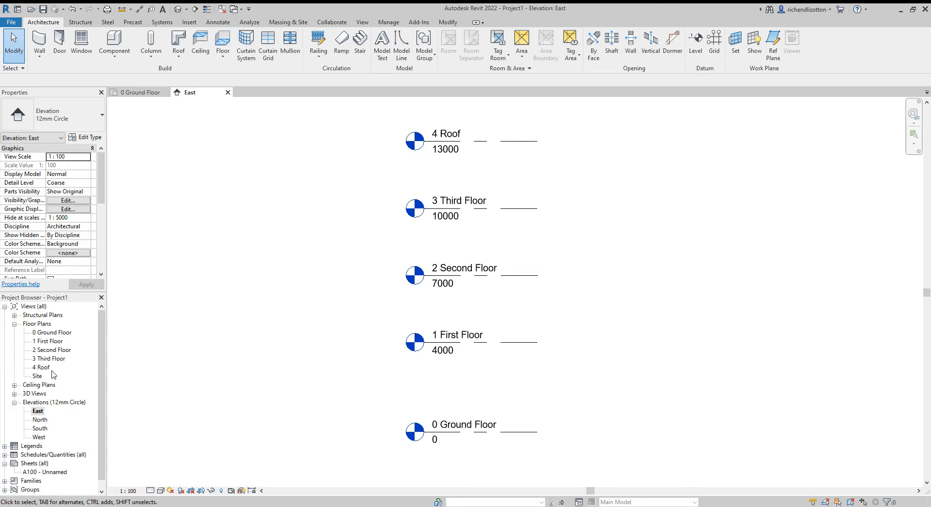
mouse_move(590, 422)
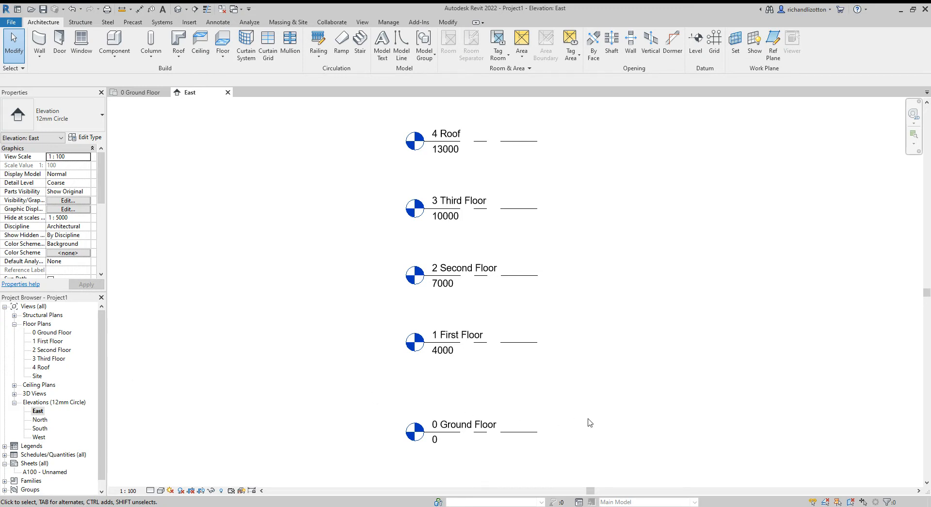